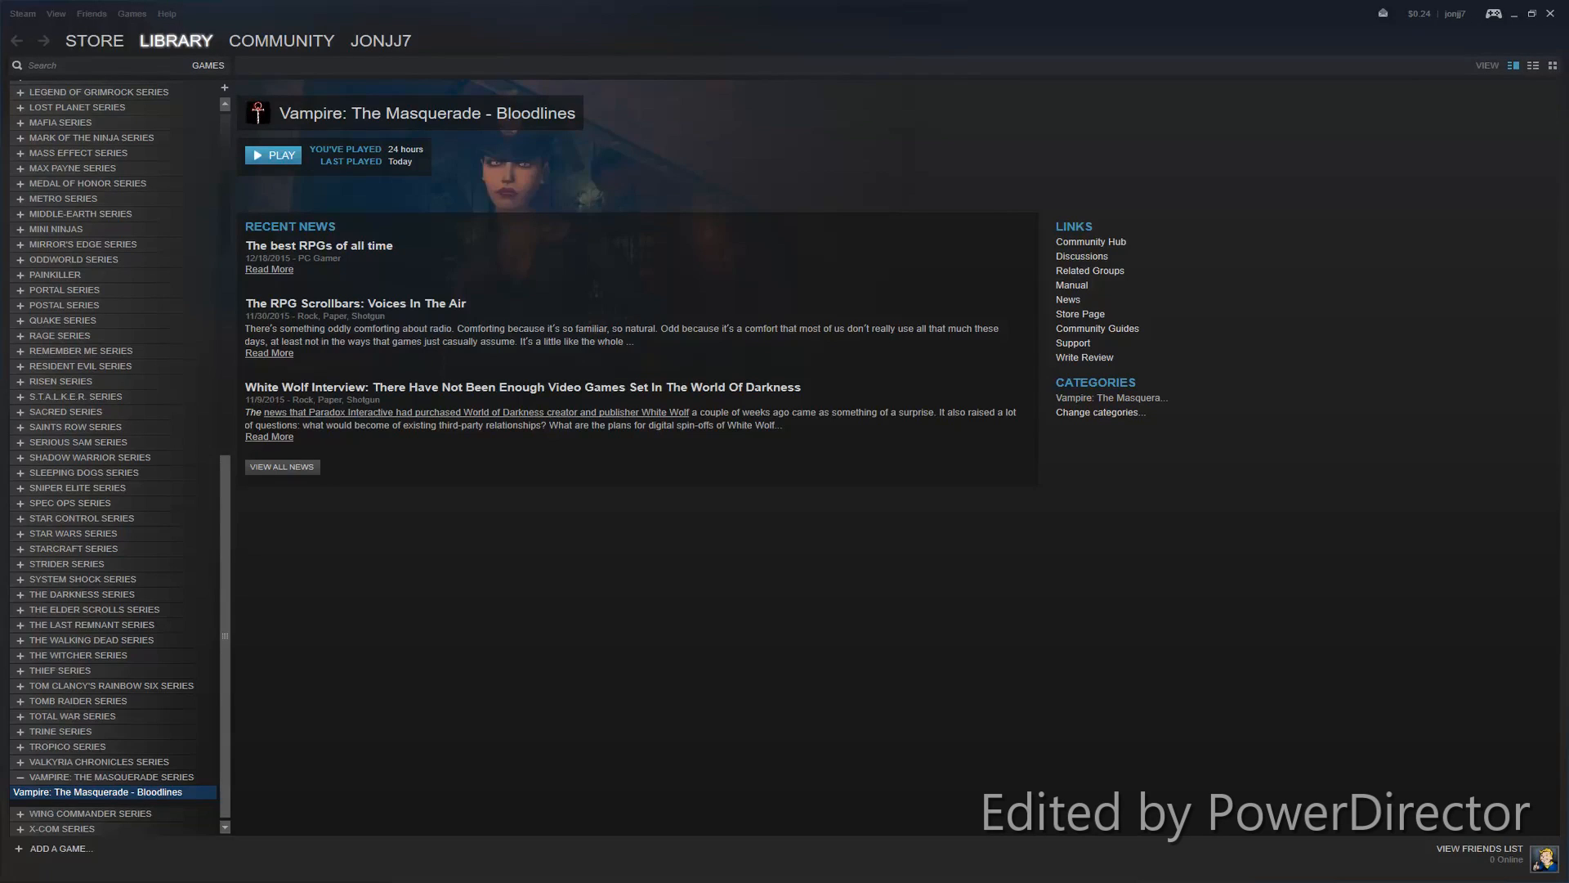
mouse_move(284, 118)
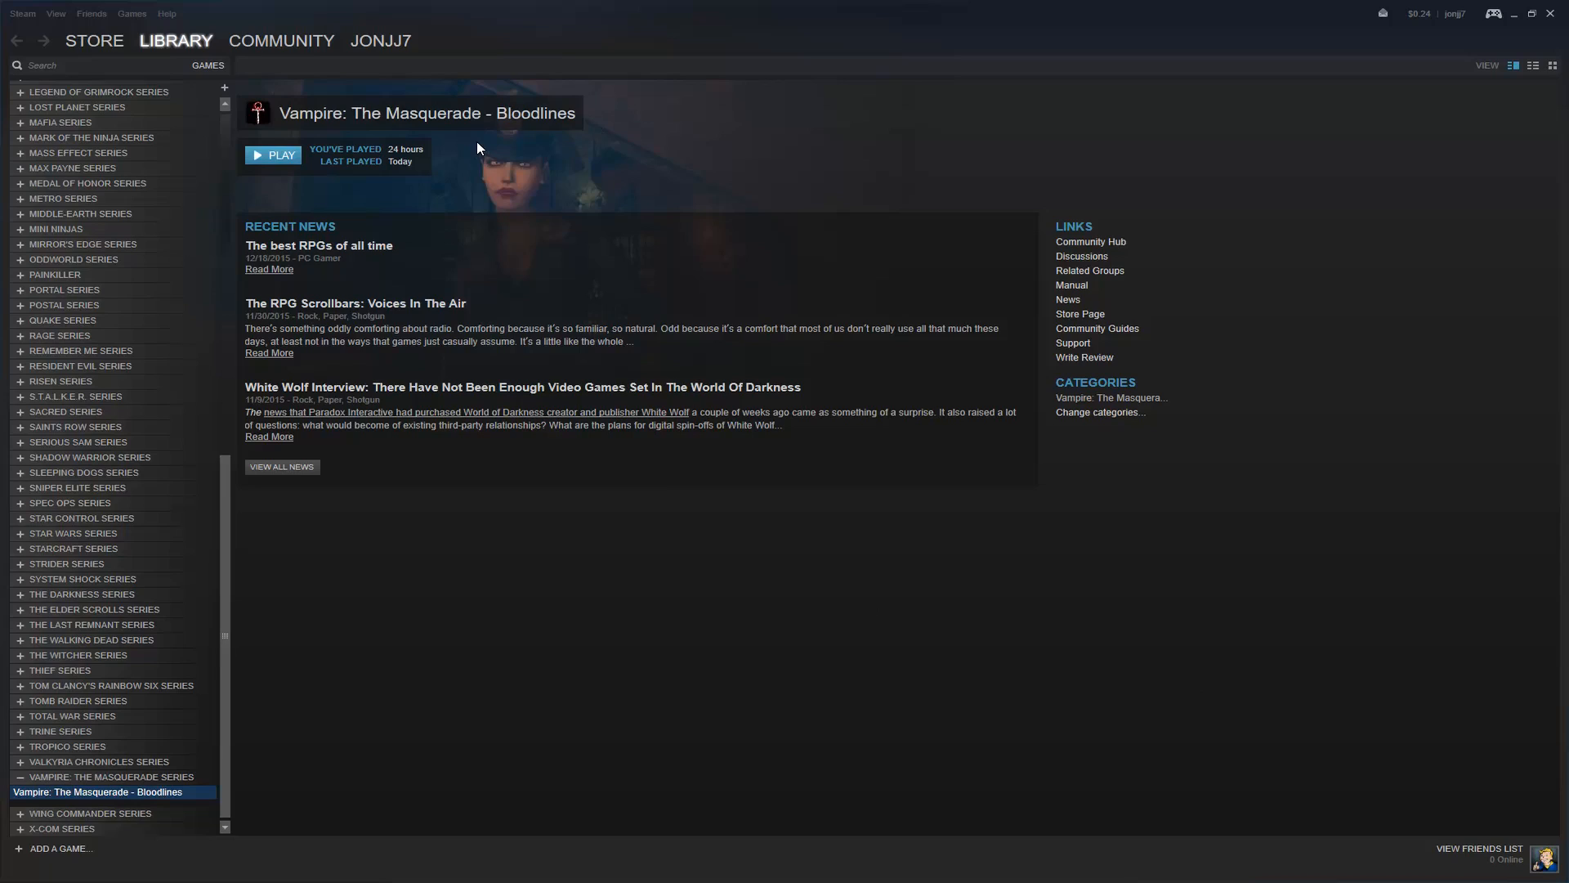
mouse_move(320, 156)
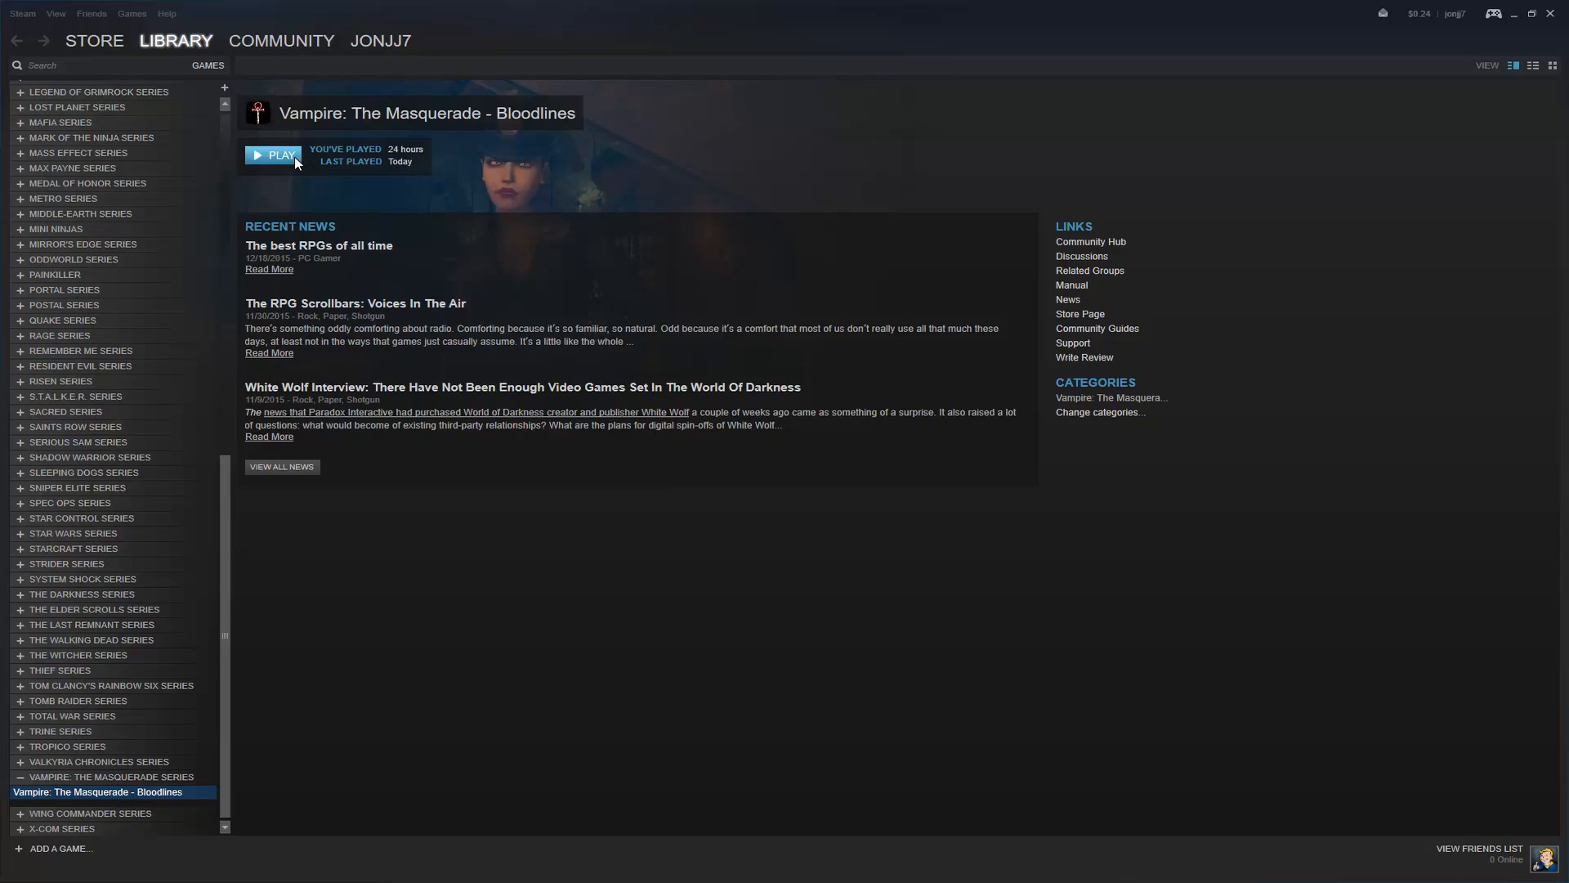
- Launch Bloodlines, review the Video resolutions, keep 1280 x 1024 and confirm the options
click(273, 155)
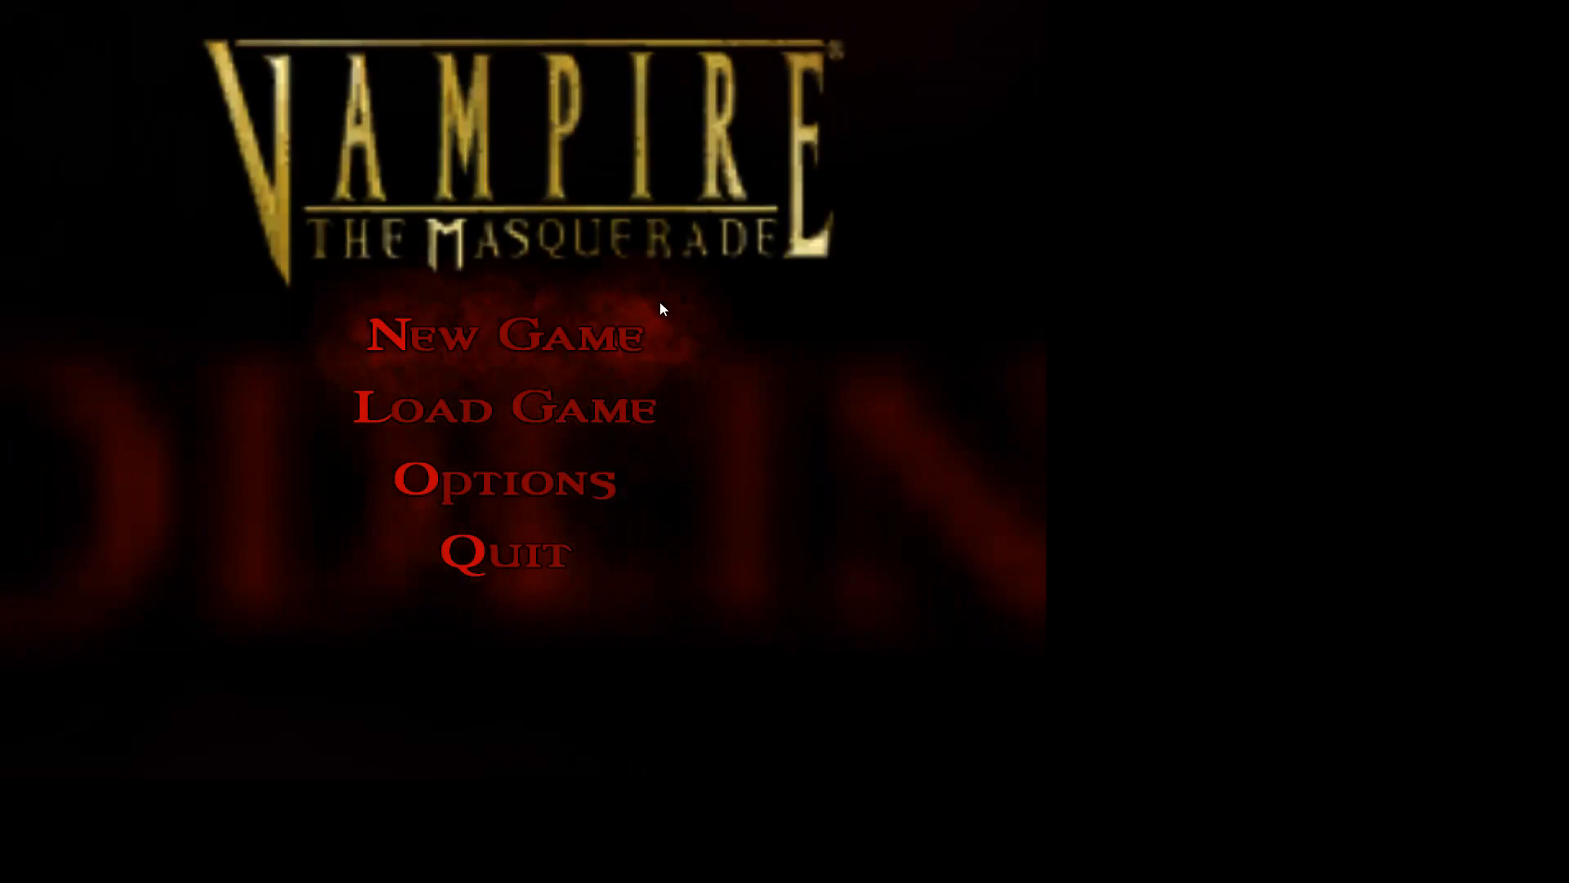
click(501, 479)
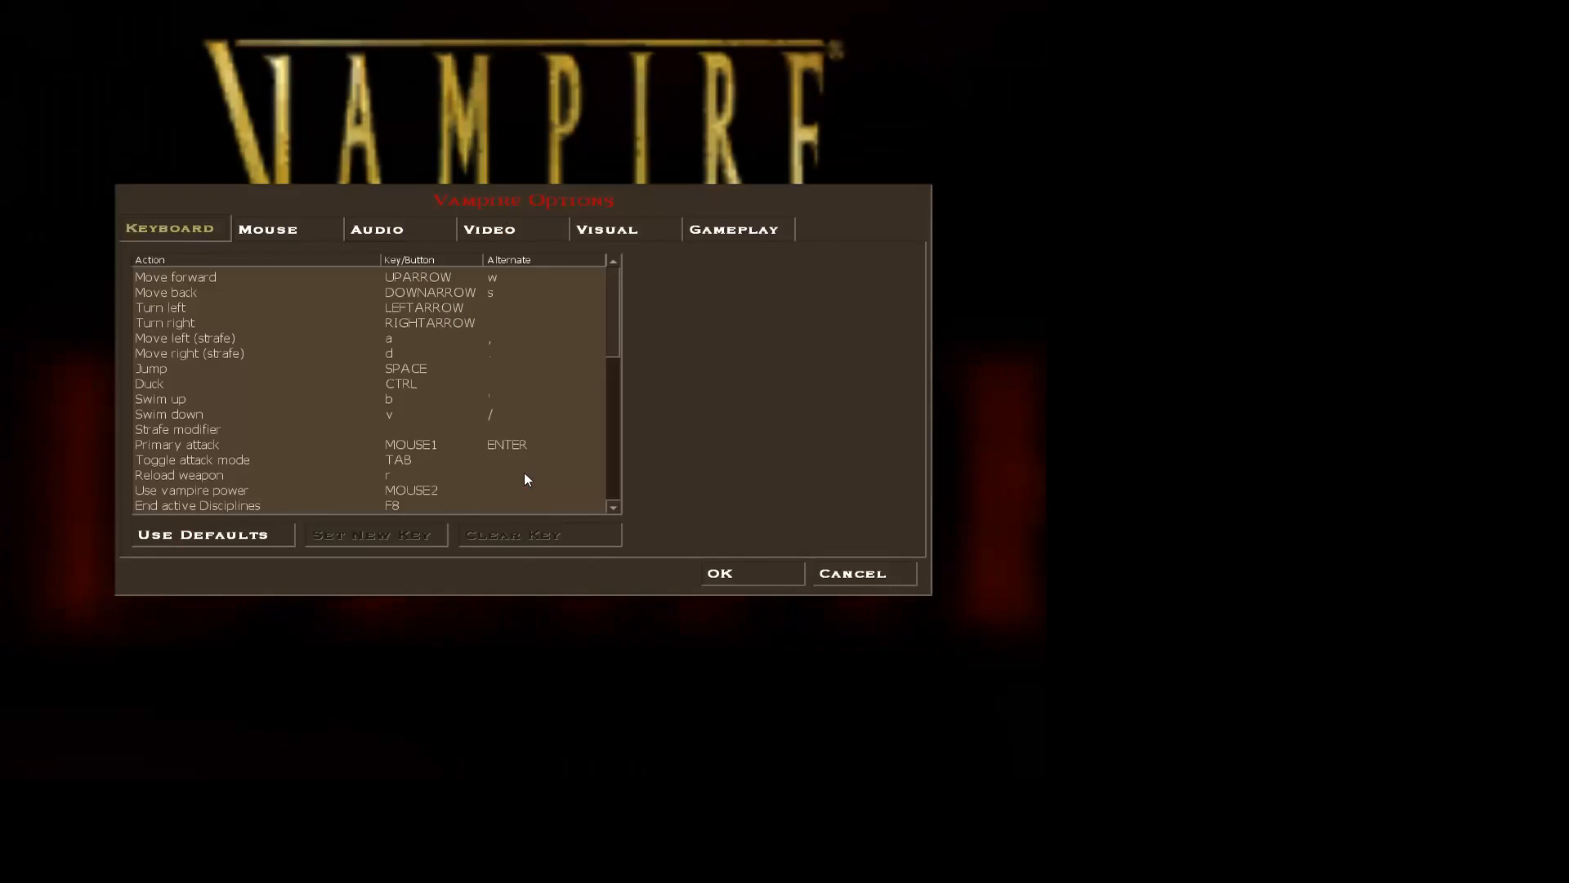
click(488, 229)
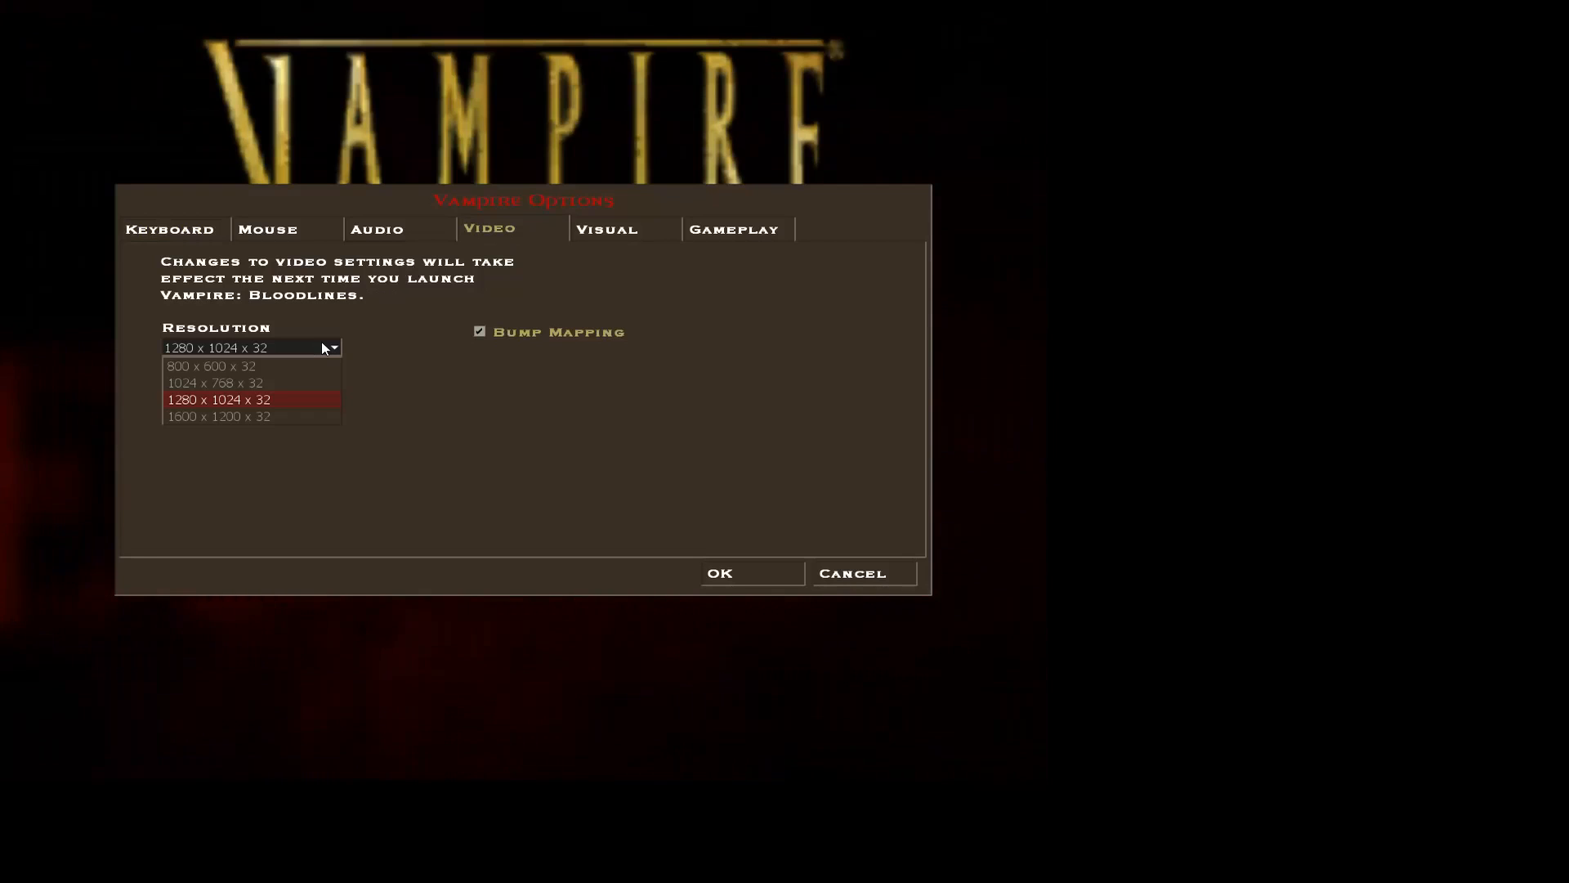
click(217, 398)
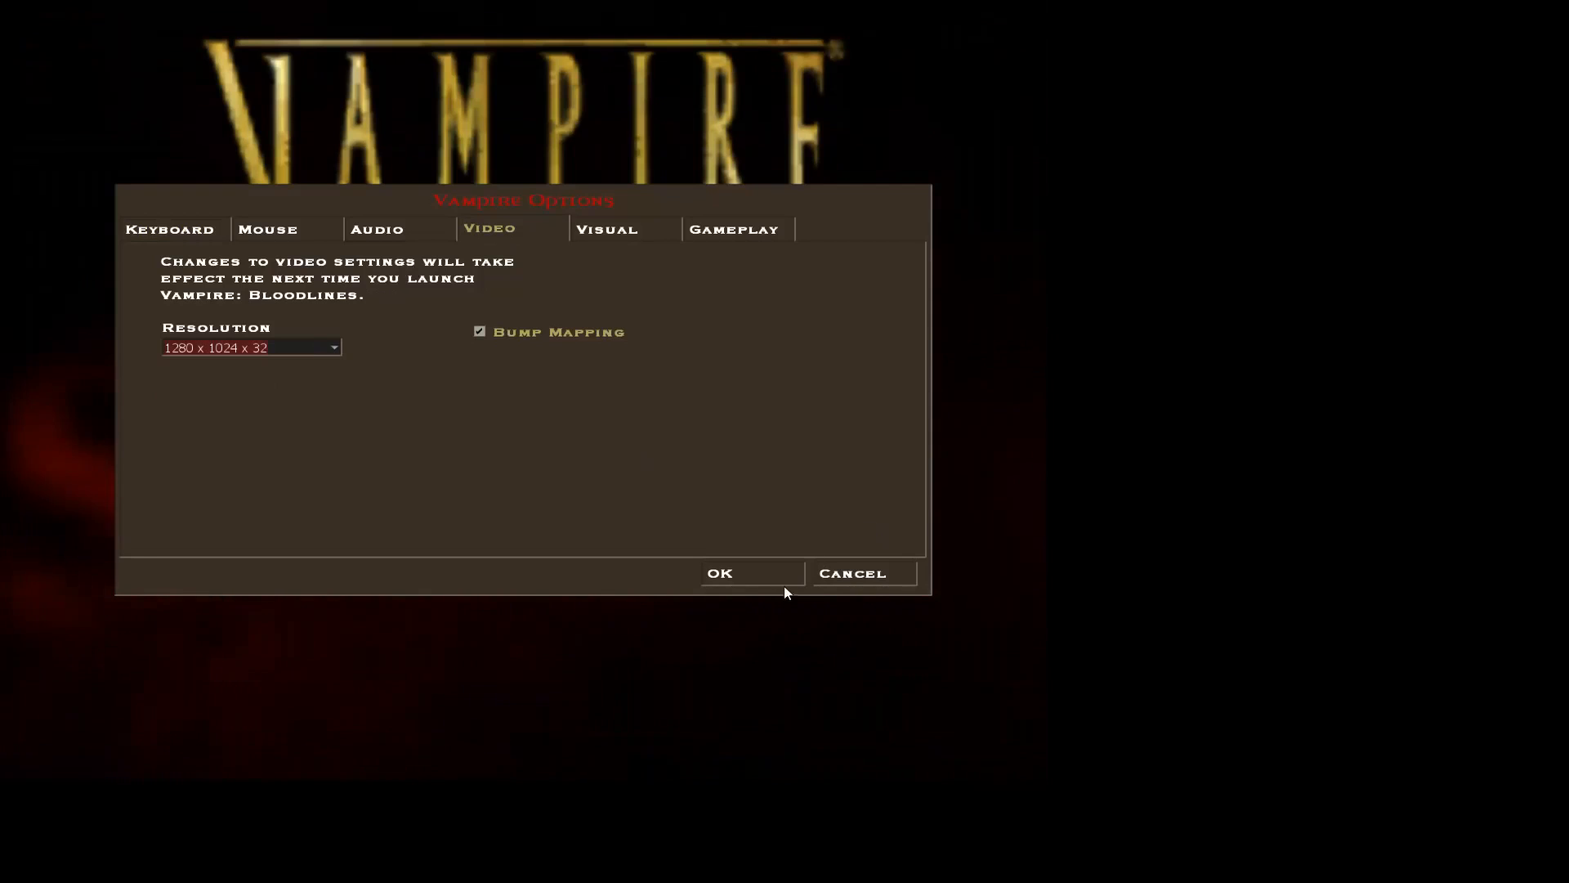
click(720, 573)
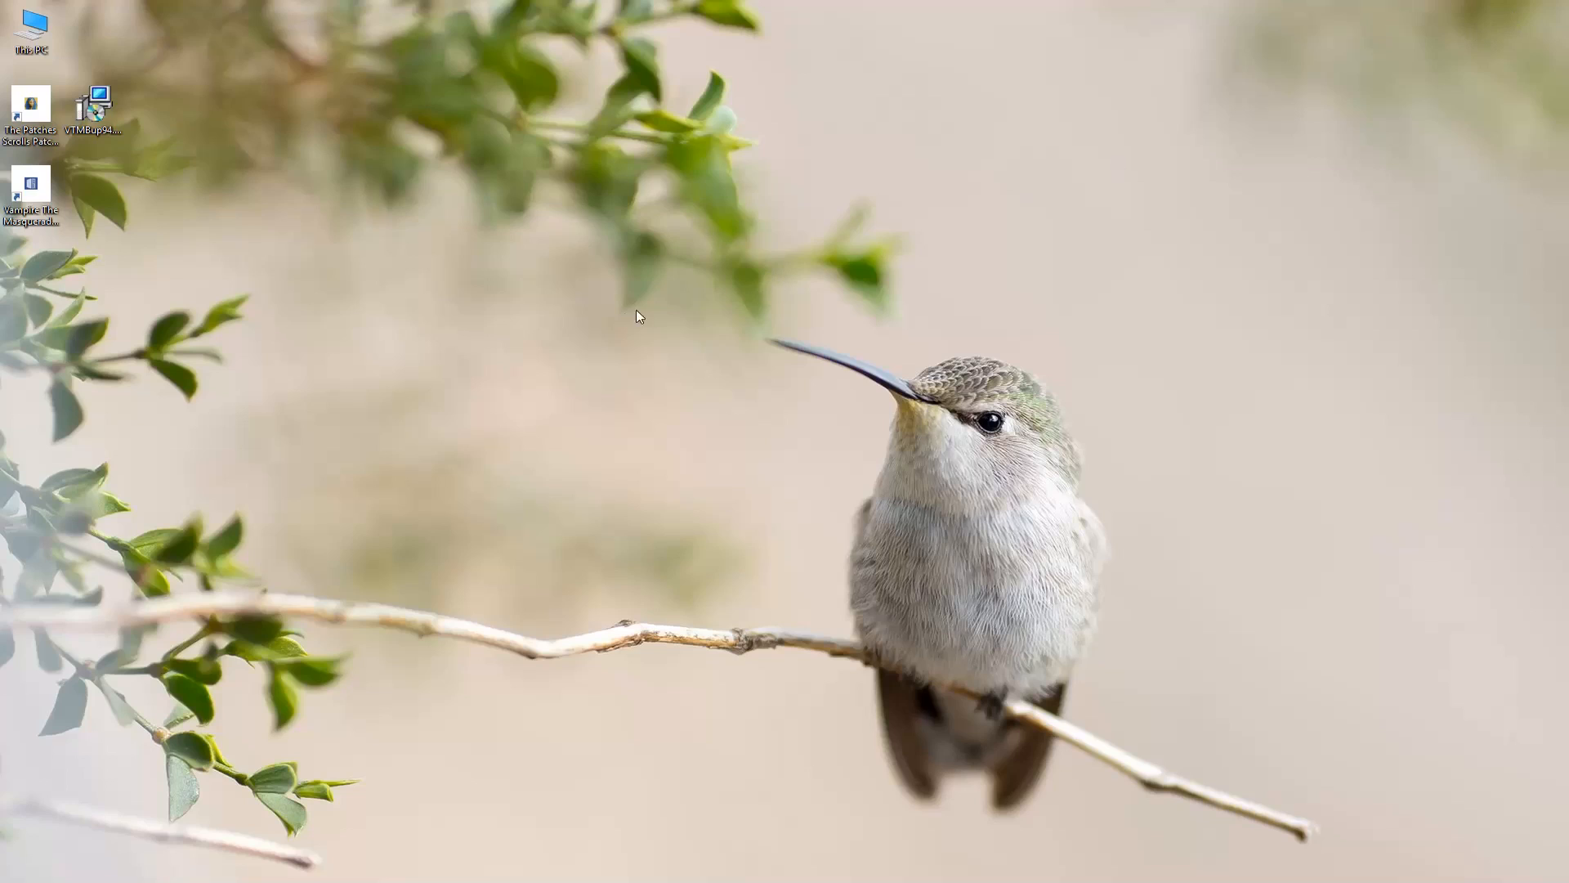
mouse_move(596, 296)
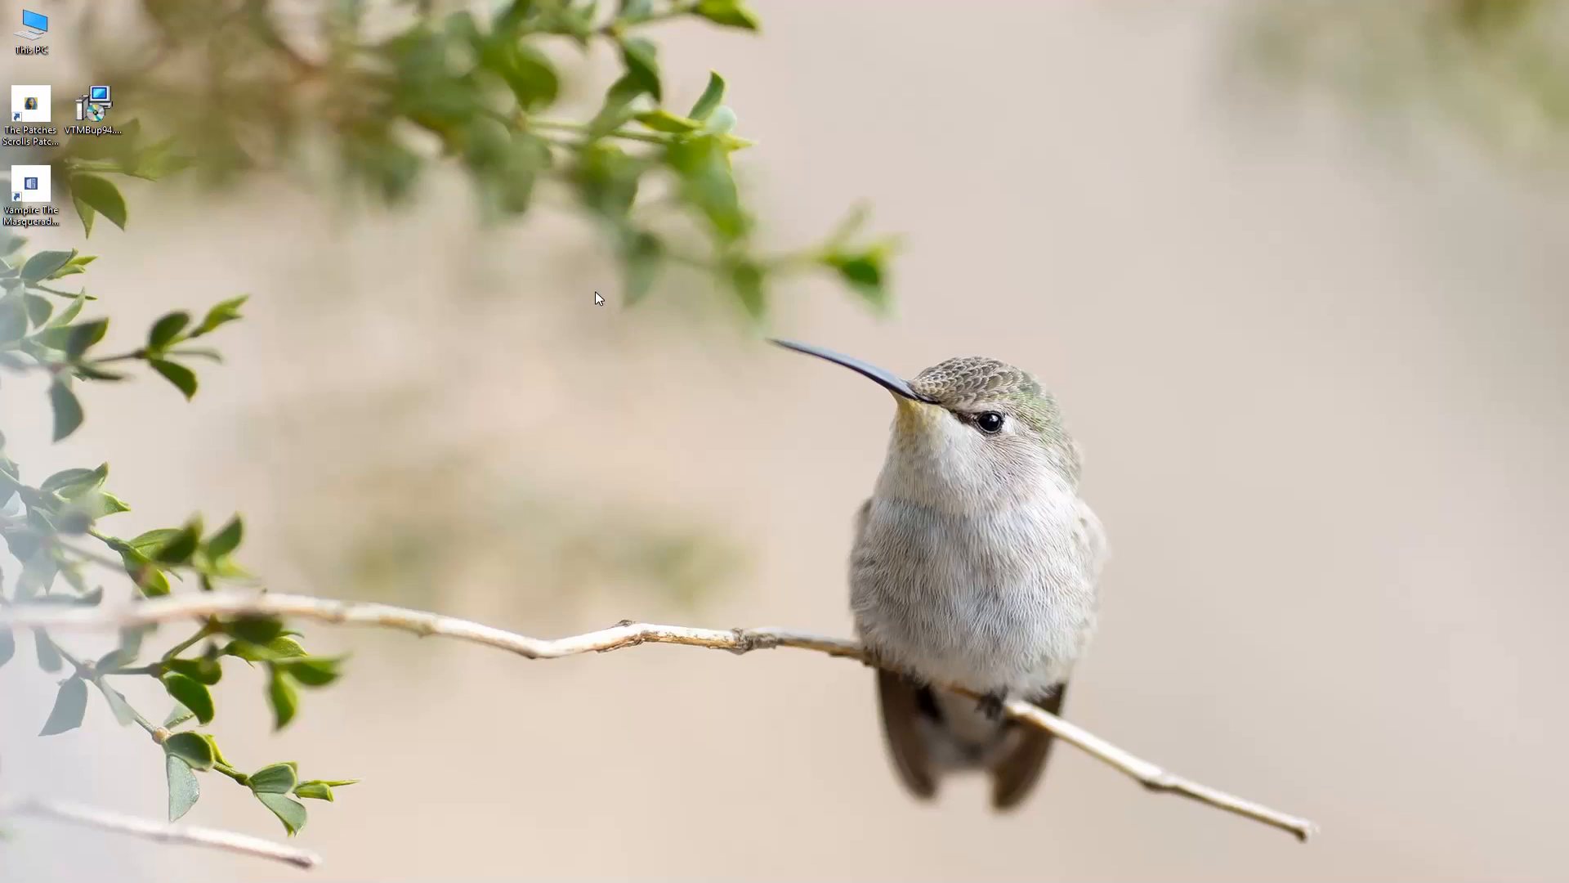
mouse_move(435, 291)
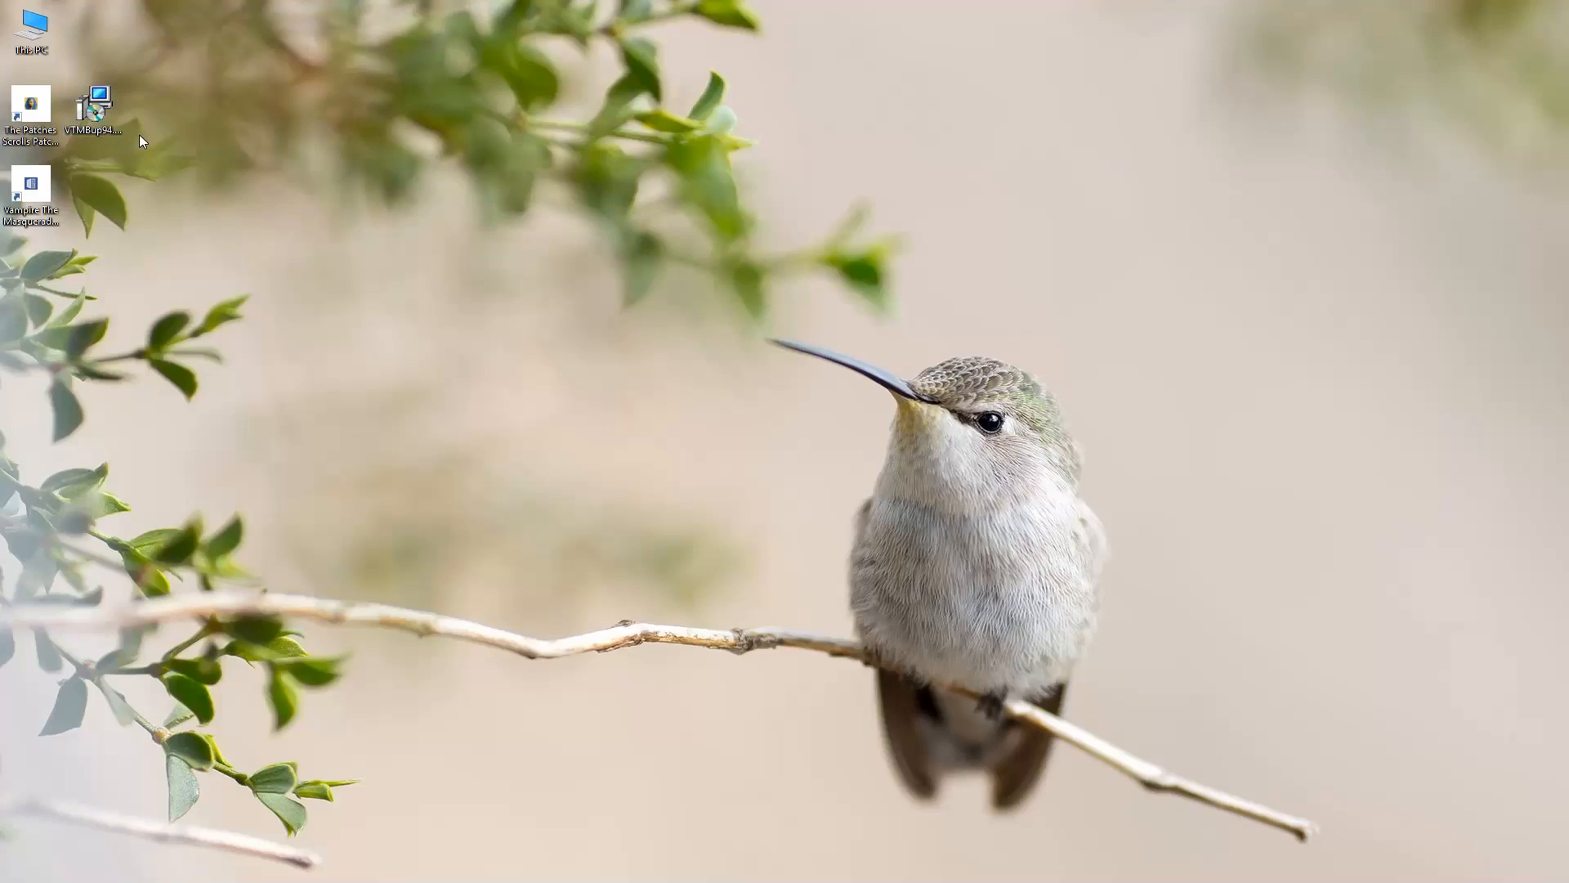
click(31, 103)
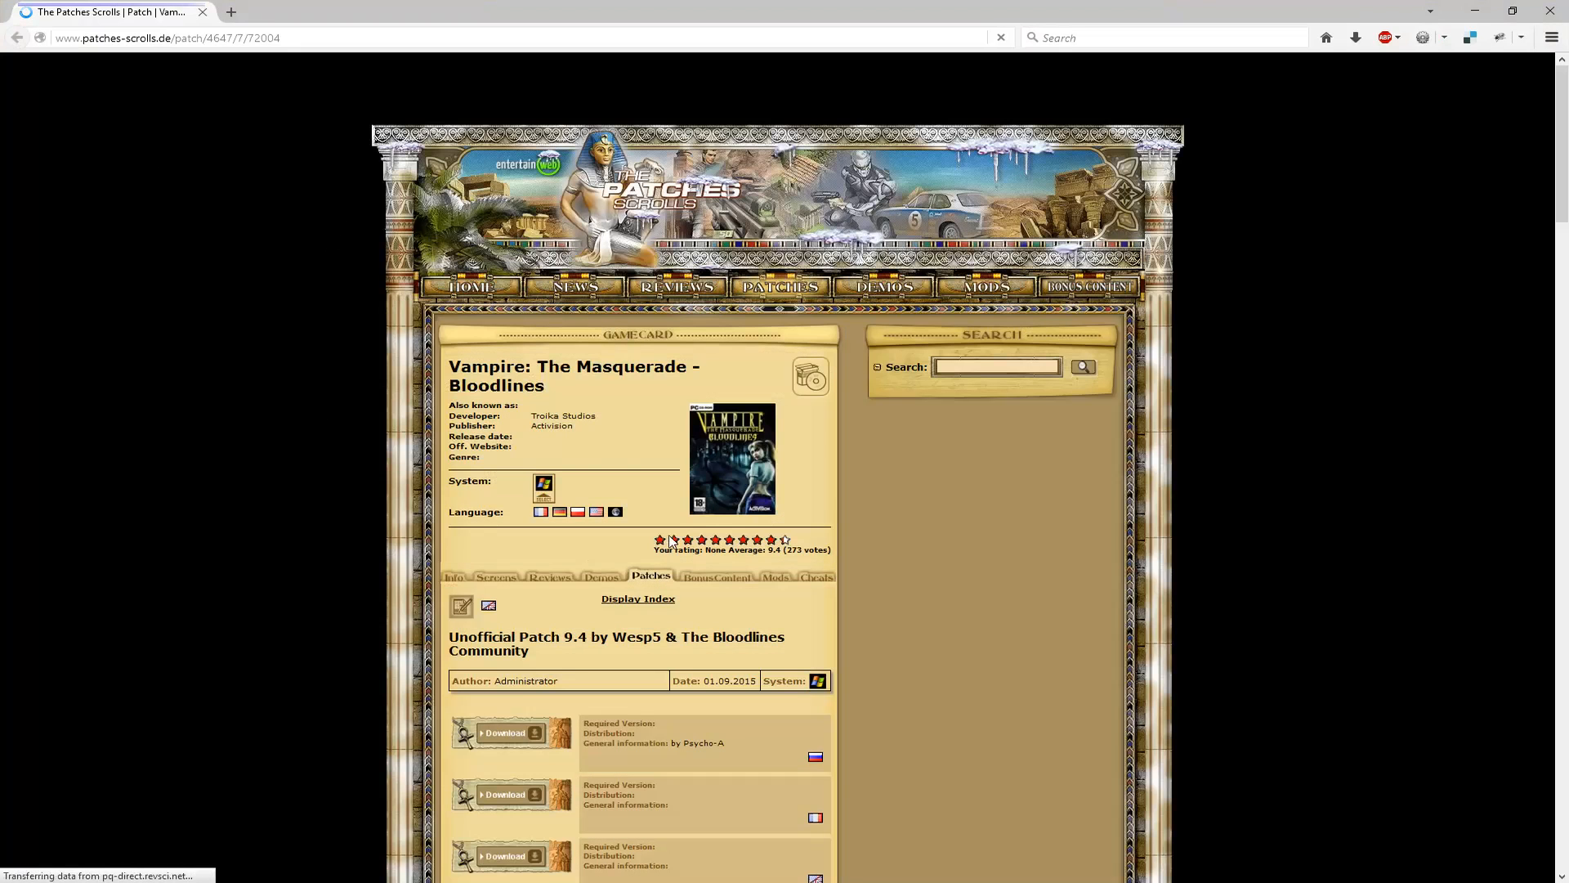
scroll(down, 3)
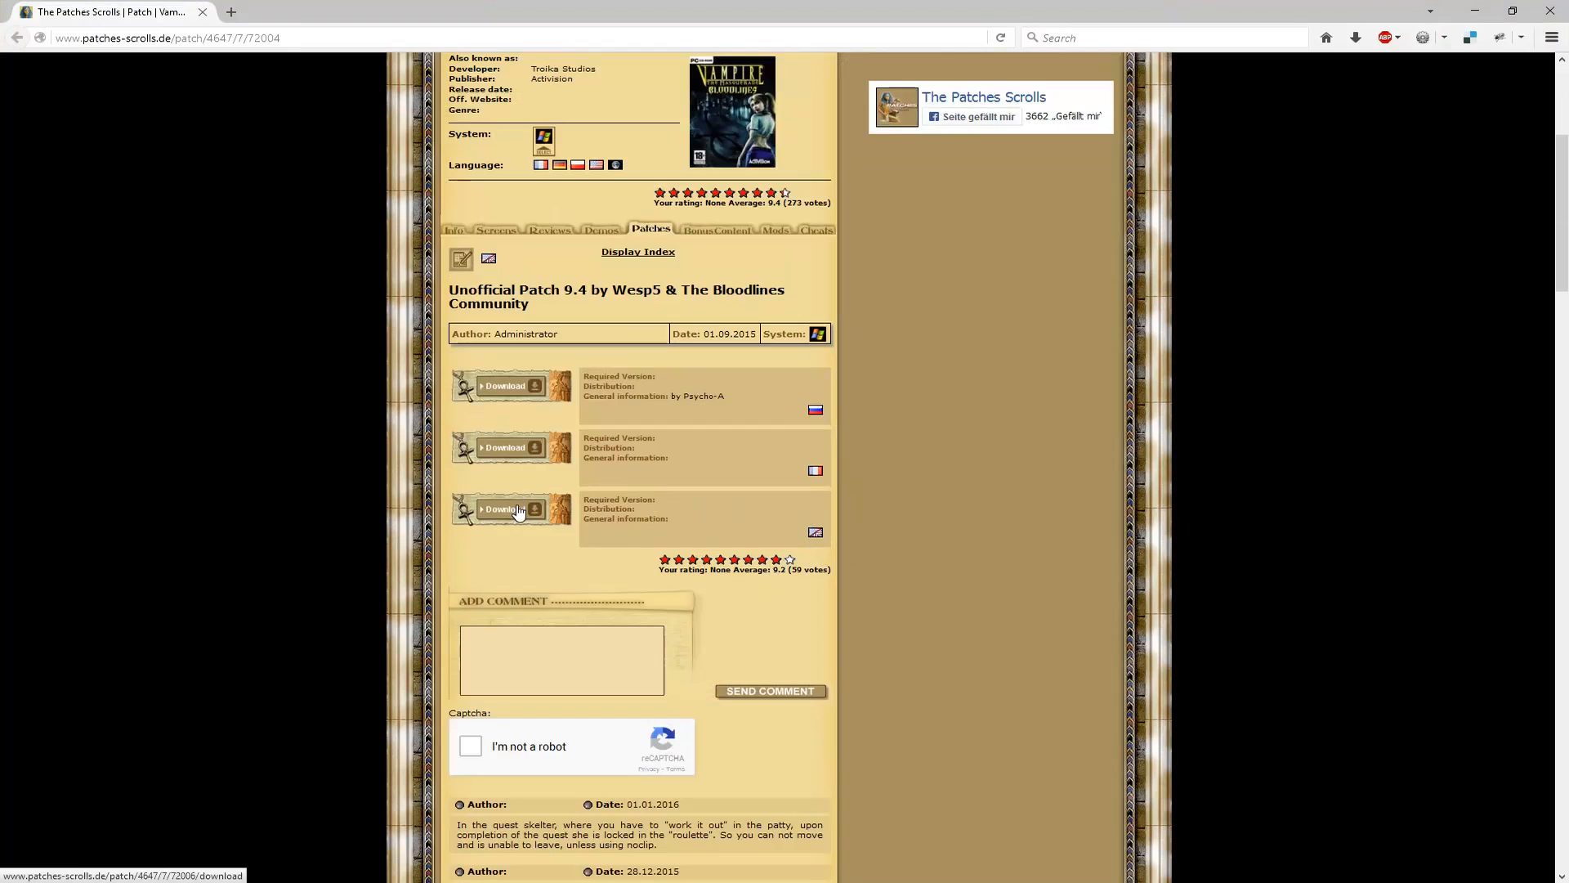
mouse_move(1386, 178)
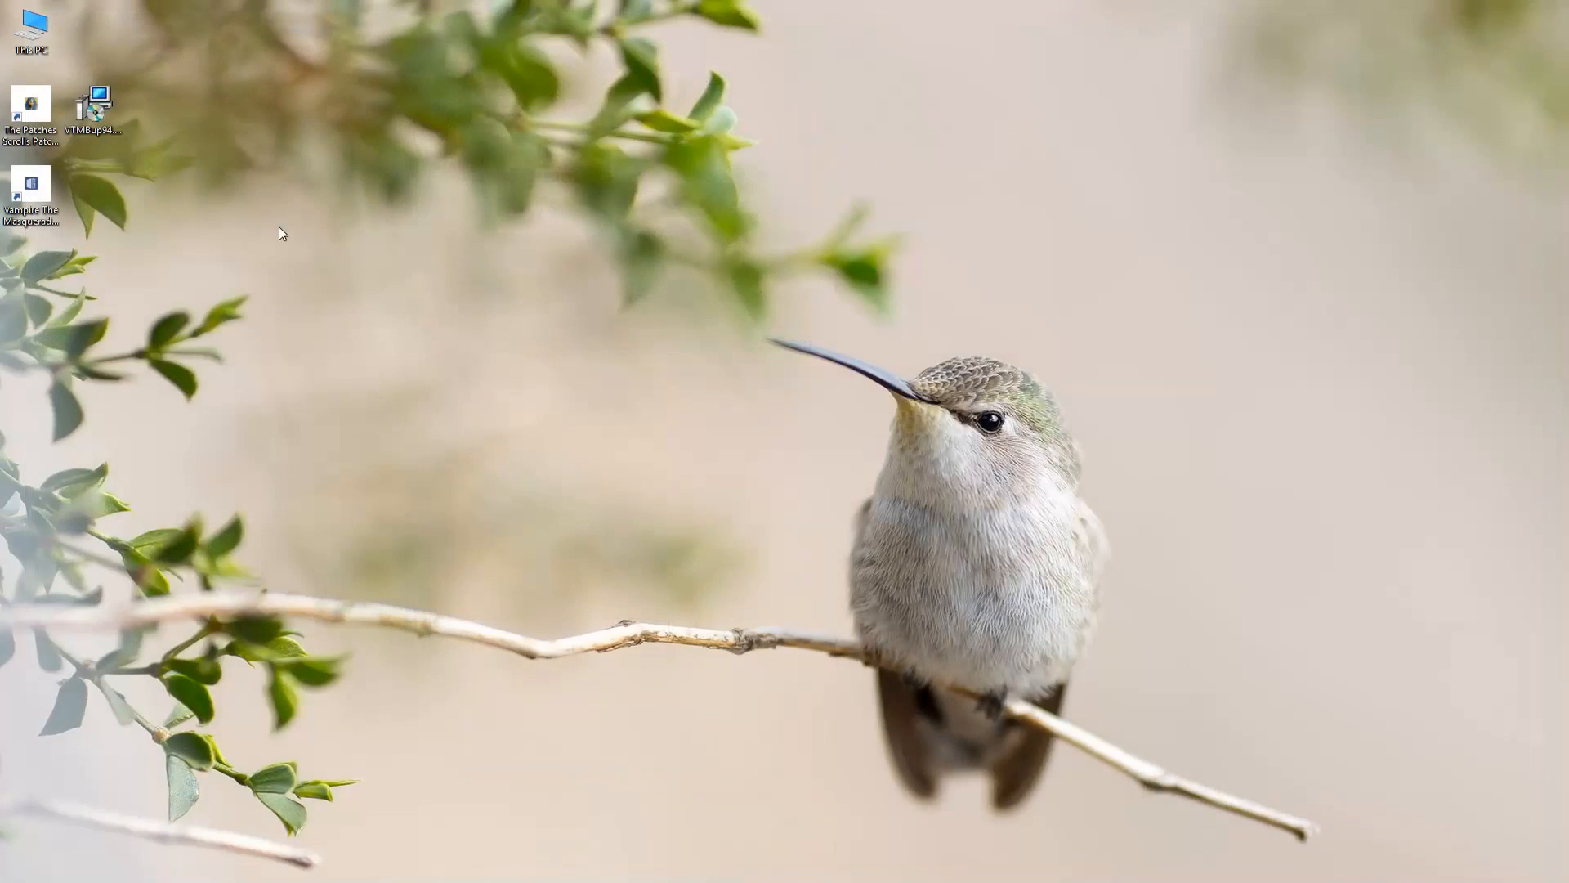
- Start the Unofficial Patch 9.4 setup and accept the Steam game folder as destination
click(95, 100)
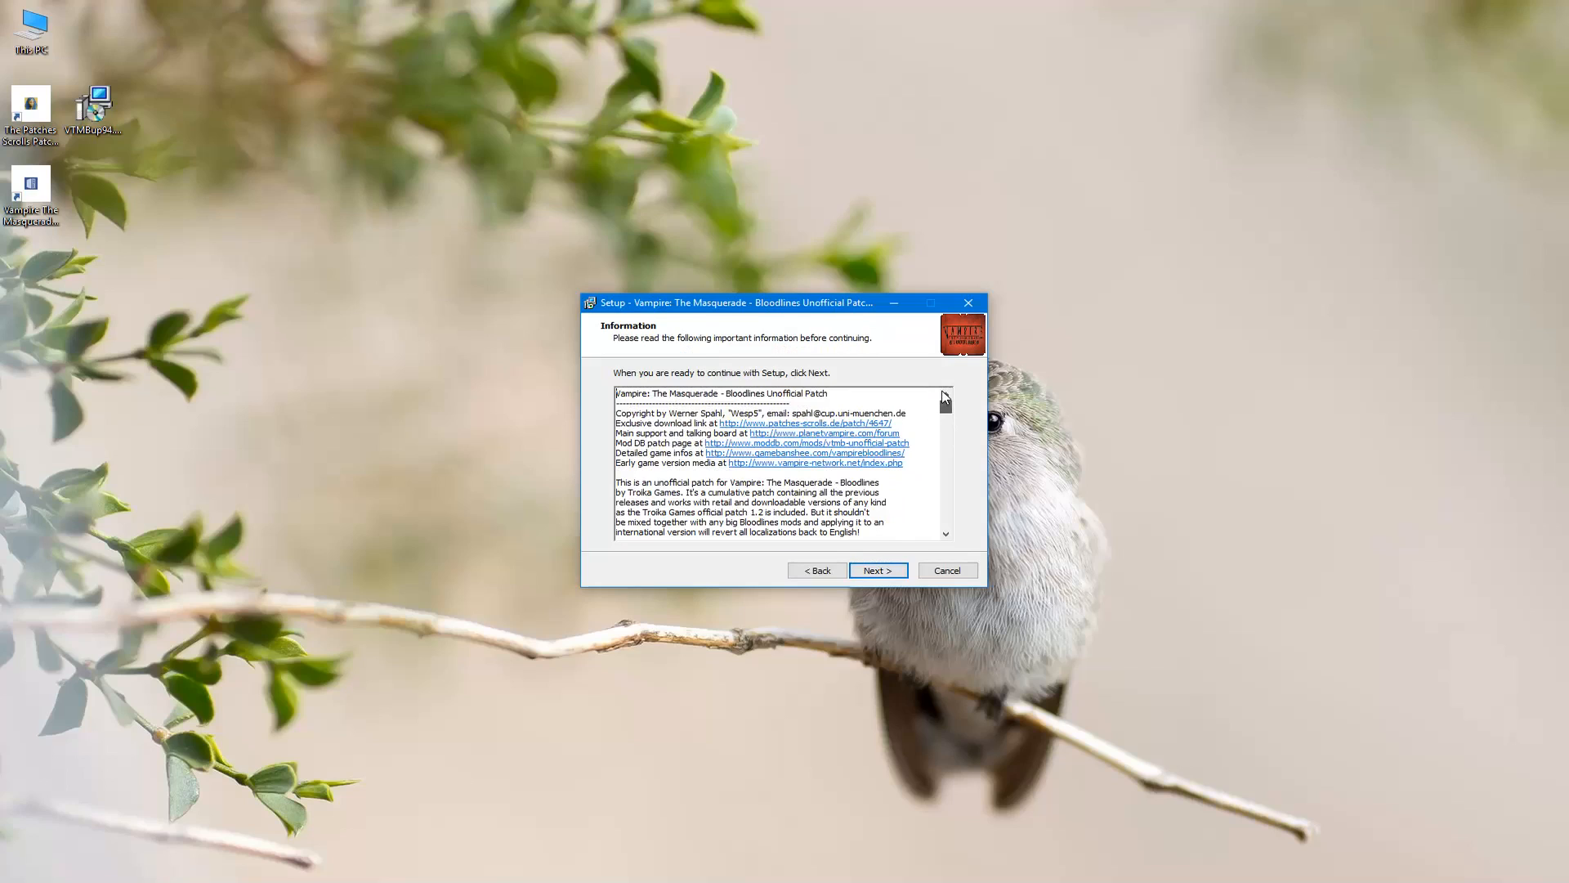
click(876, 569)
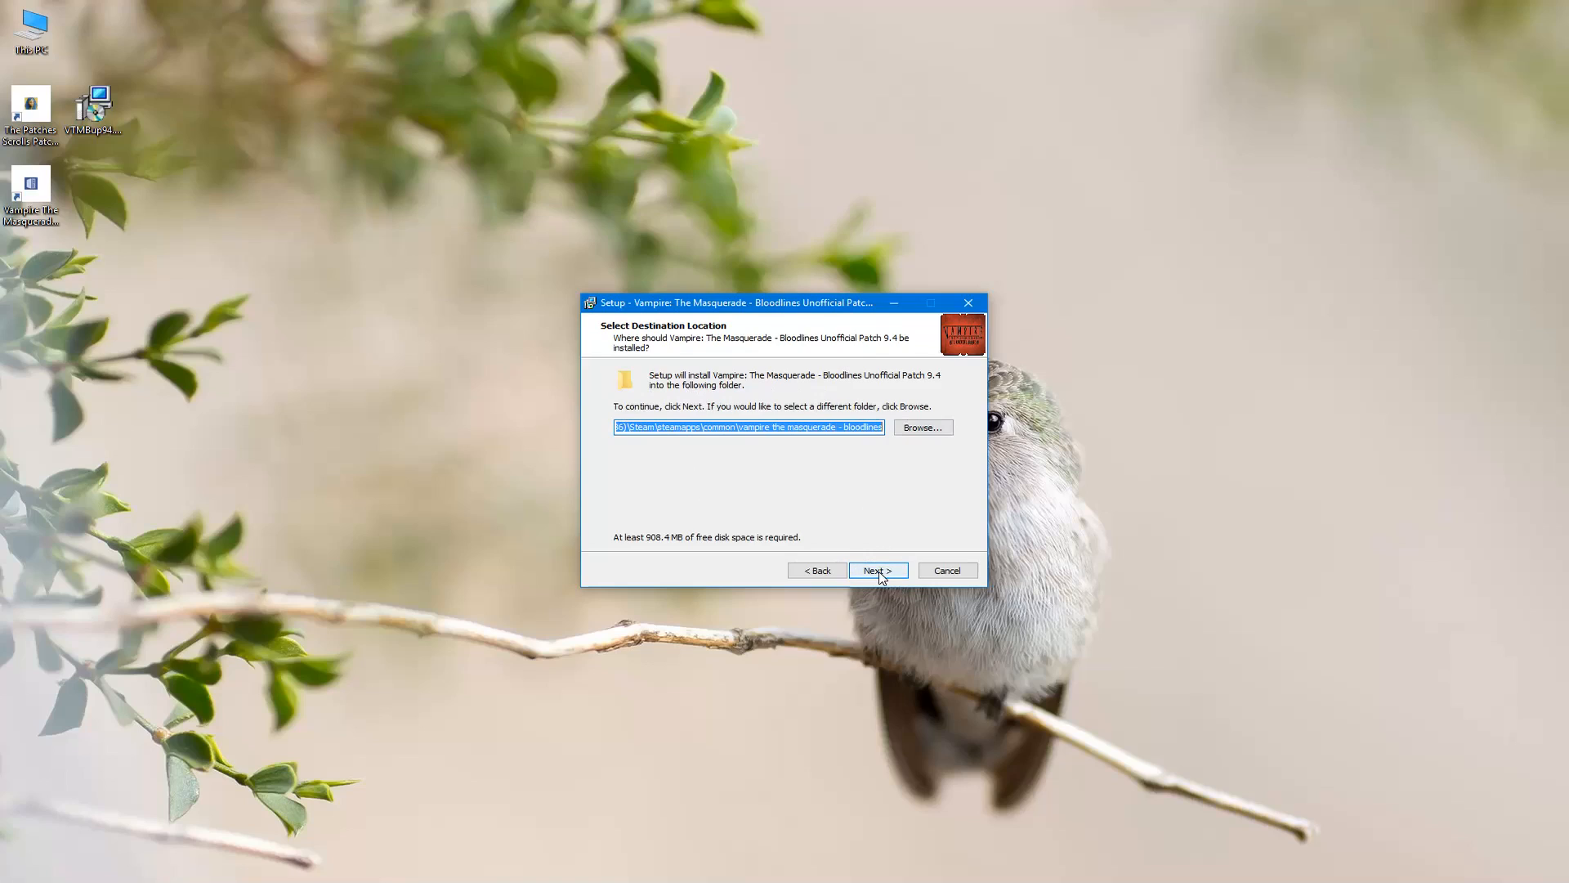
click(878, 569)
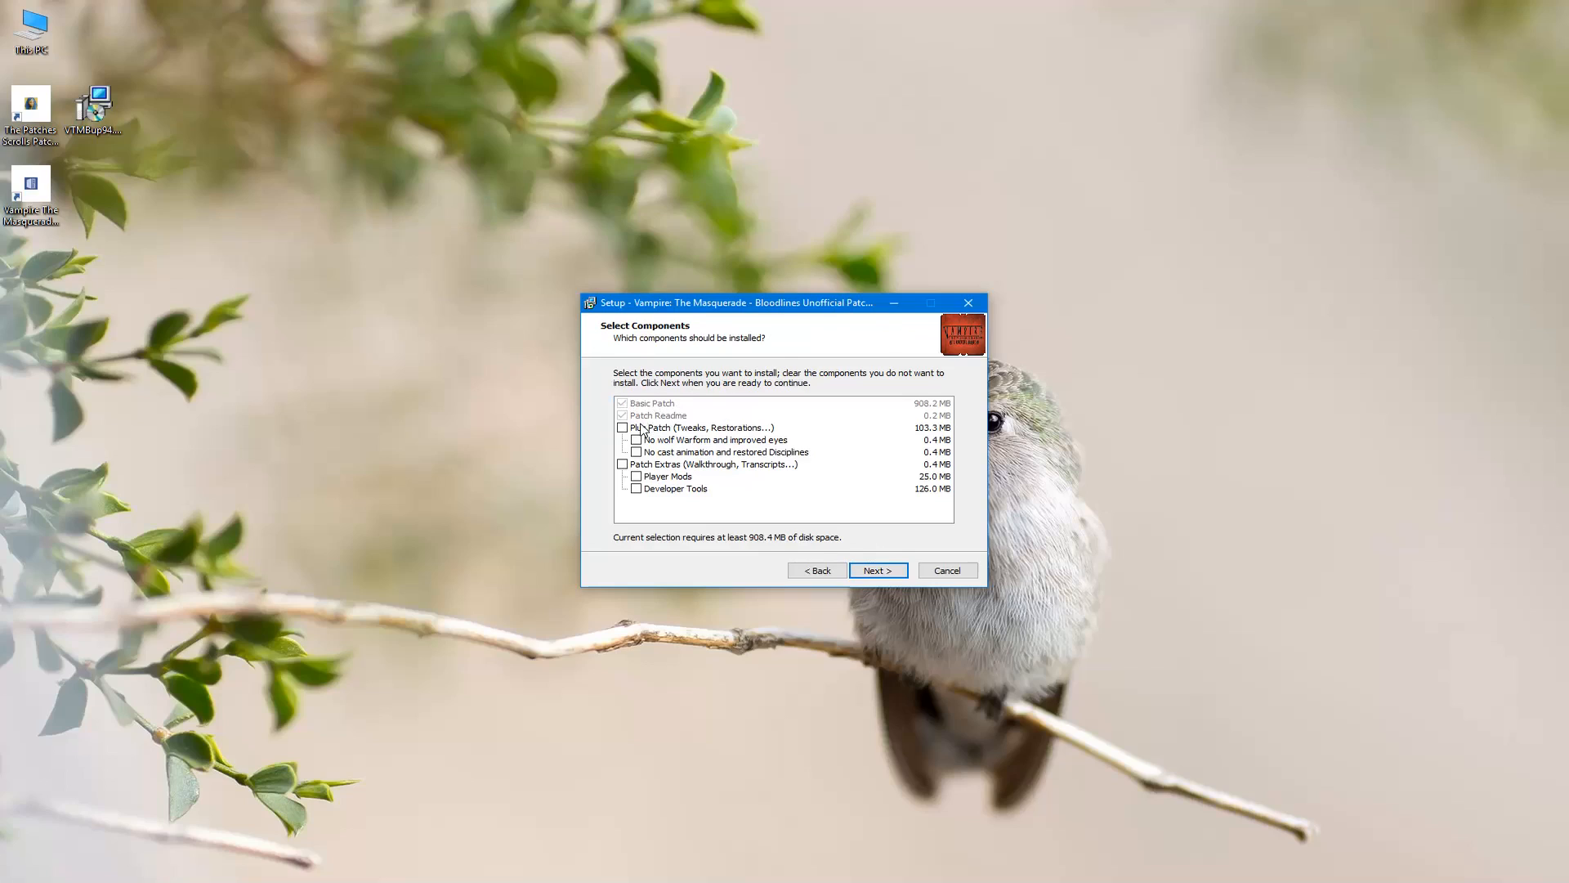
- Include the Plus Patch component, install the patch and untick viewing the readme
click(623, 427)
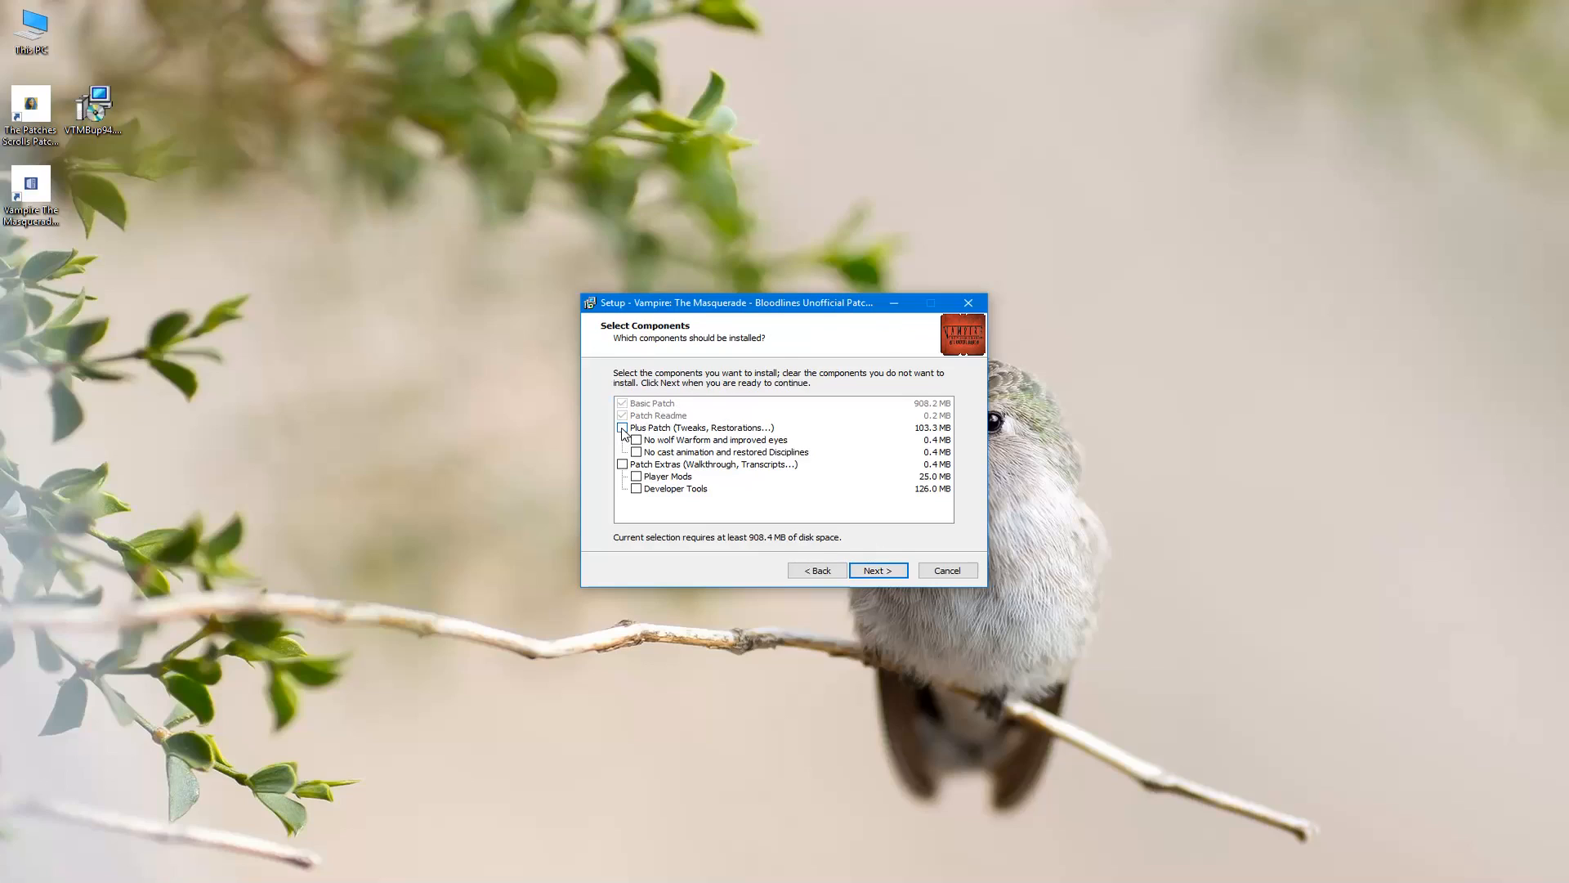
click(623, 426)
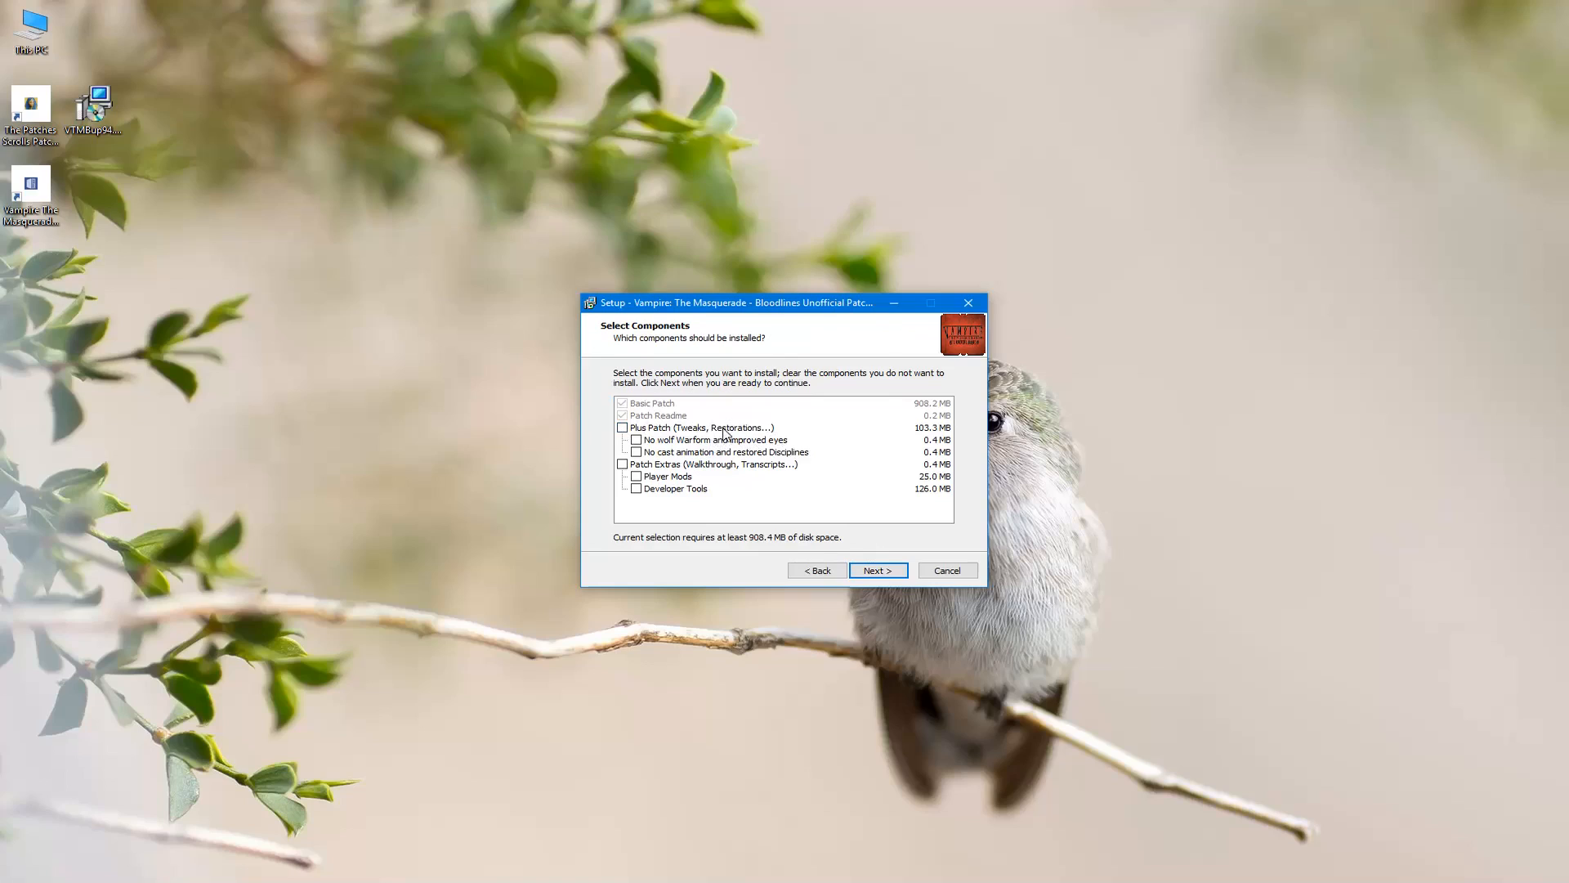
mouse_move(720, 435)
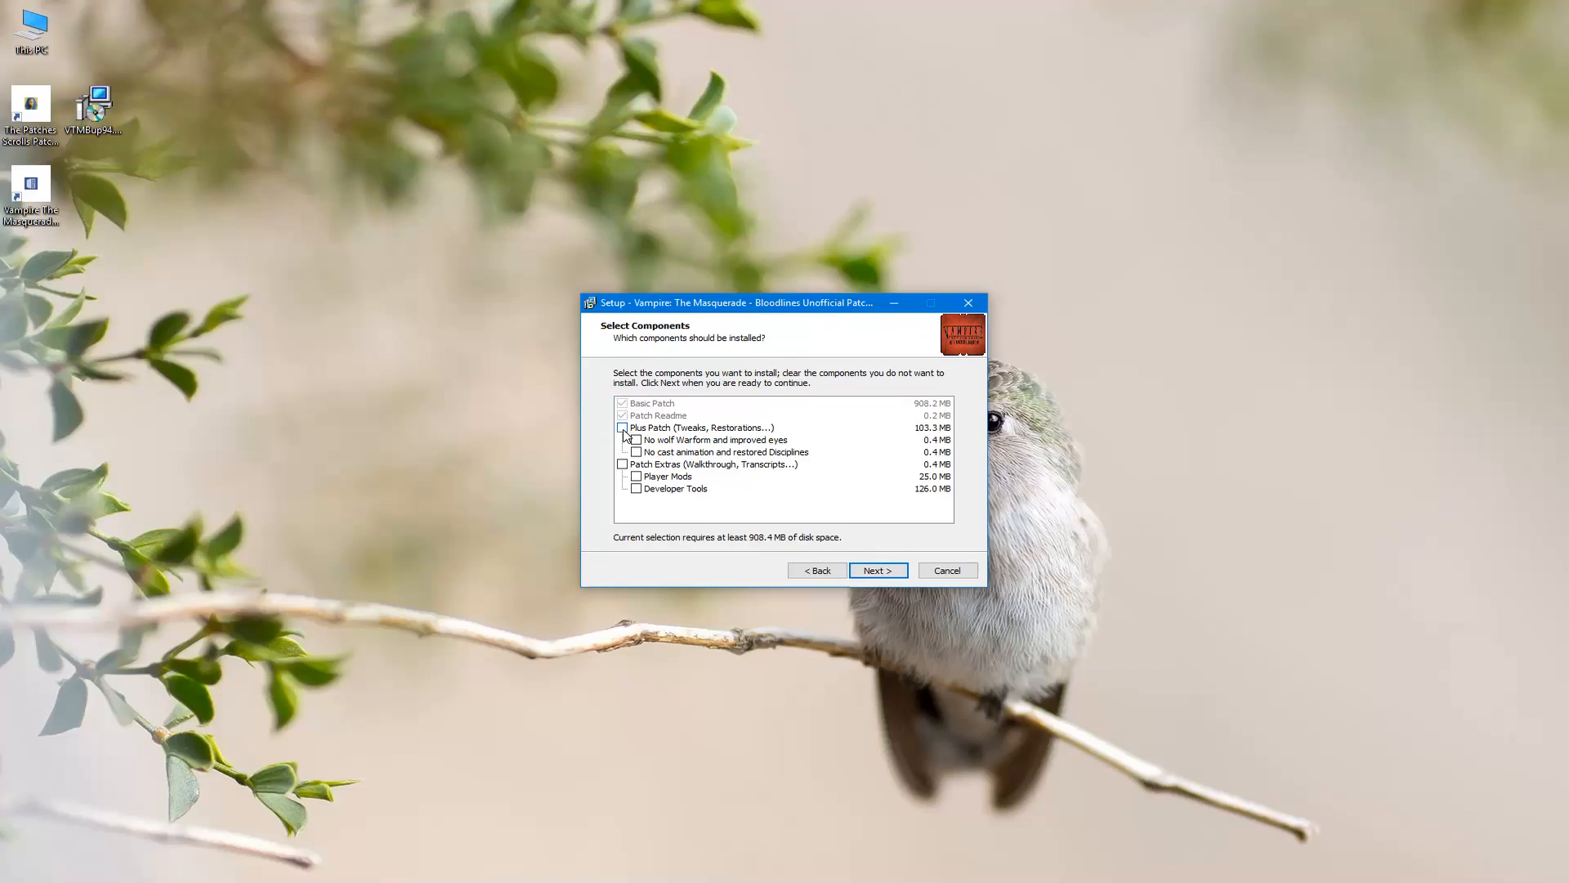
click(621, 426)
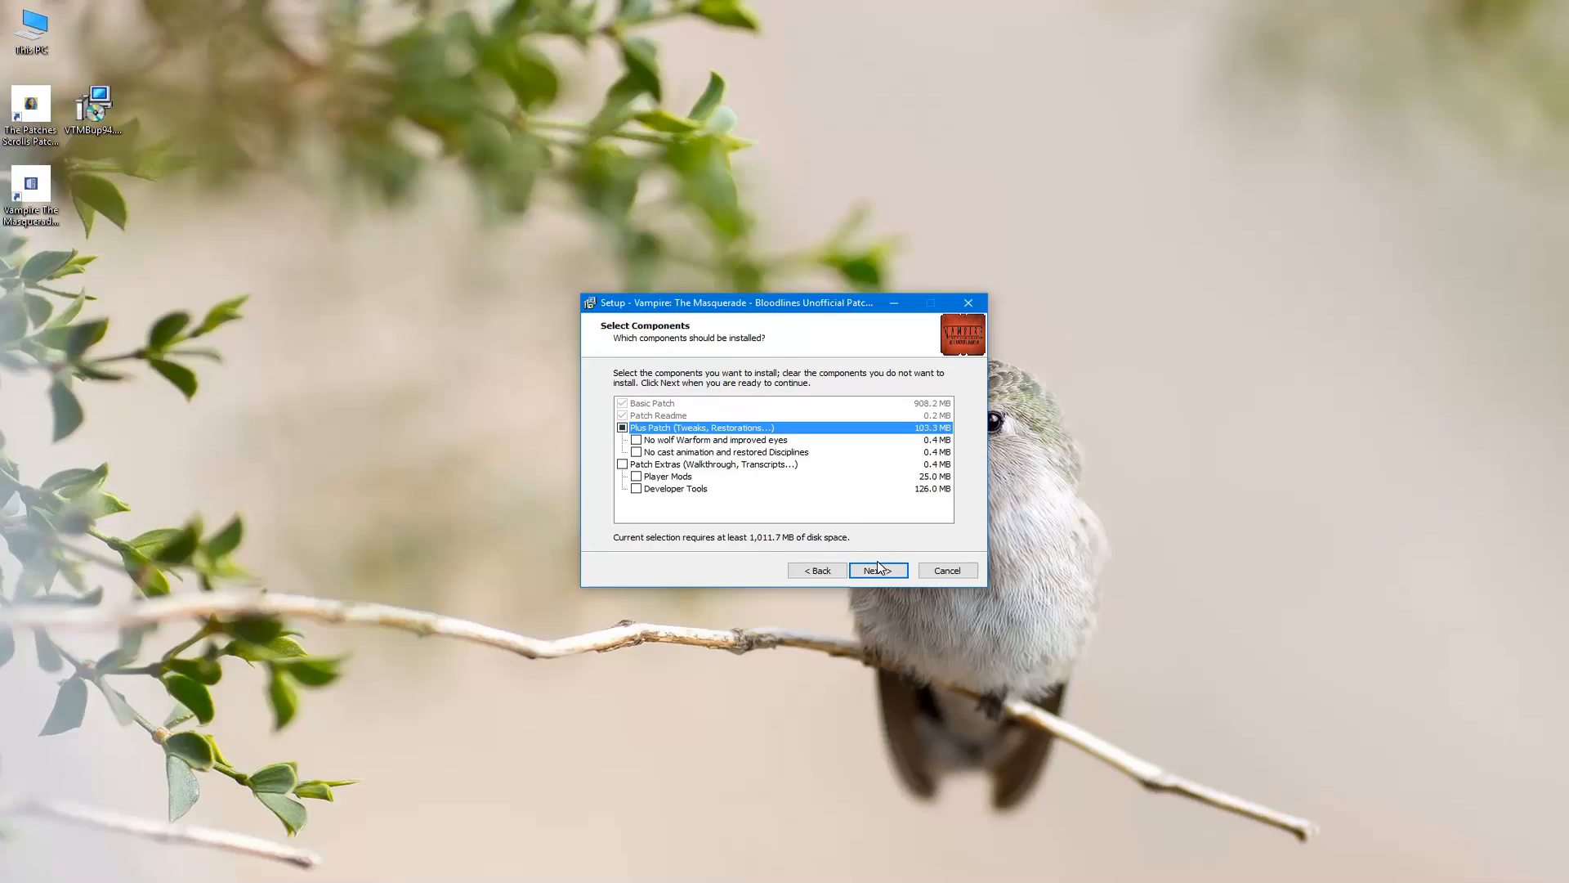
click(876, 569)
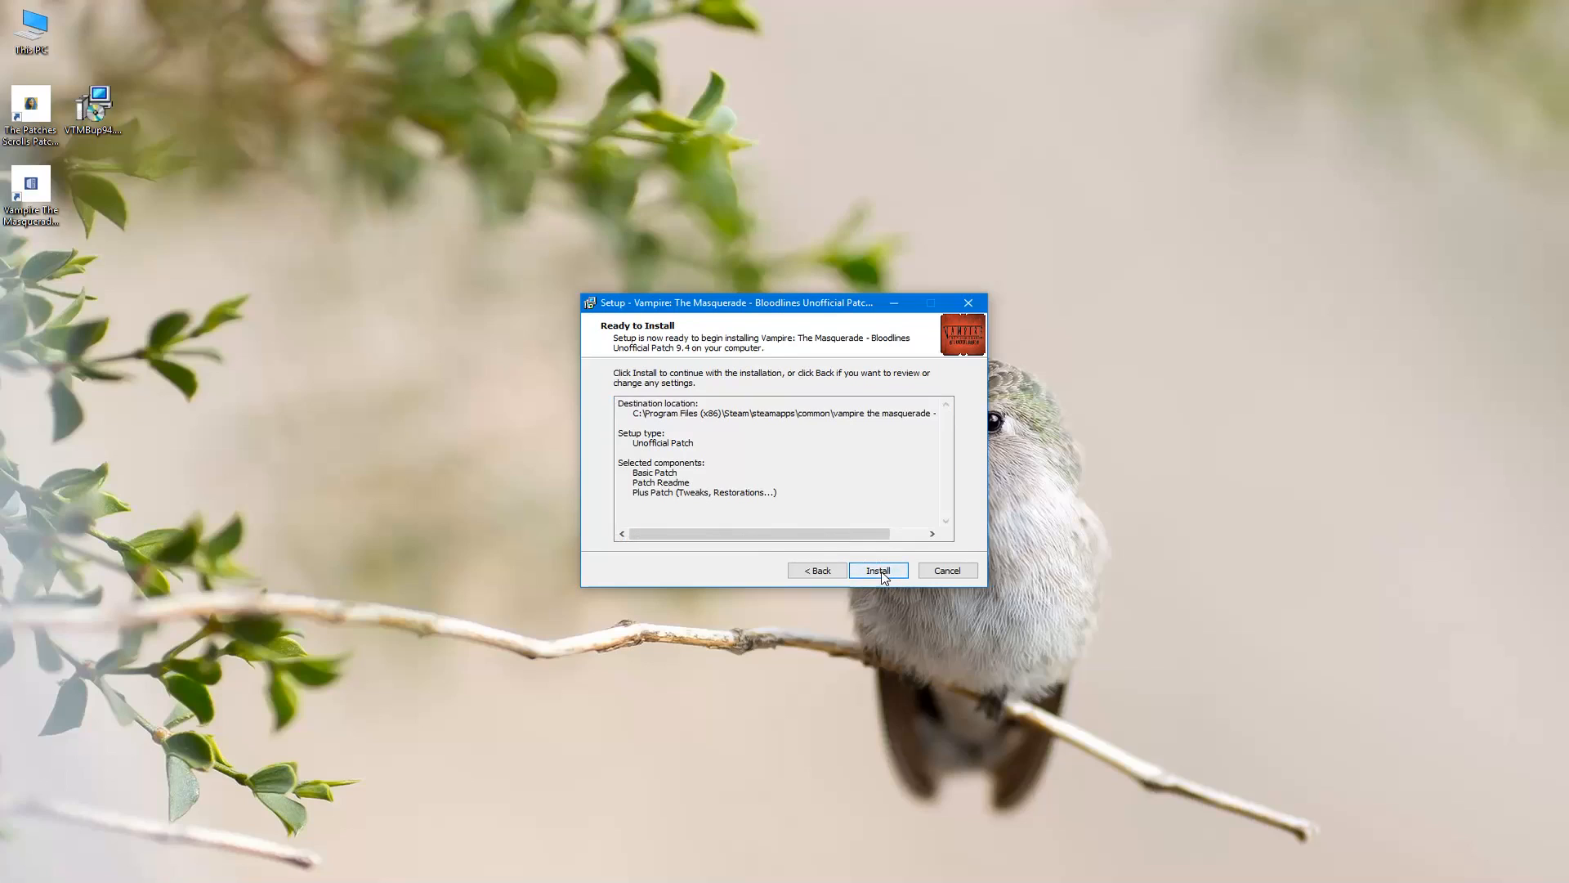
click(877, 569)
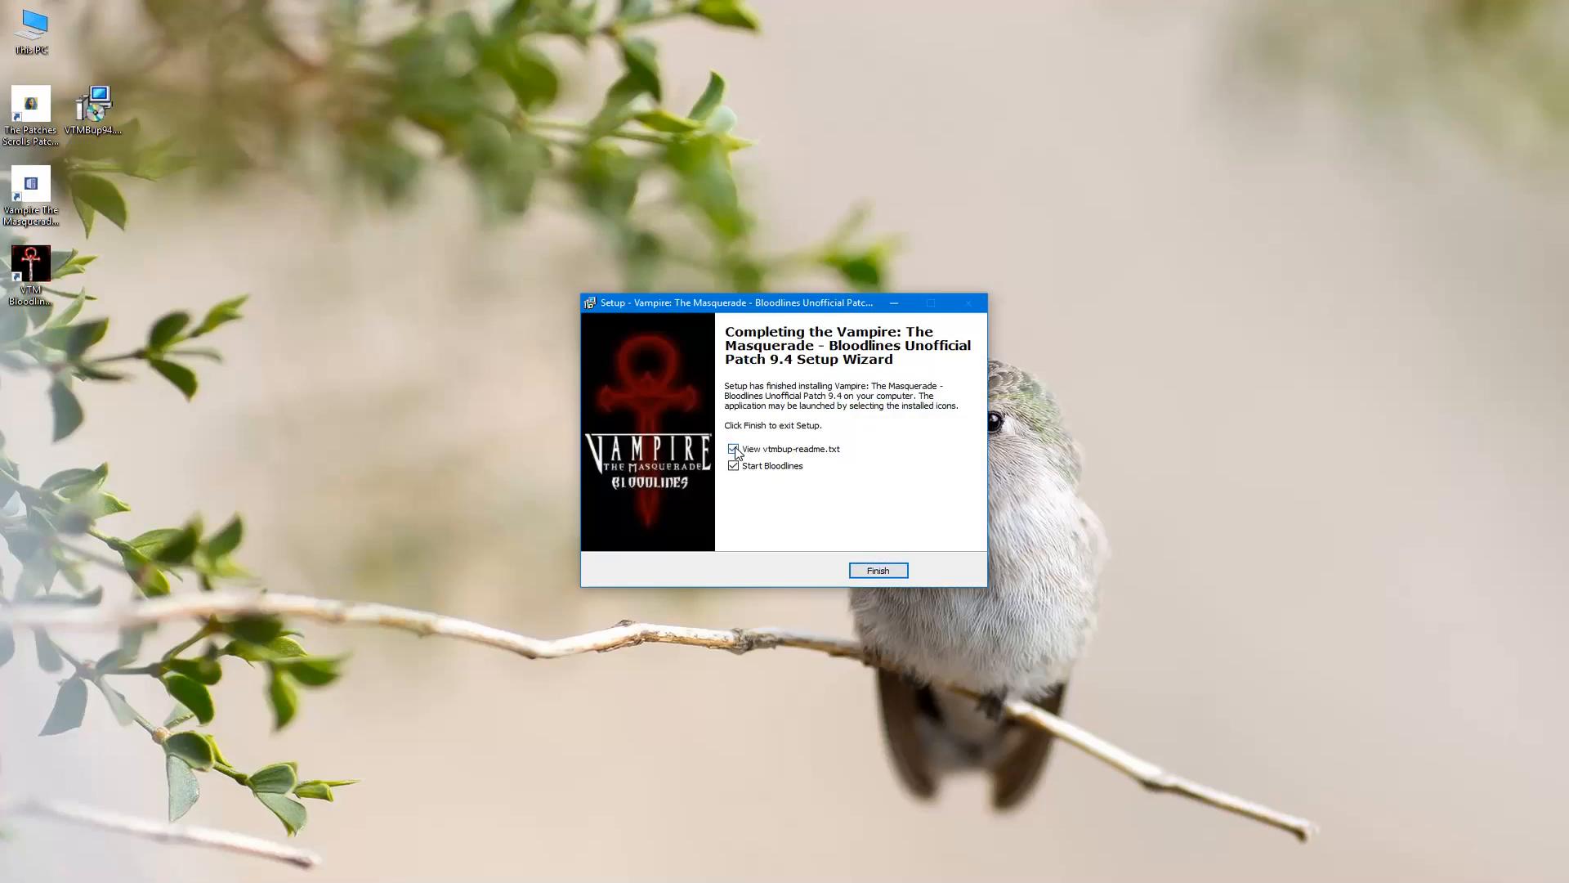
click(732, 448)
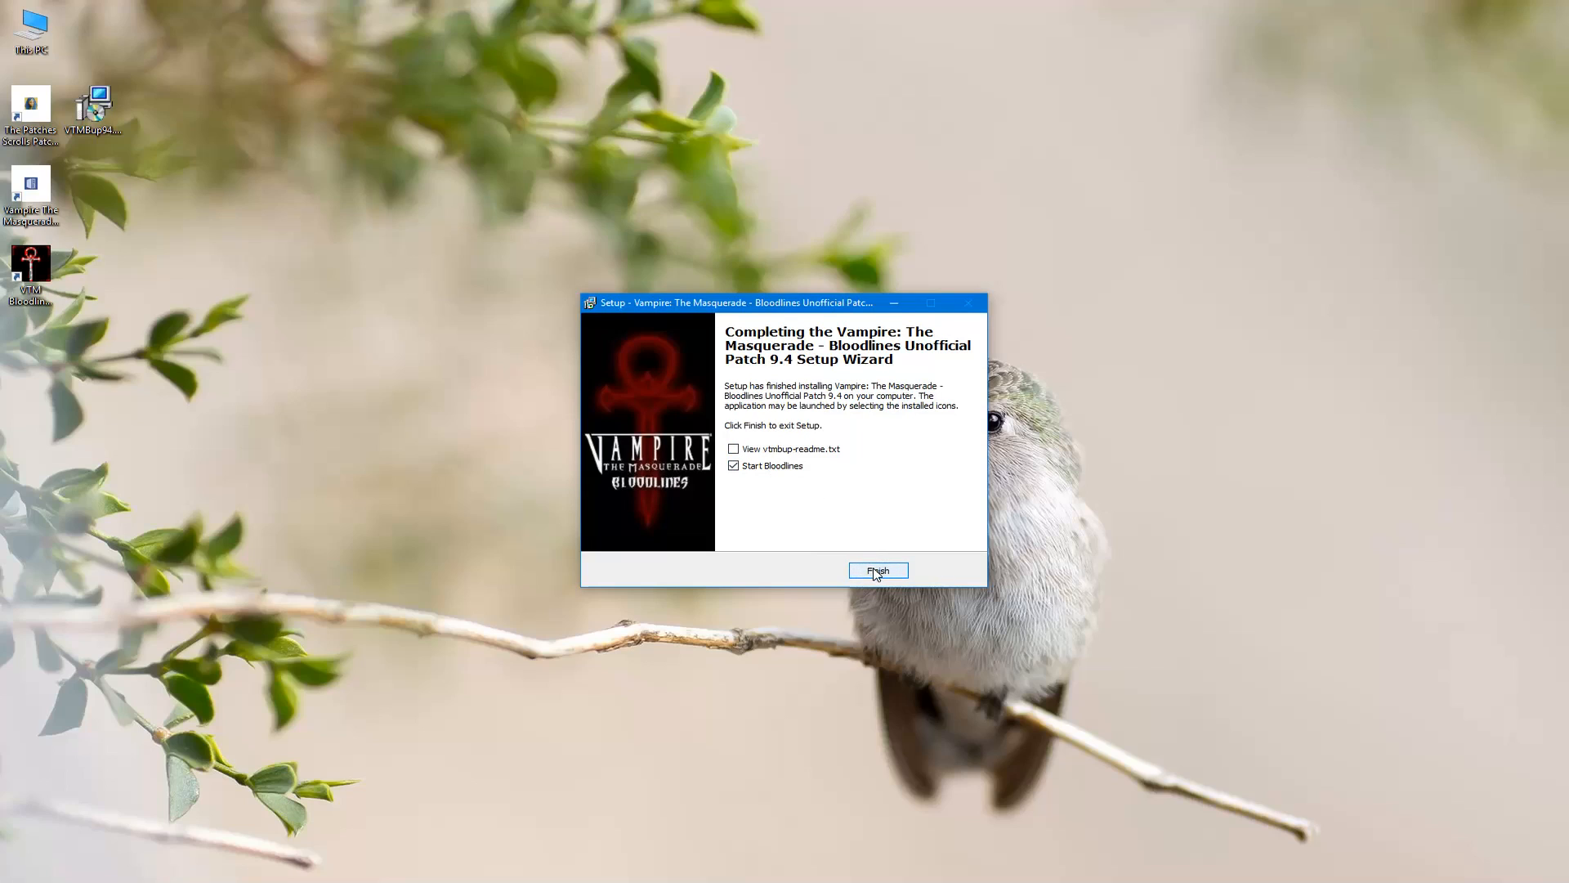
- Finish setup to start Bloodlines and set the video resolution to 1920 x 1200
click(878, 570)
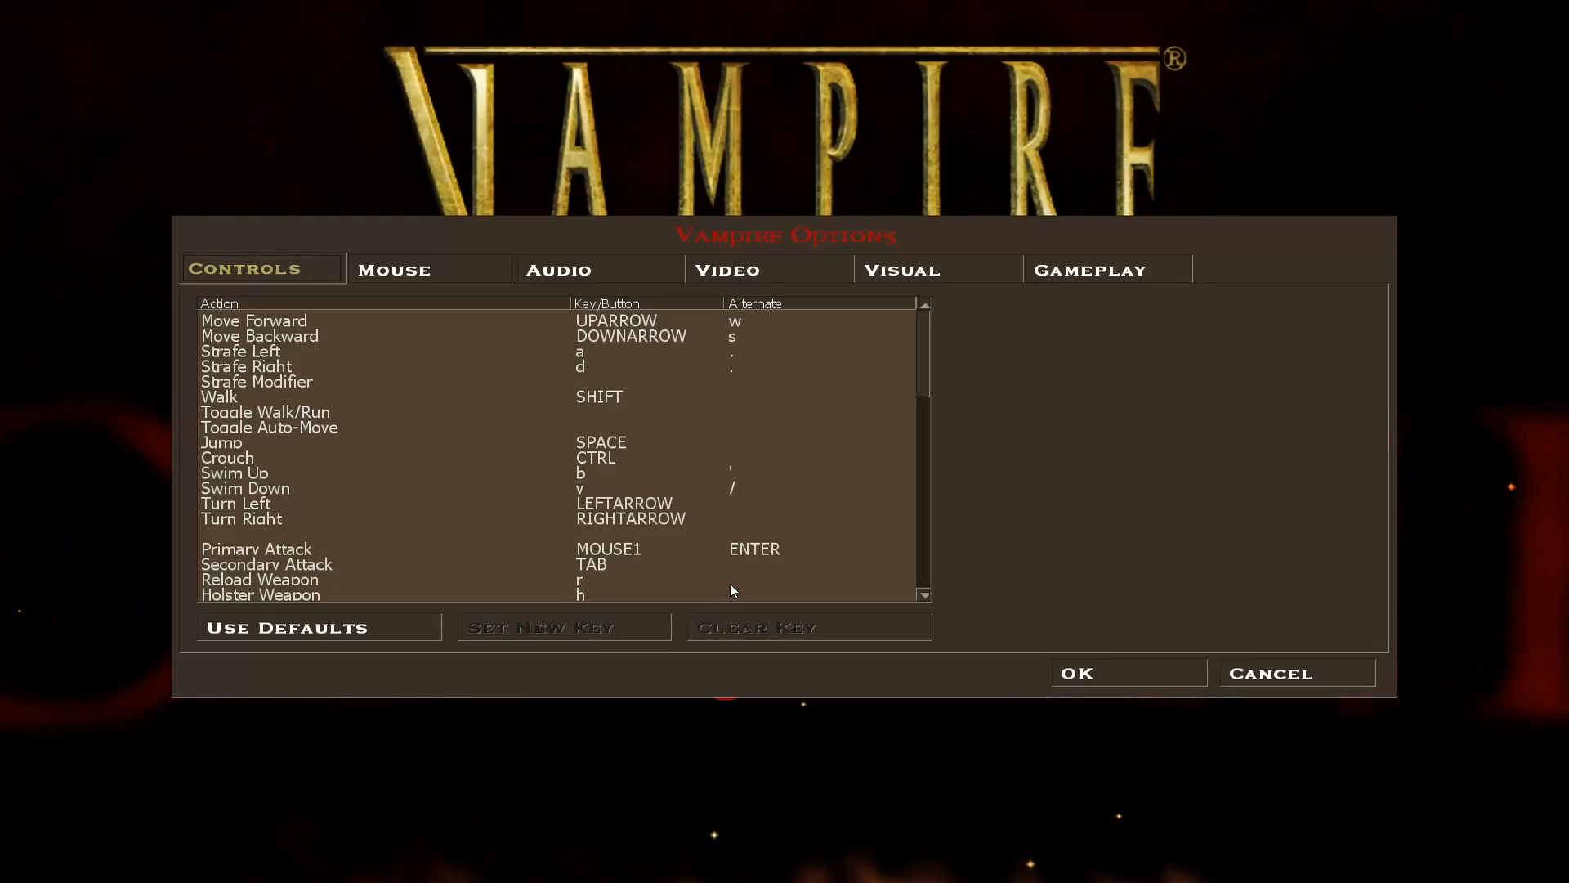
click(768, 268)
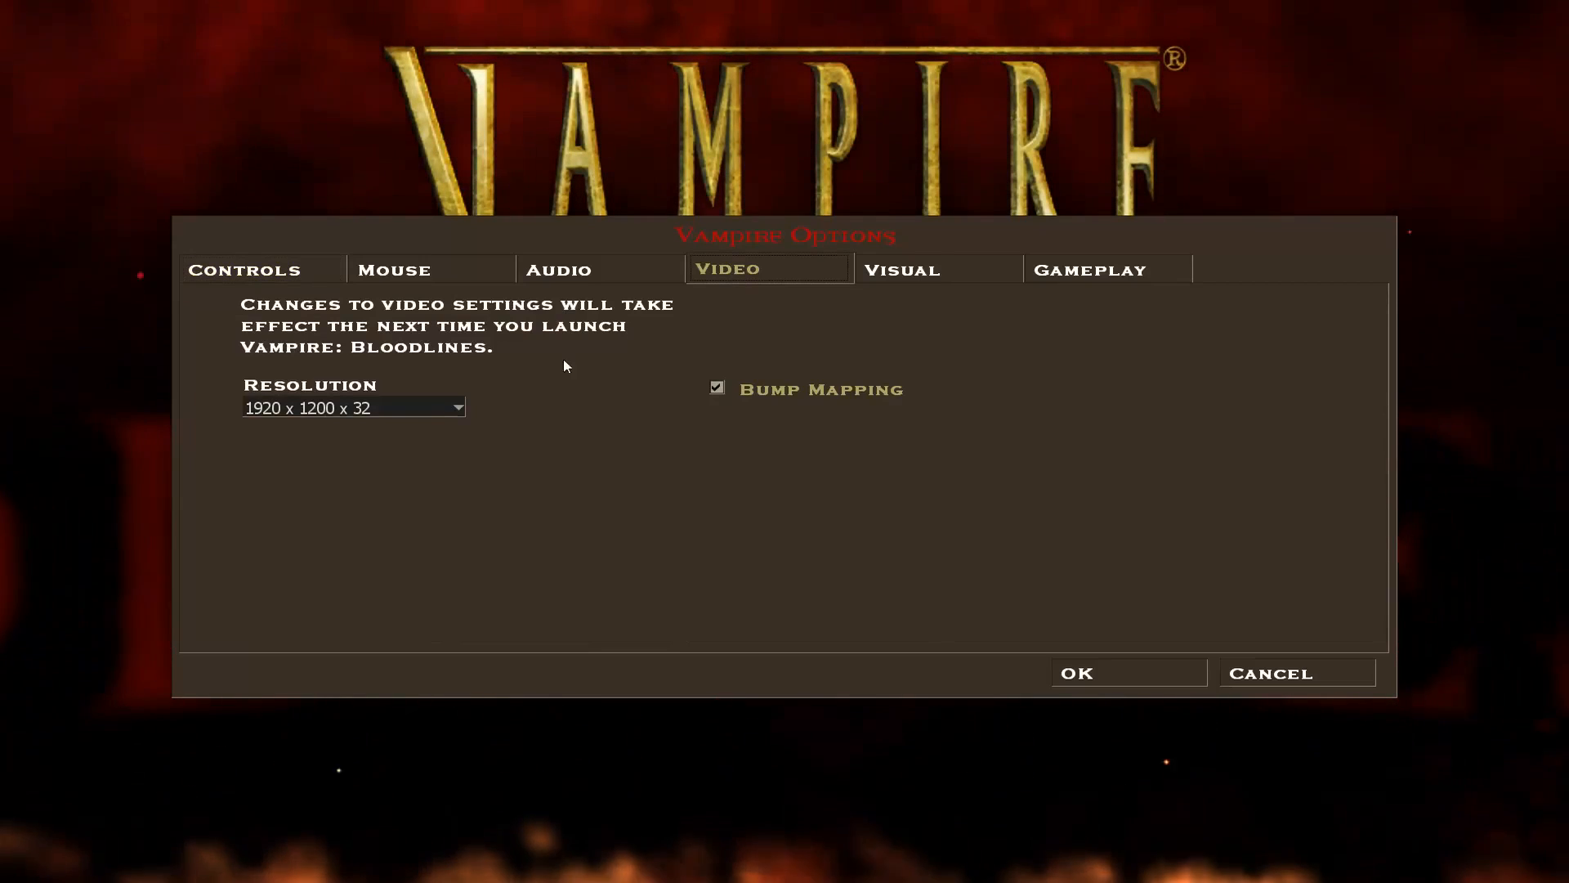
click(456, 407)
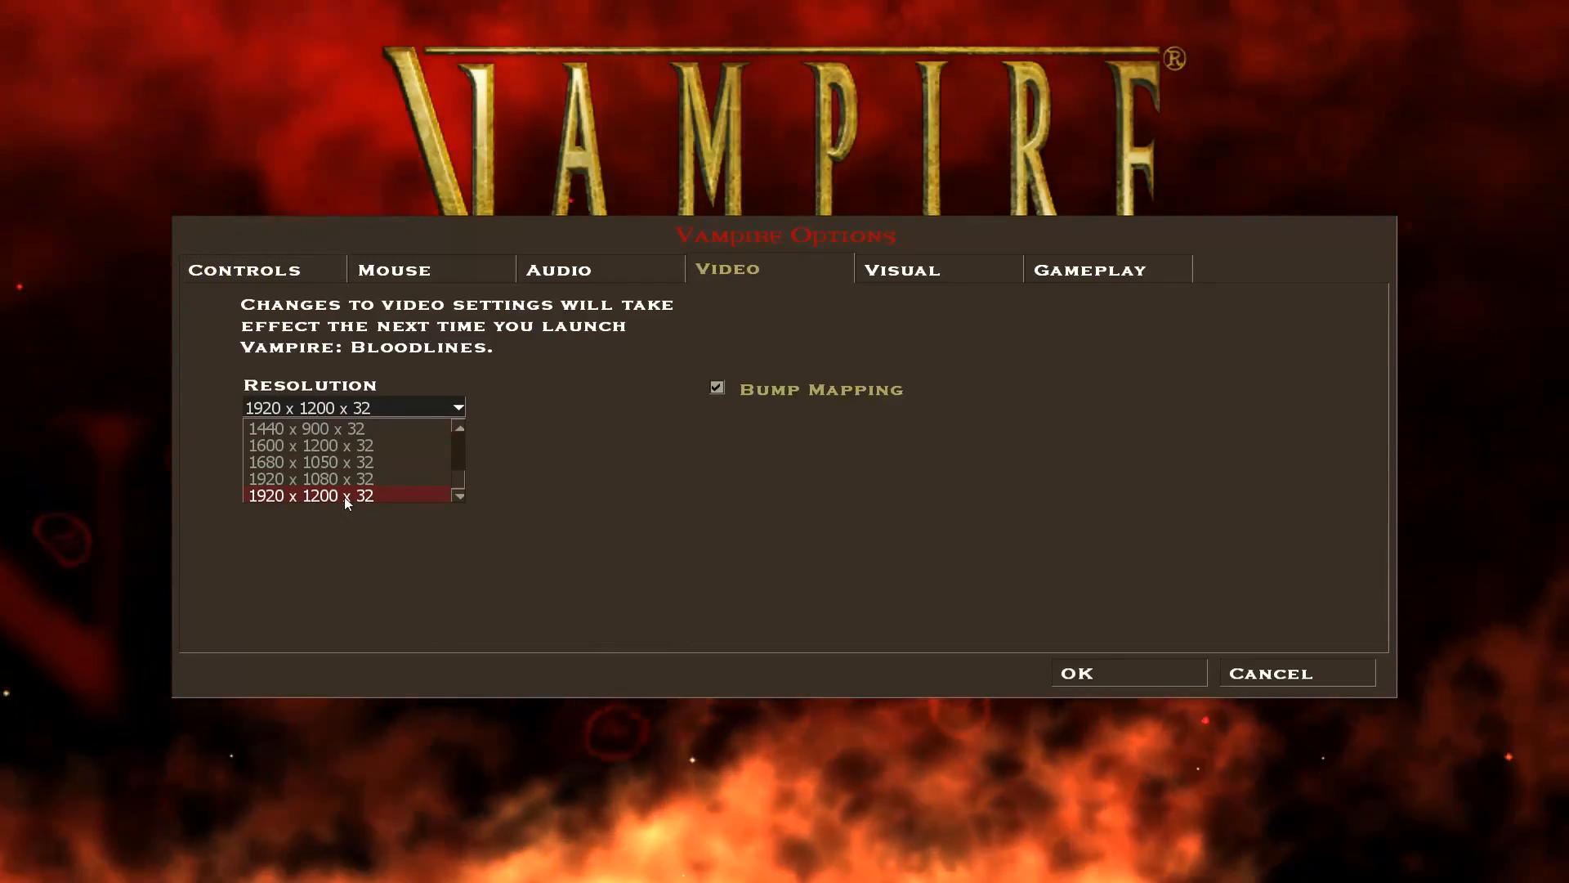
click(1092, 270)
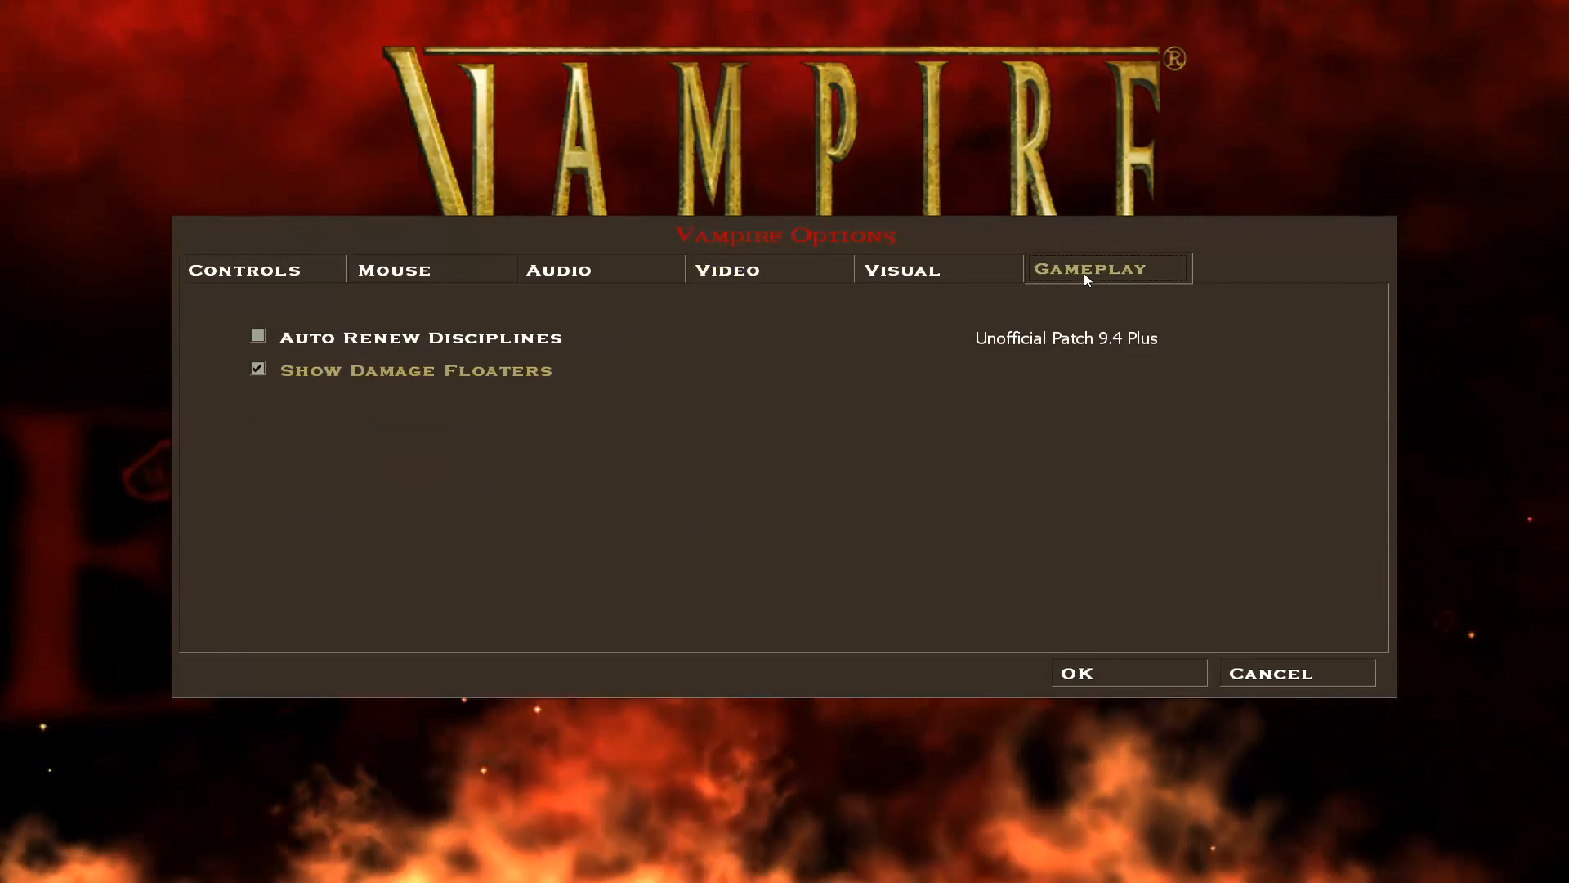
mouse_move(1181, 345)
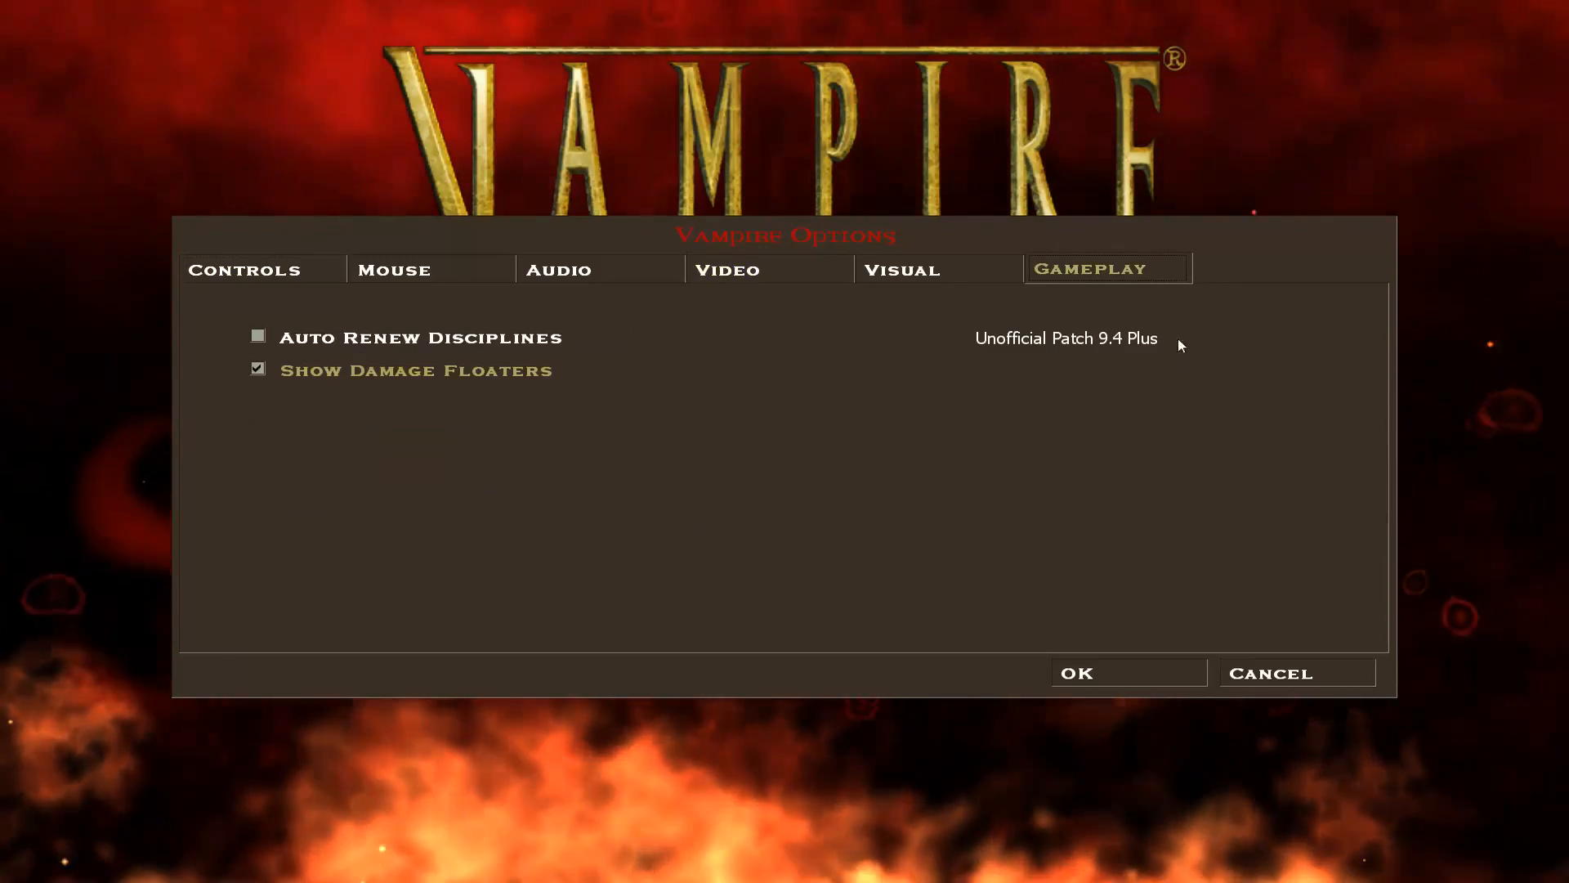
mouse_move(1090, 307)
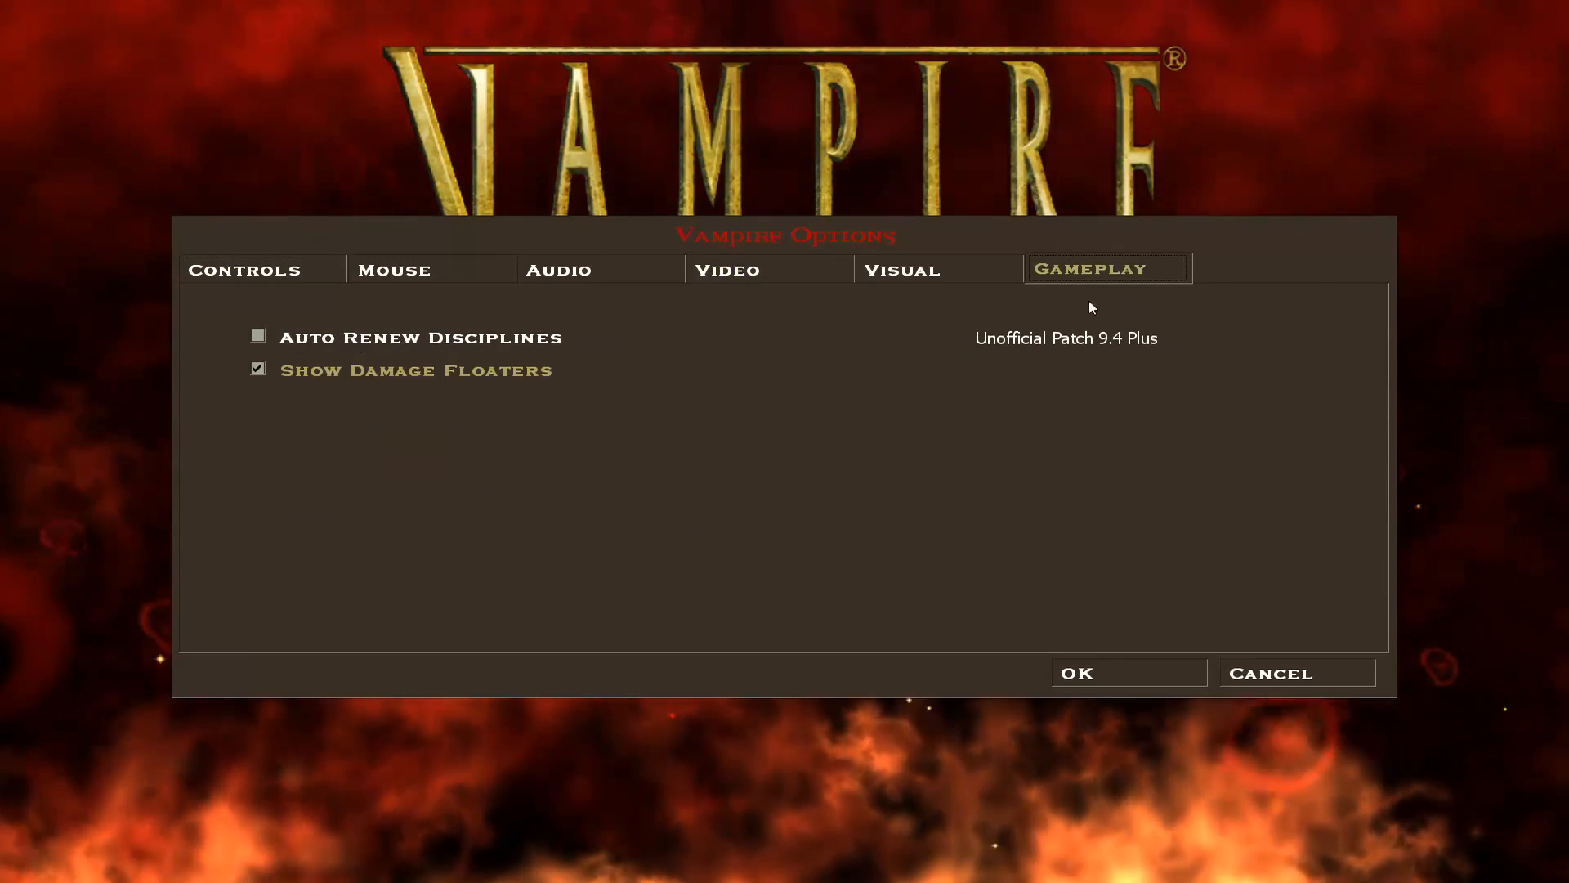
mouse_move(961, 364)
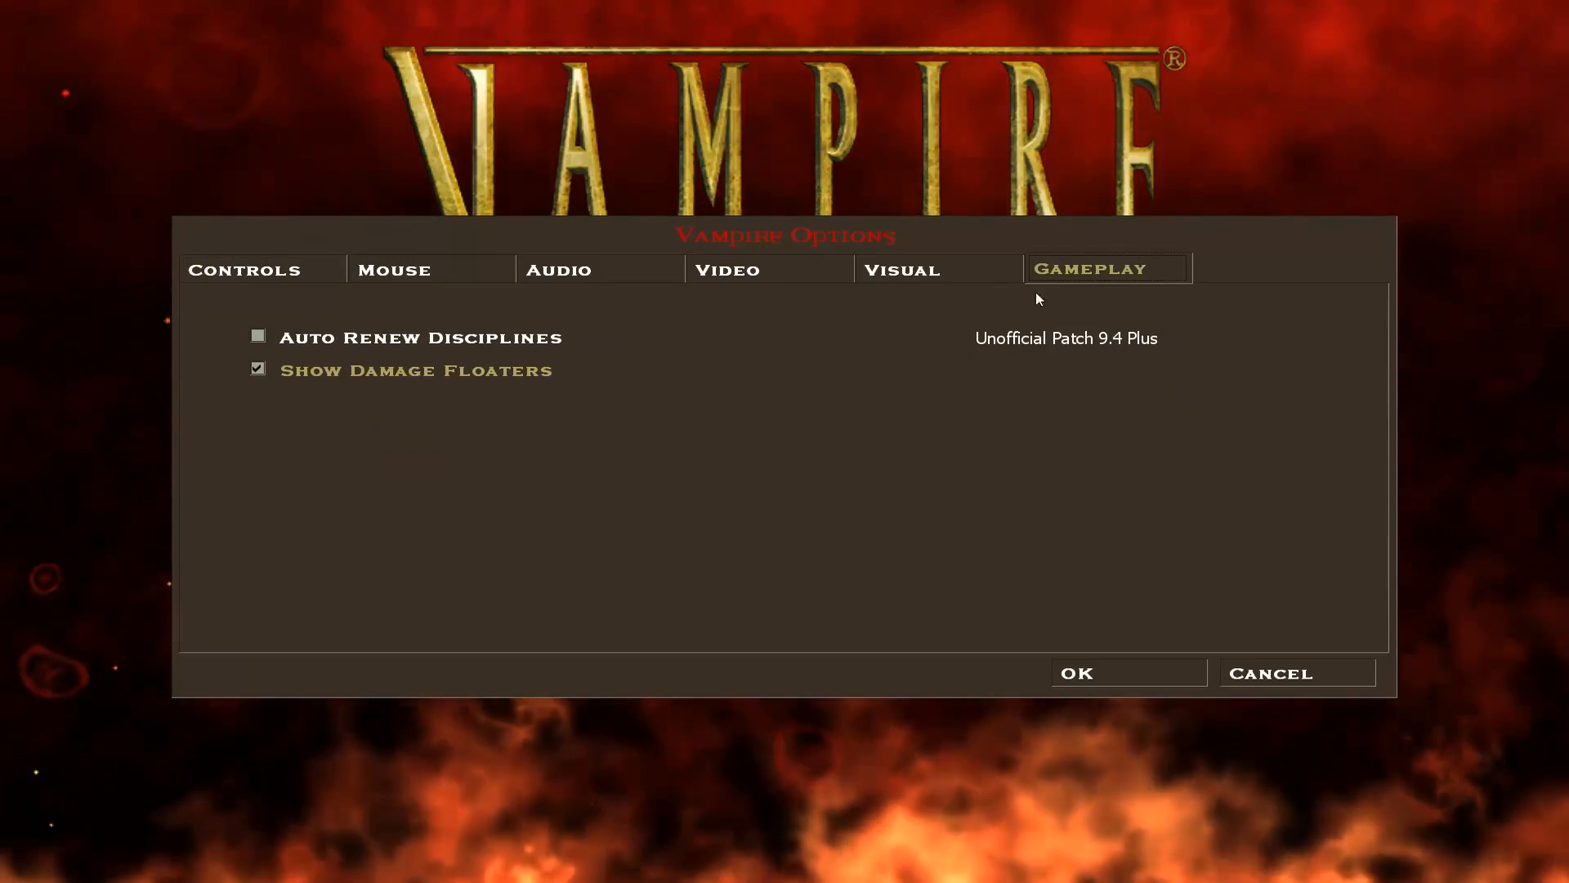
mouse_move(1196, 597)
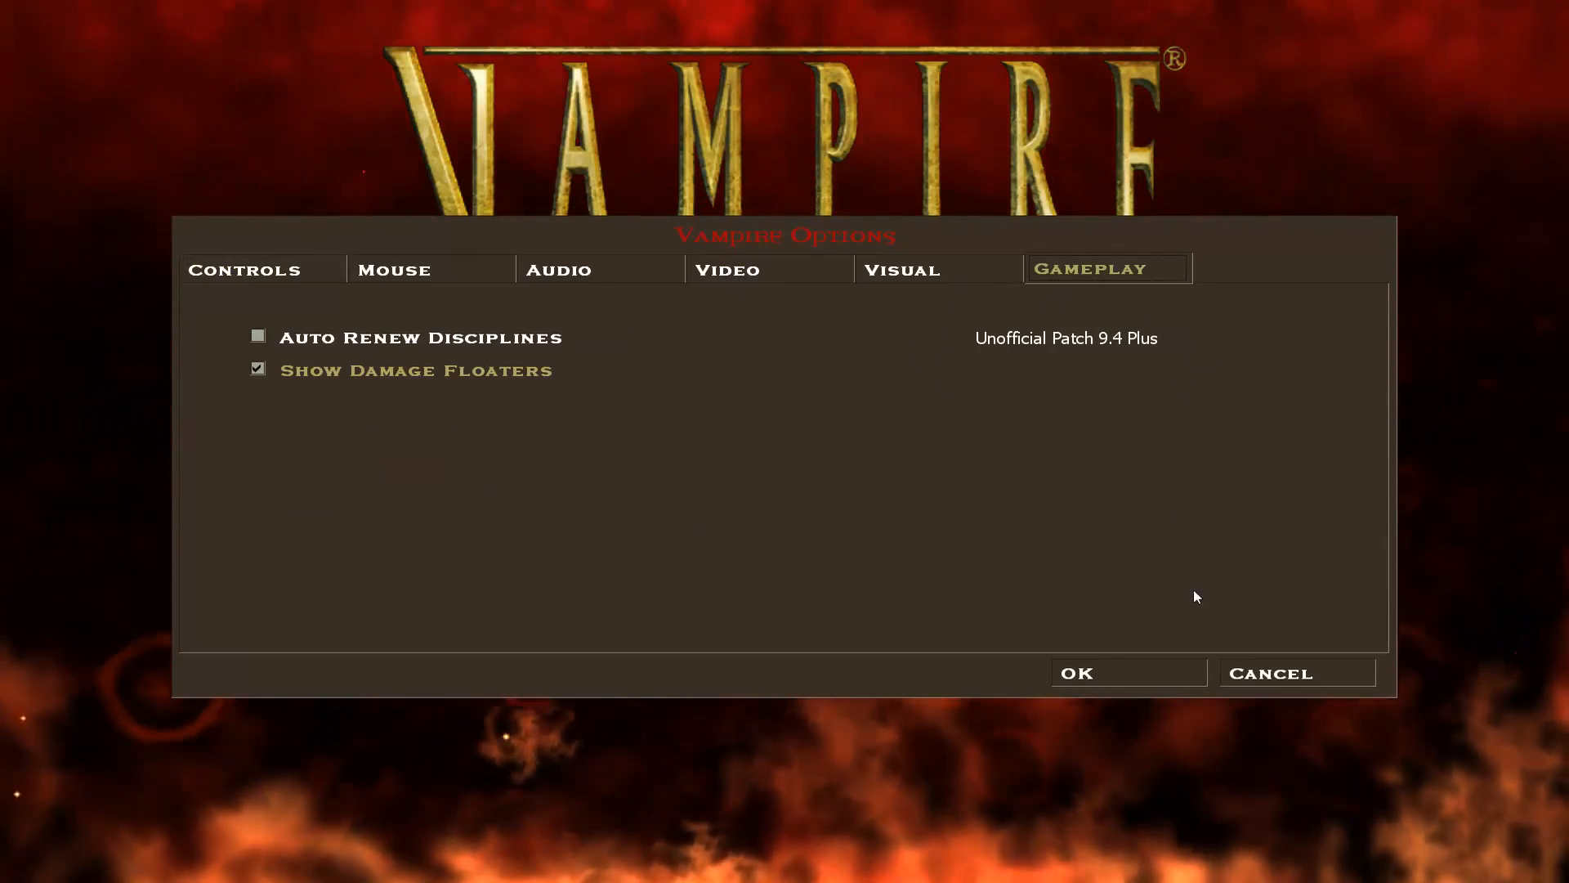
- Close the game options and relaunch Bloodlines from the Steam library
click(727, 270)
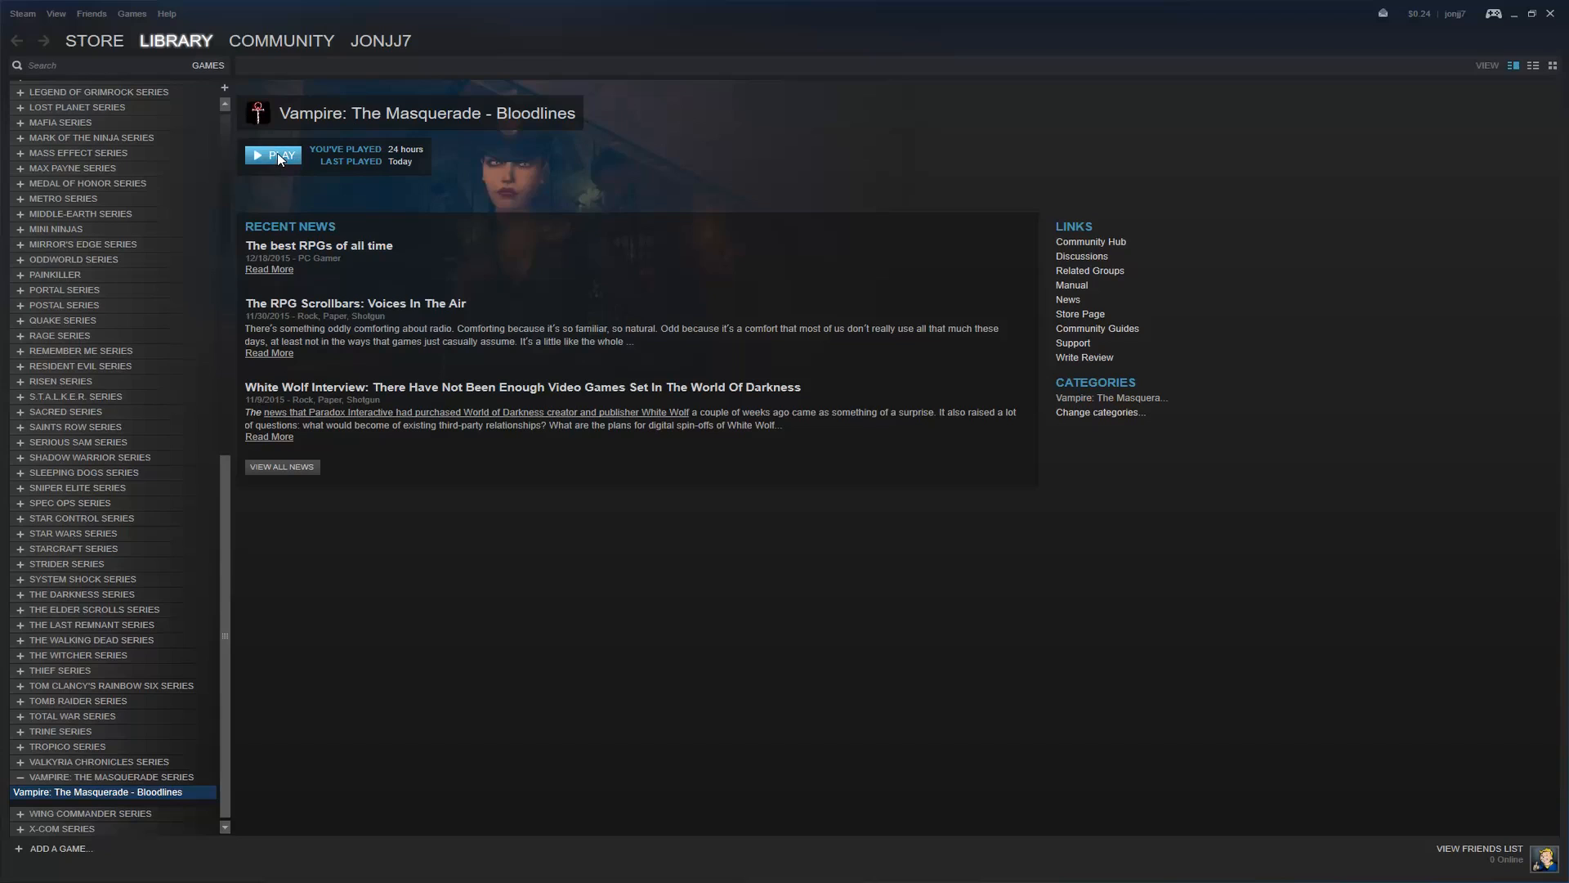
click(273, 155)
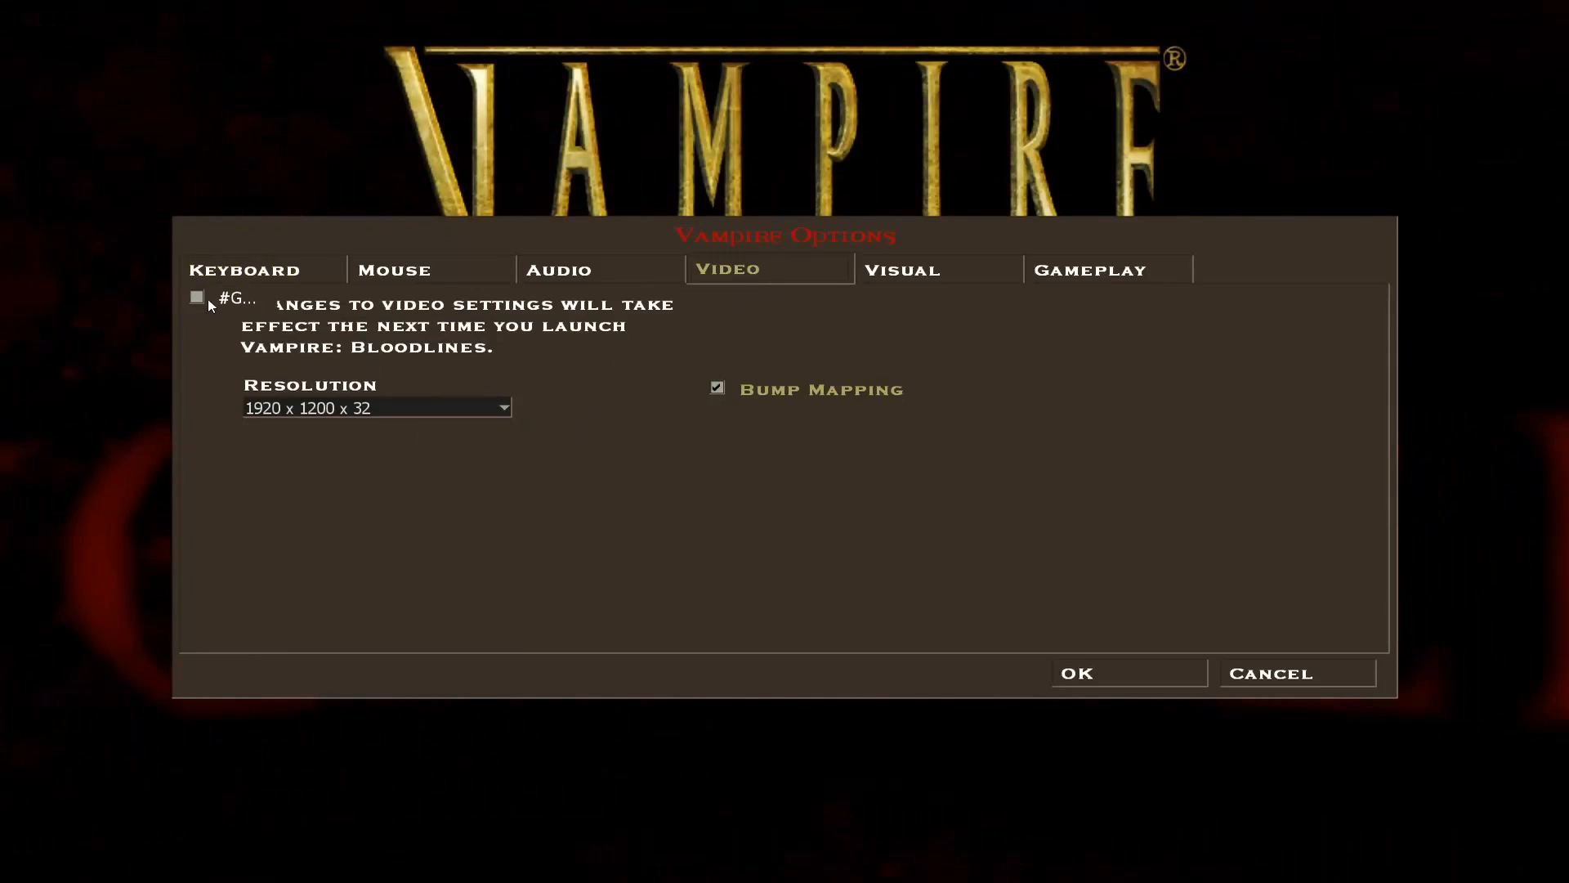
mouse_move(253, 306)
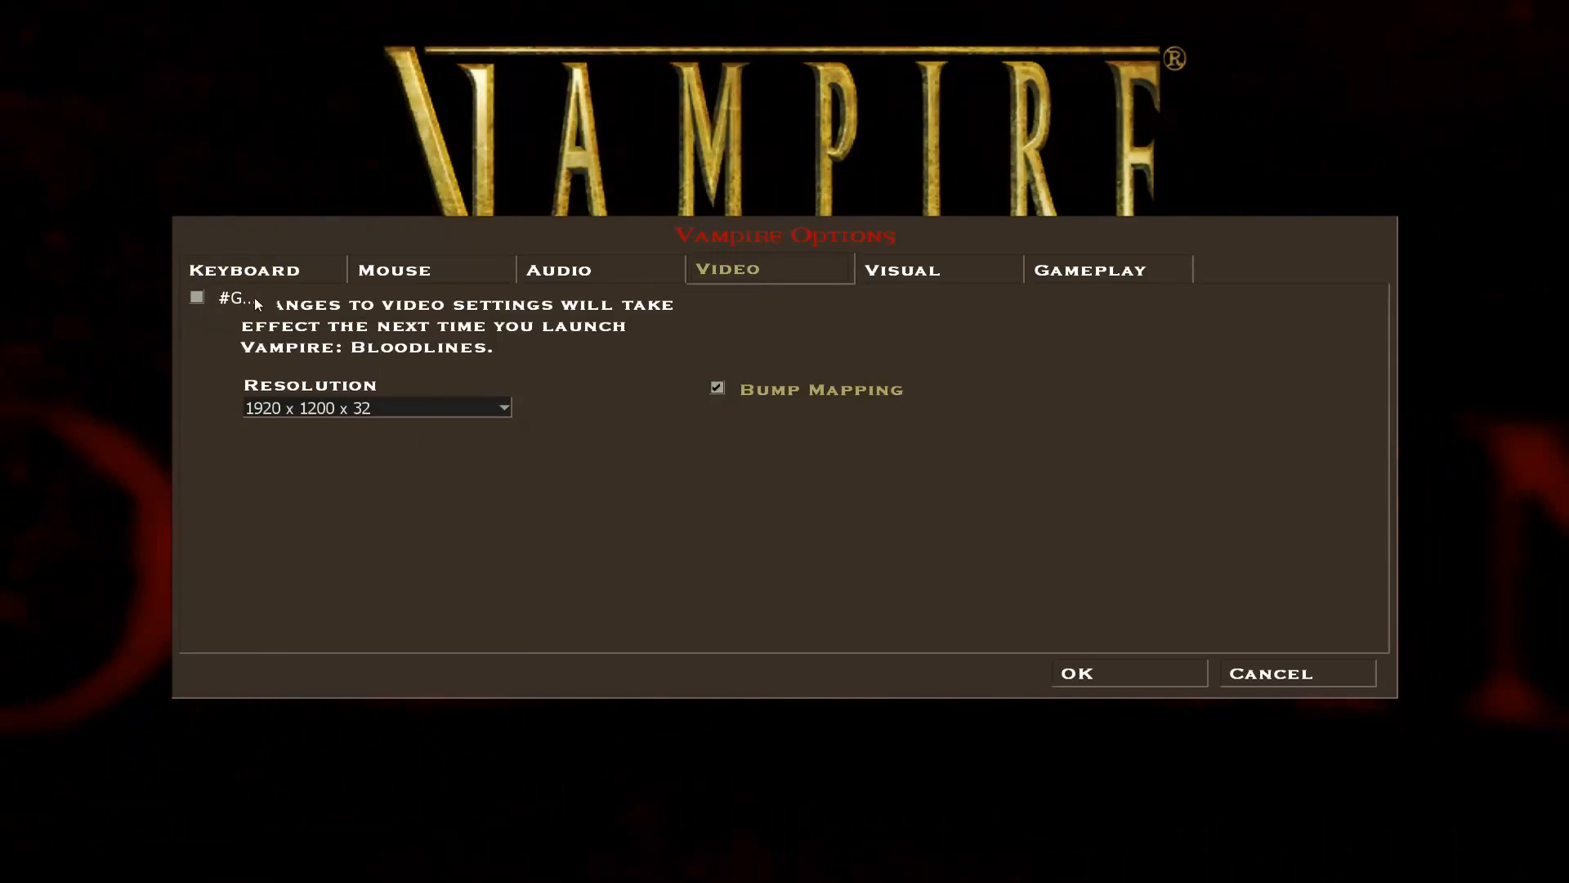
mouse_move(1133, 273)
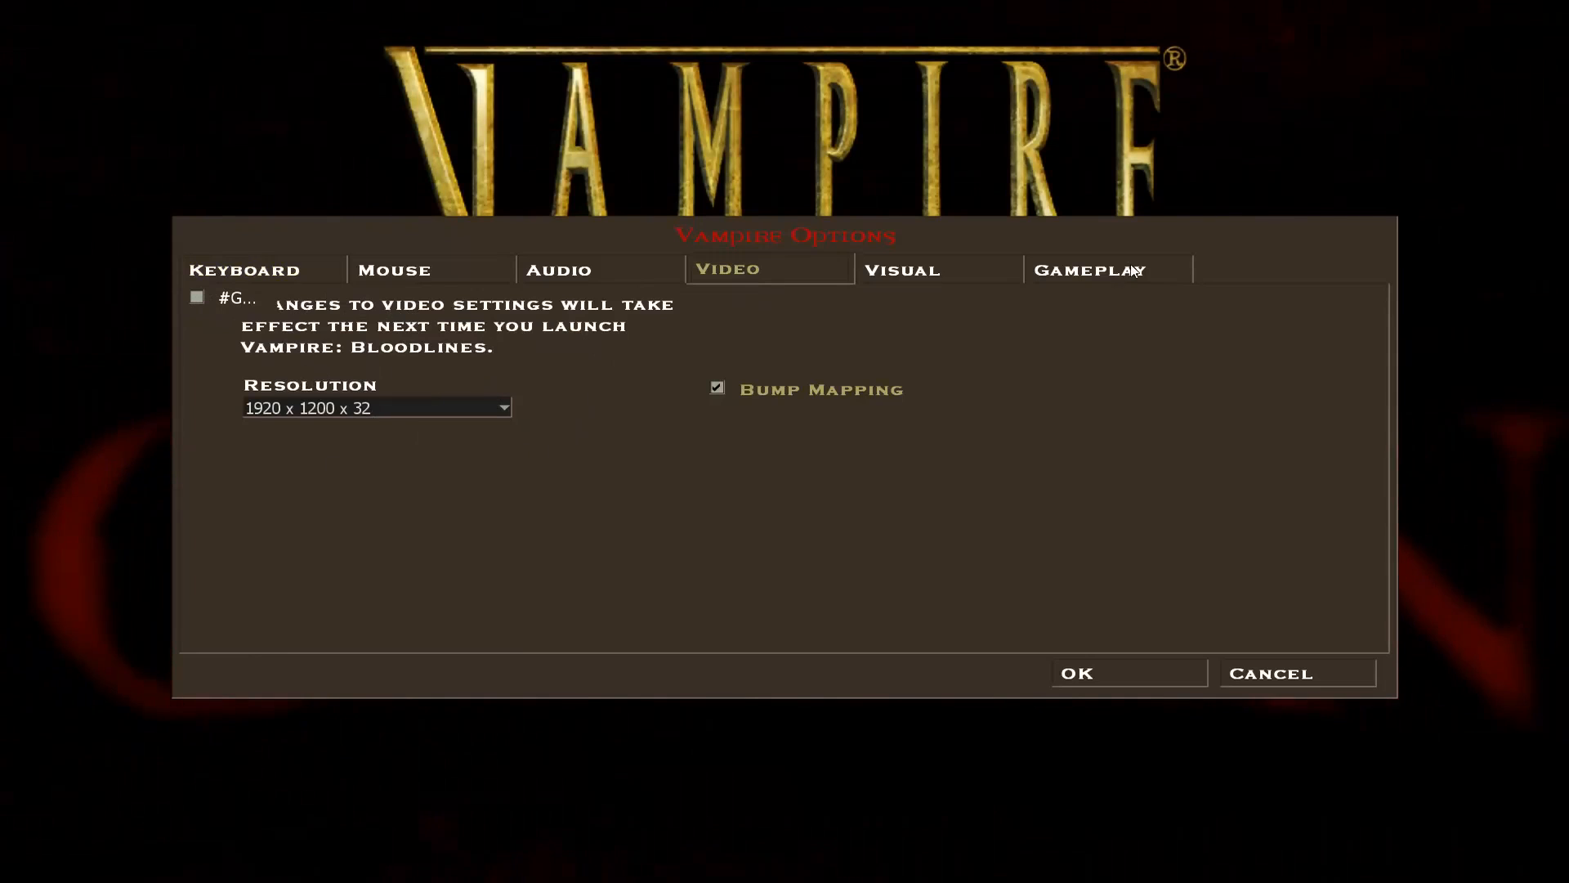
- Switch the Bloodlines options to the gameplay settings
click(1089, 268)
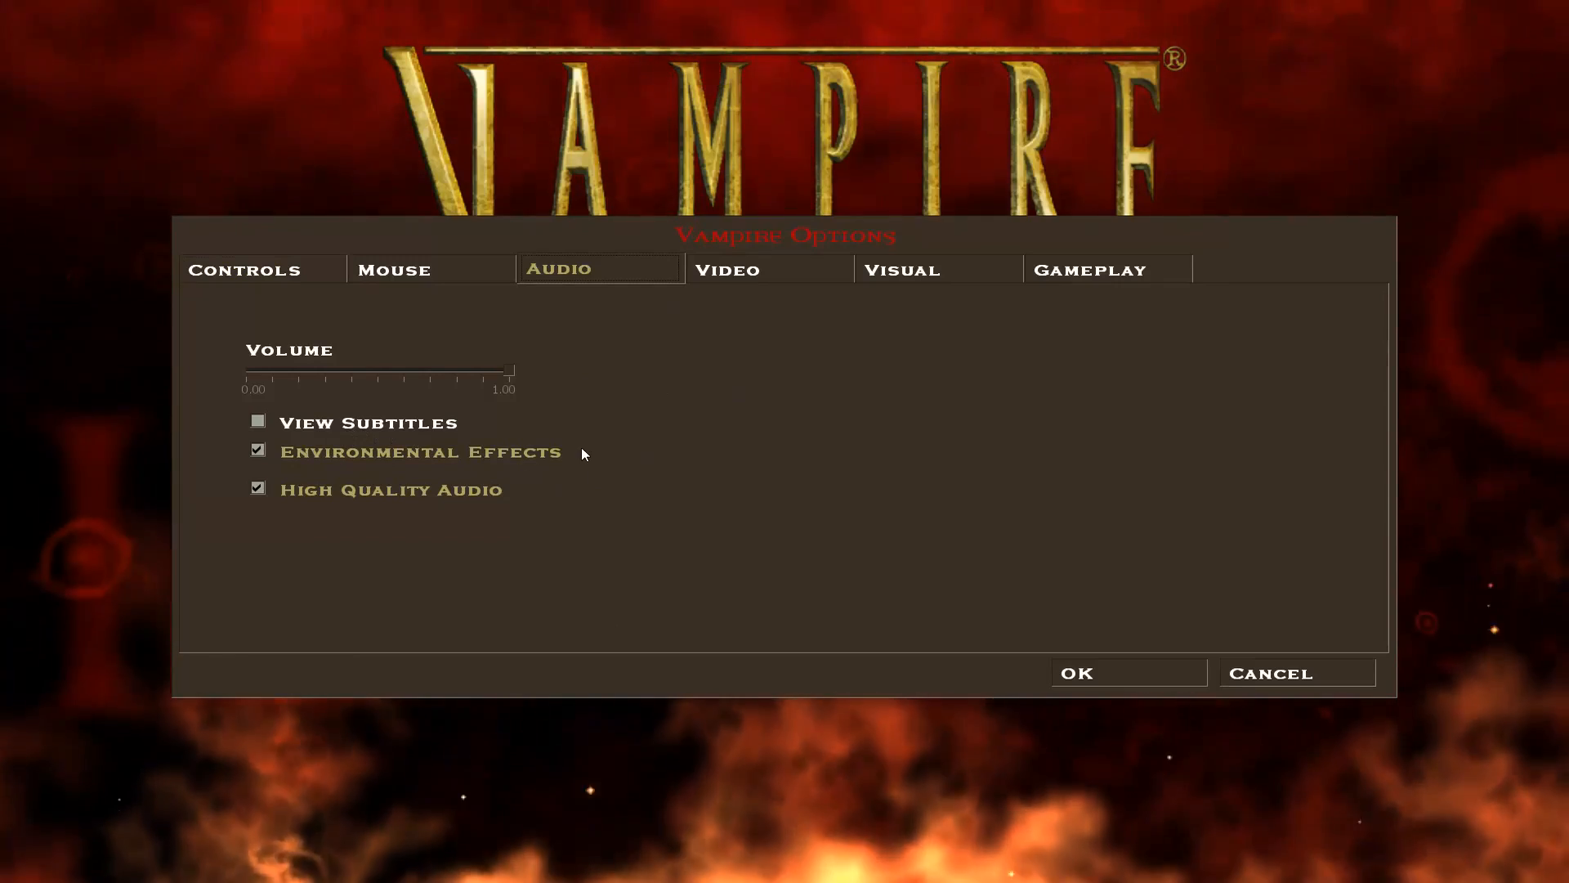
mouse_move(218, 448)
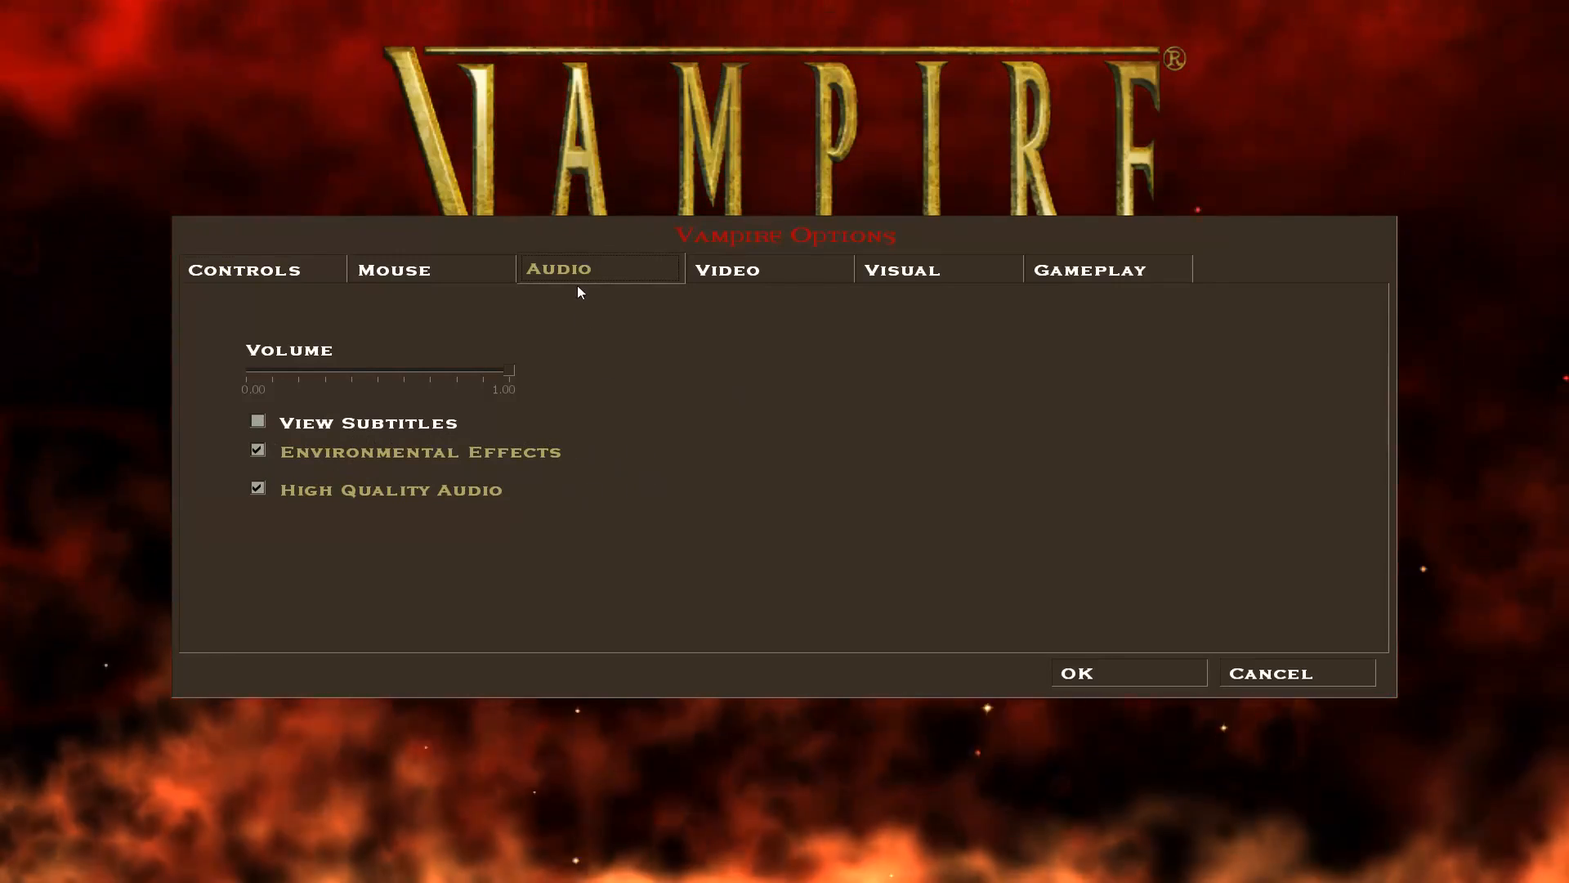
mouse_move(308, 458)
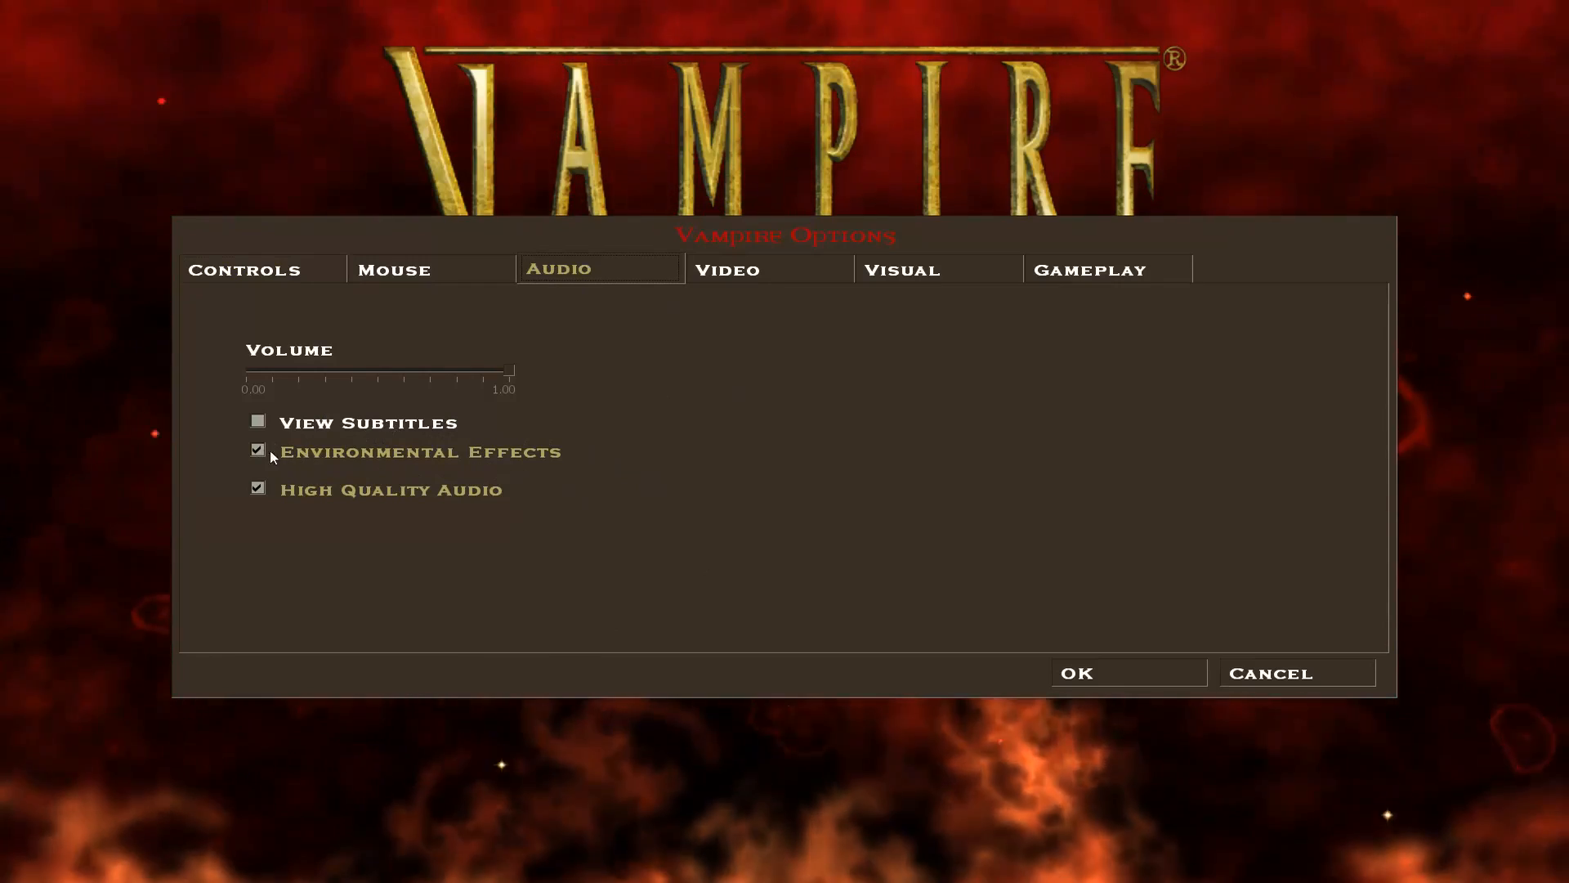
- Turn off Environmental Effects in the audio options and save the change
click(258, 451)
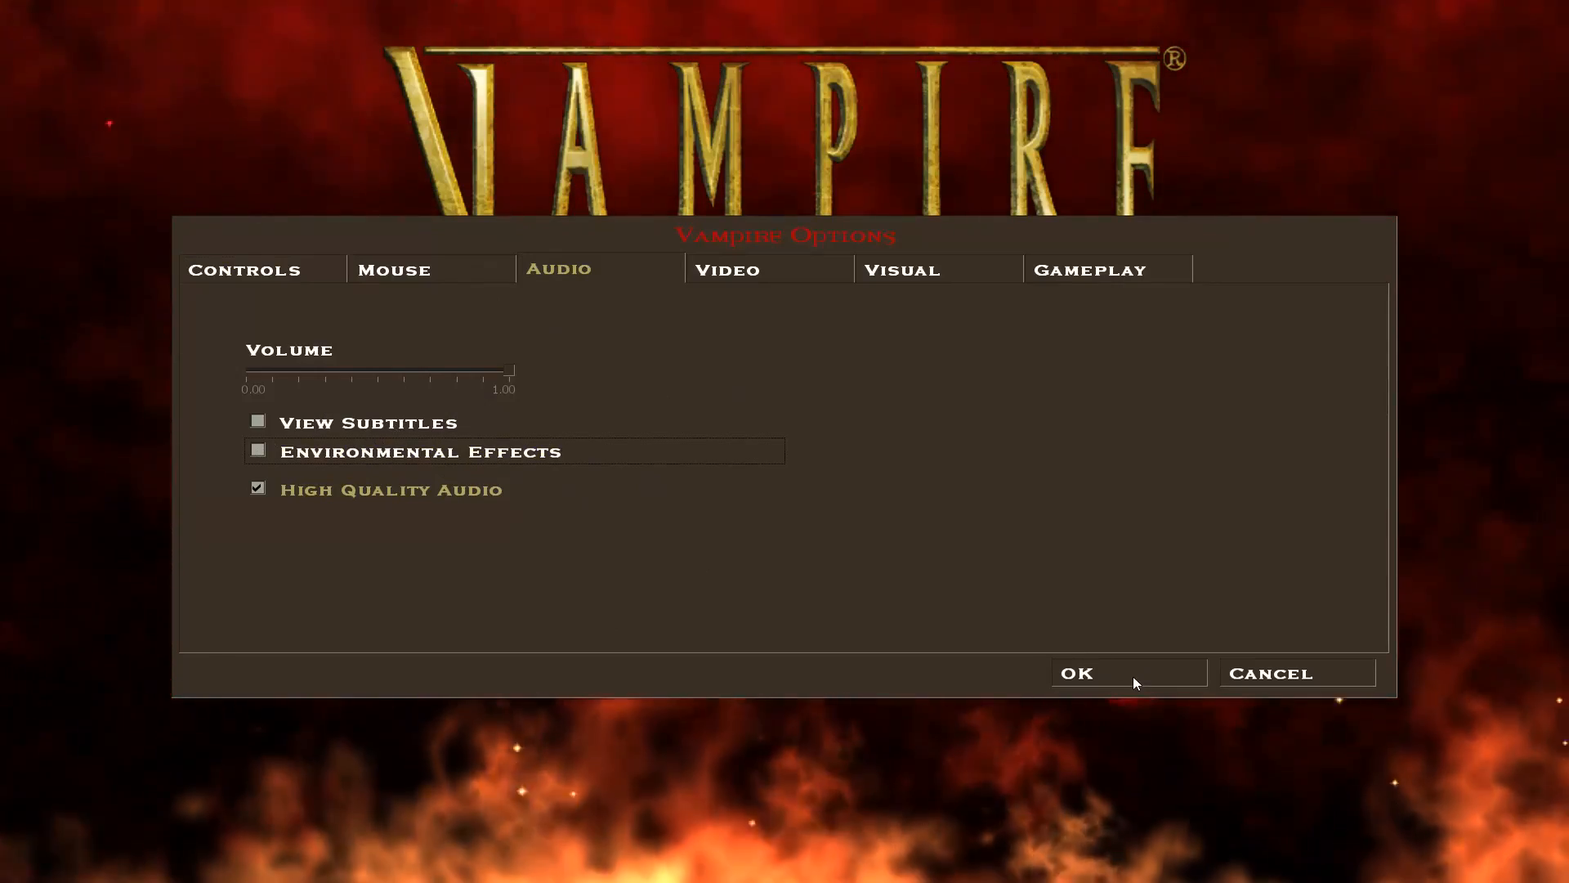
click(1076, 671)
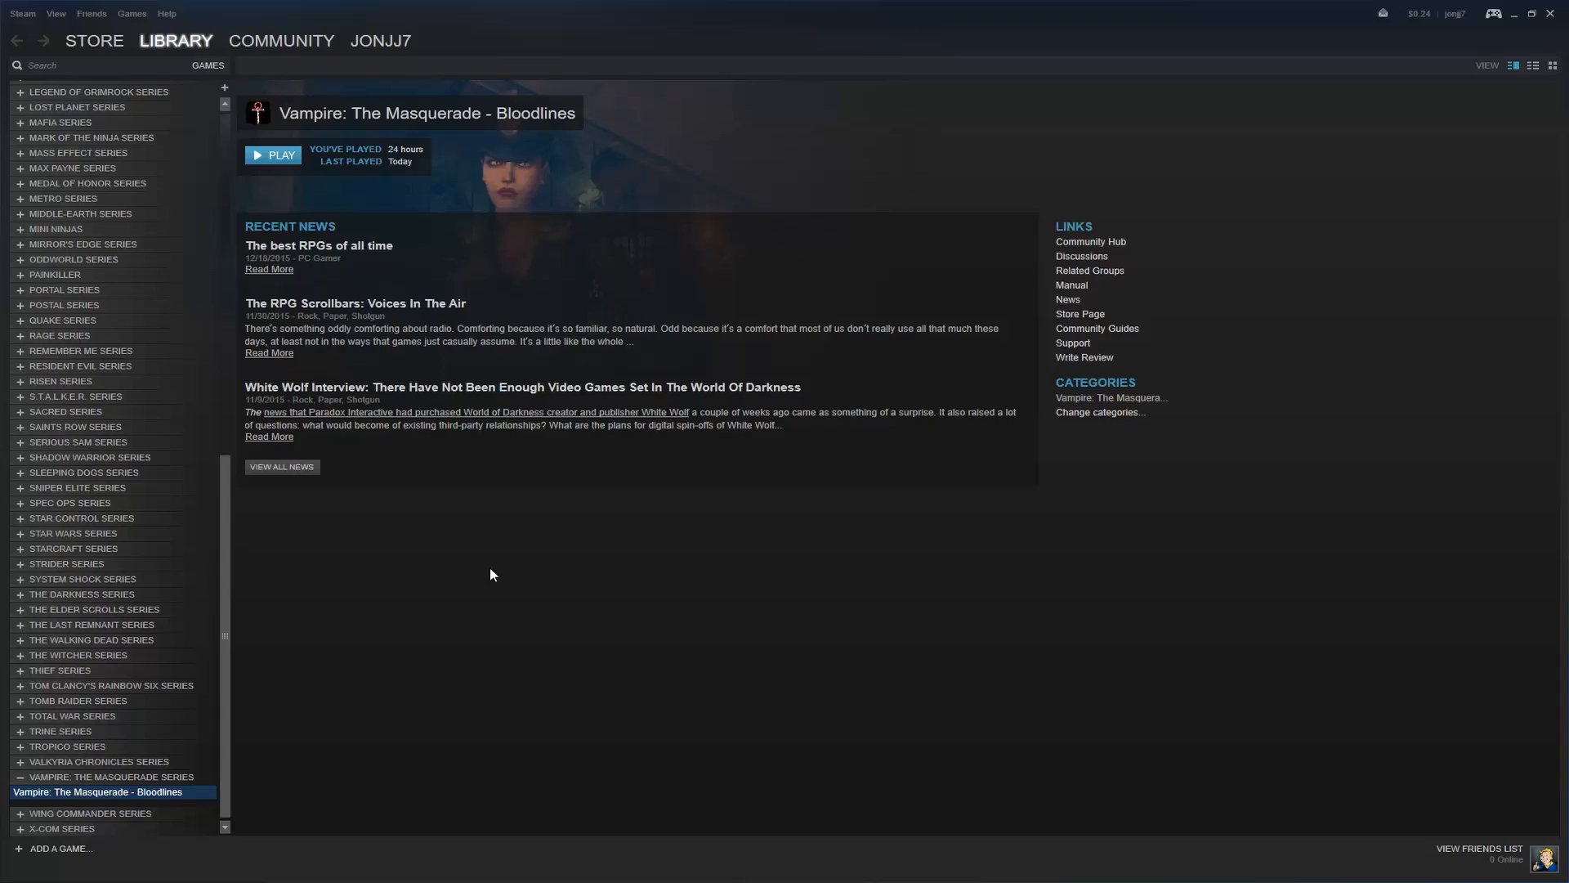
mouse_move(398, 681)
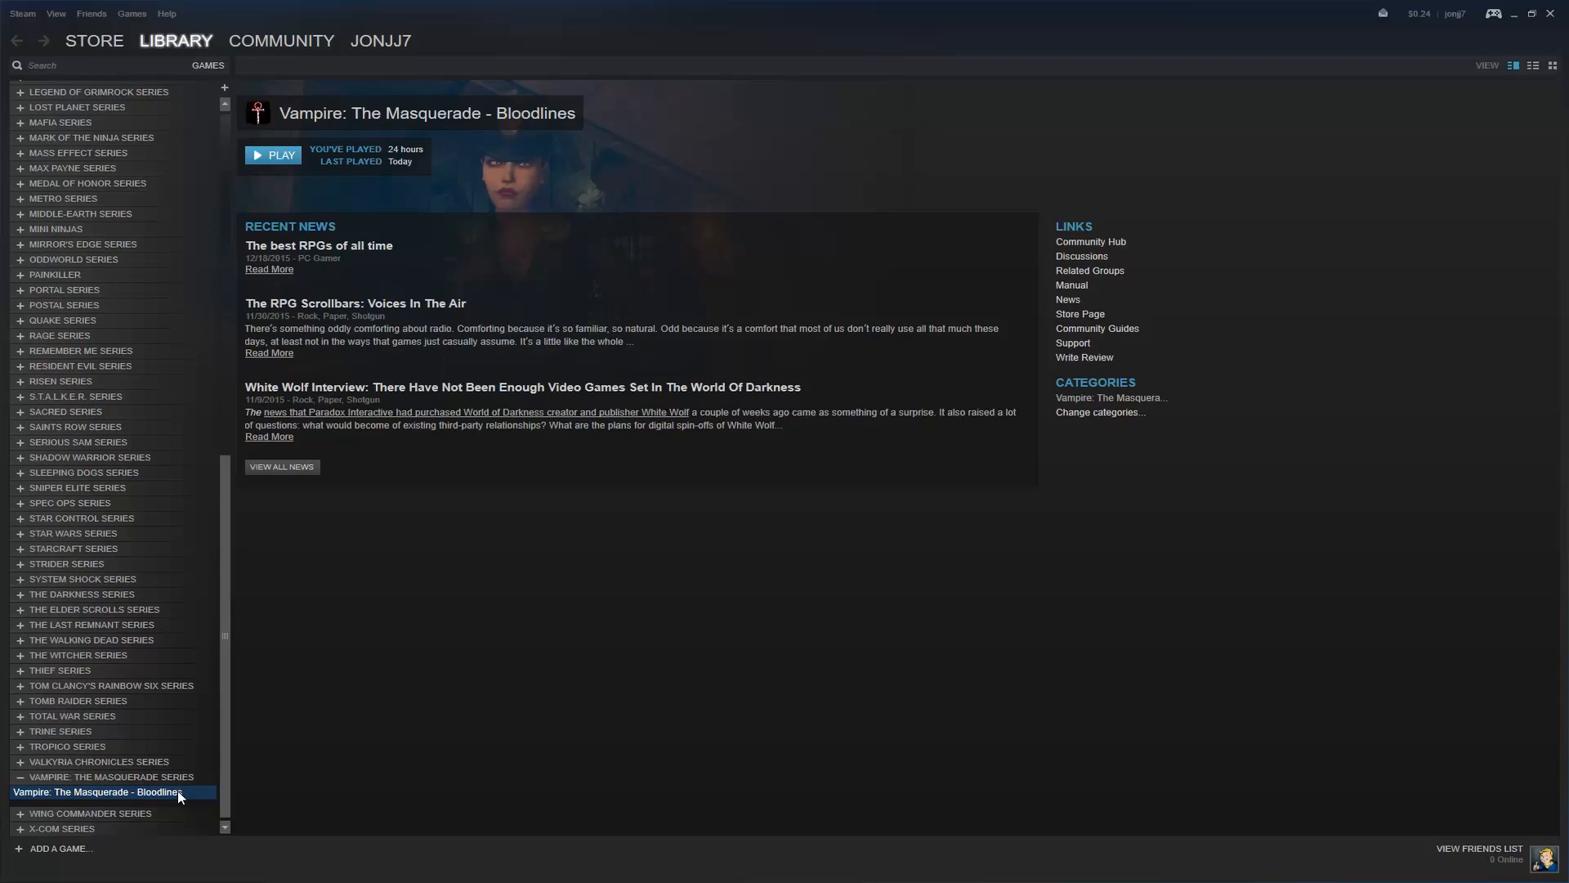
- Open the Steam properties for Bloodlines on the Local Files tab
right_click(98, 791)
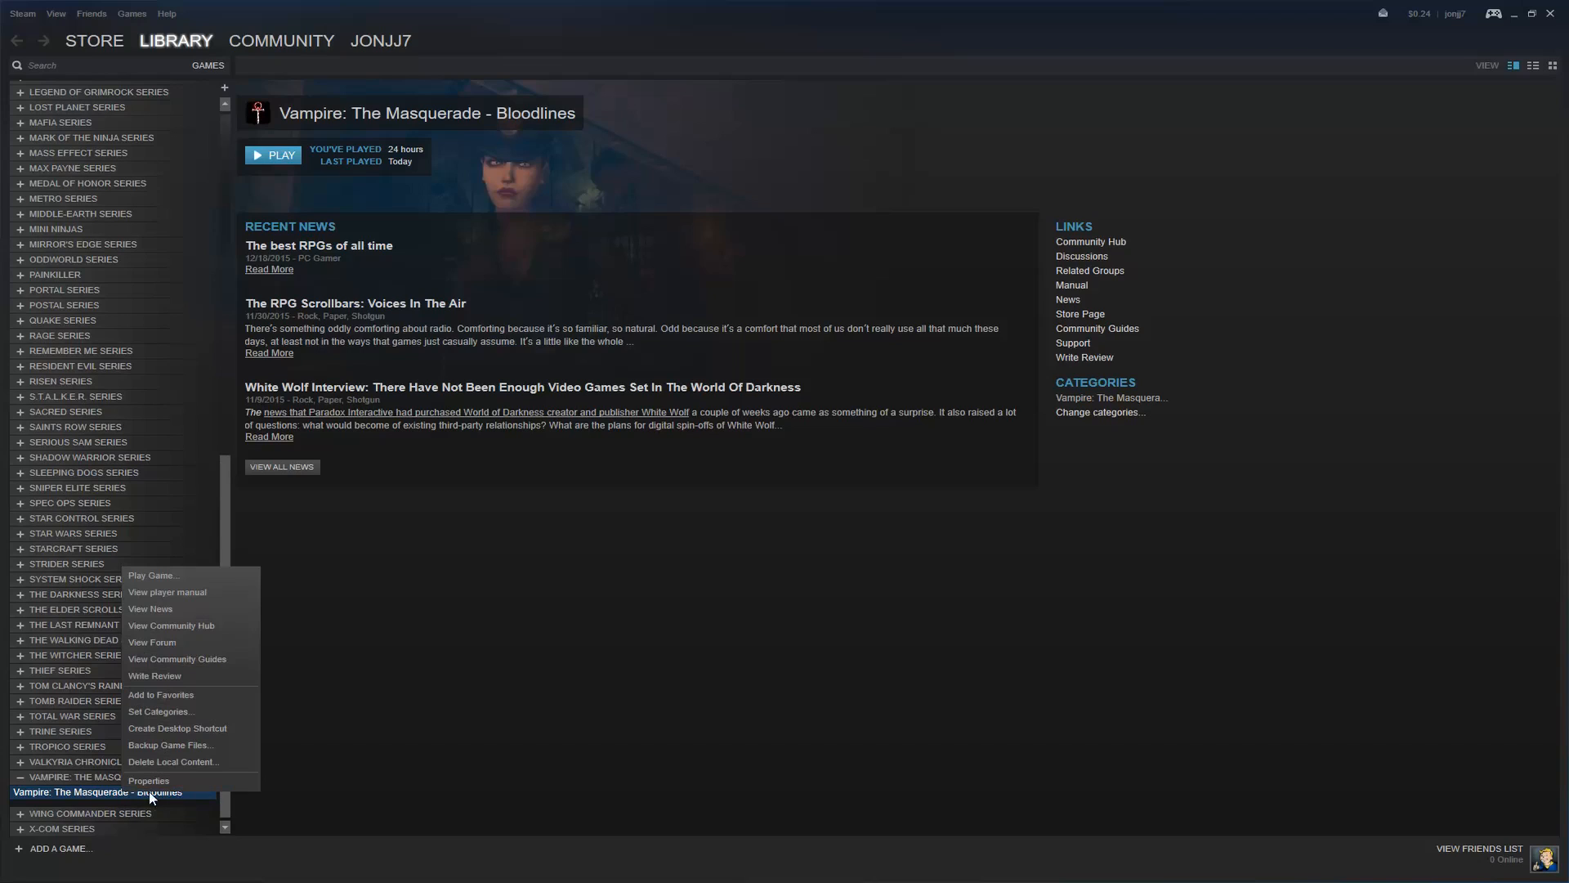
click(149, 780)
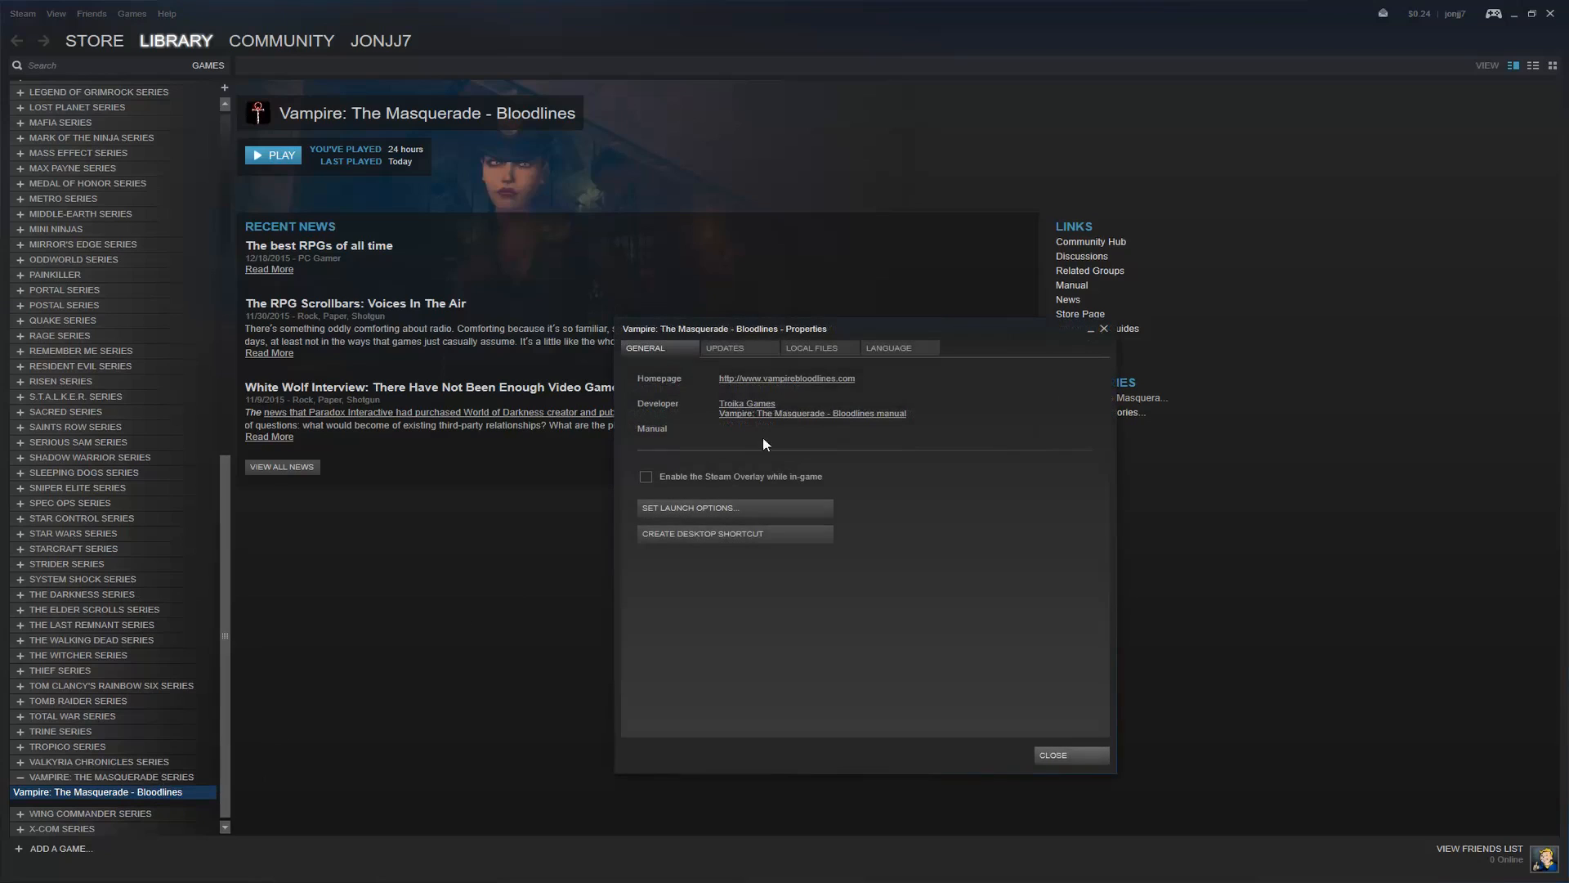
click(811, 347)
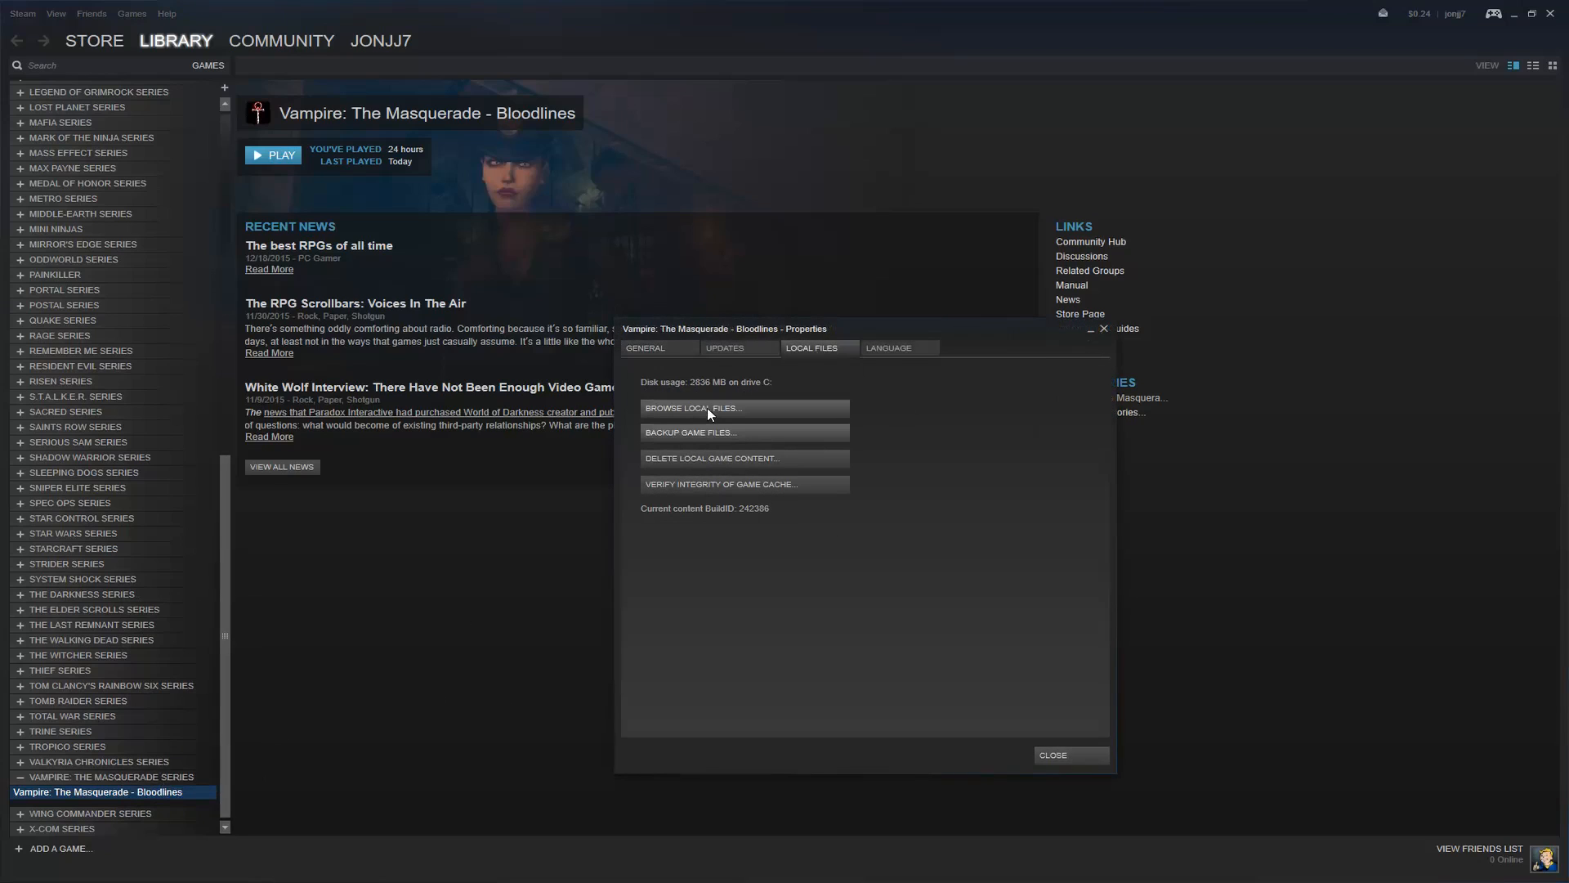
- Browse to the Bloodlines install folder and bring up the context menu for Vampire.exe
click(692, 407)
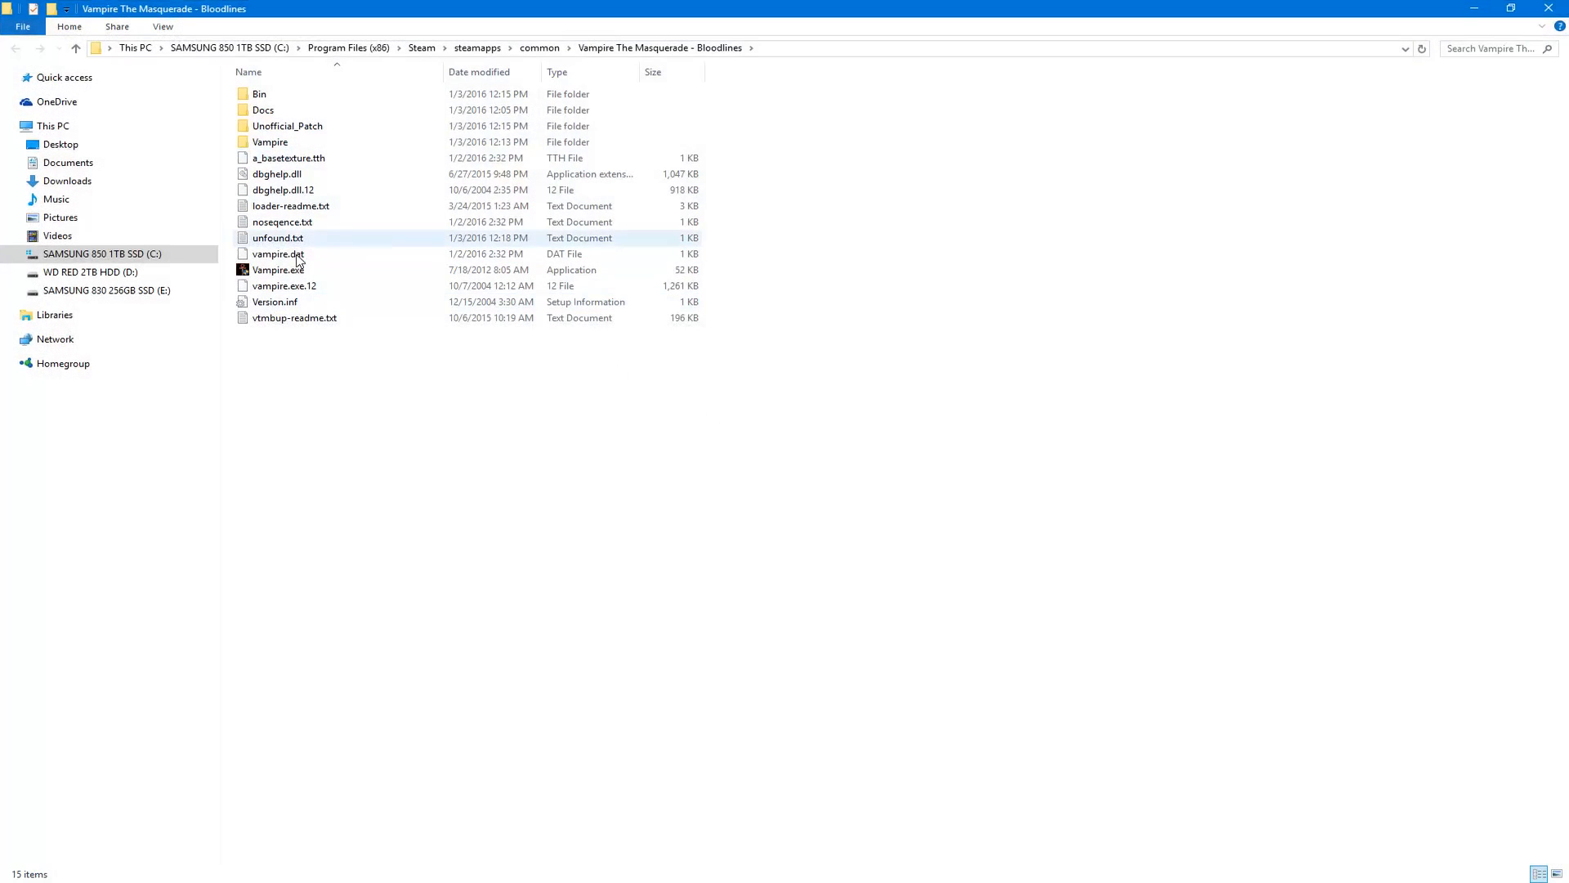
click(287, 126)
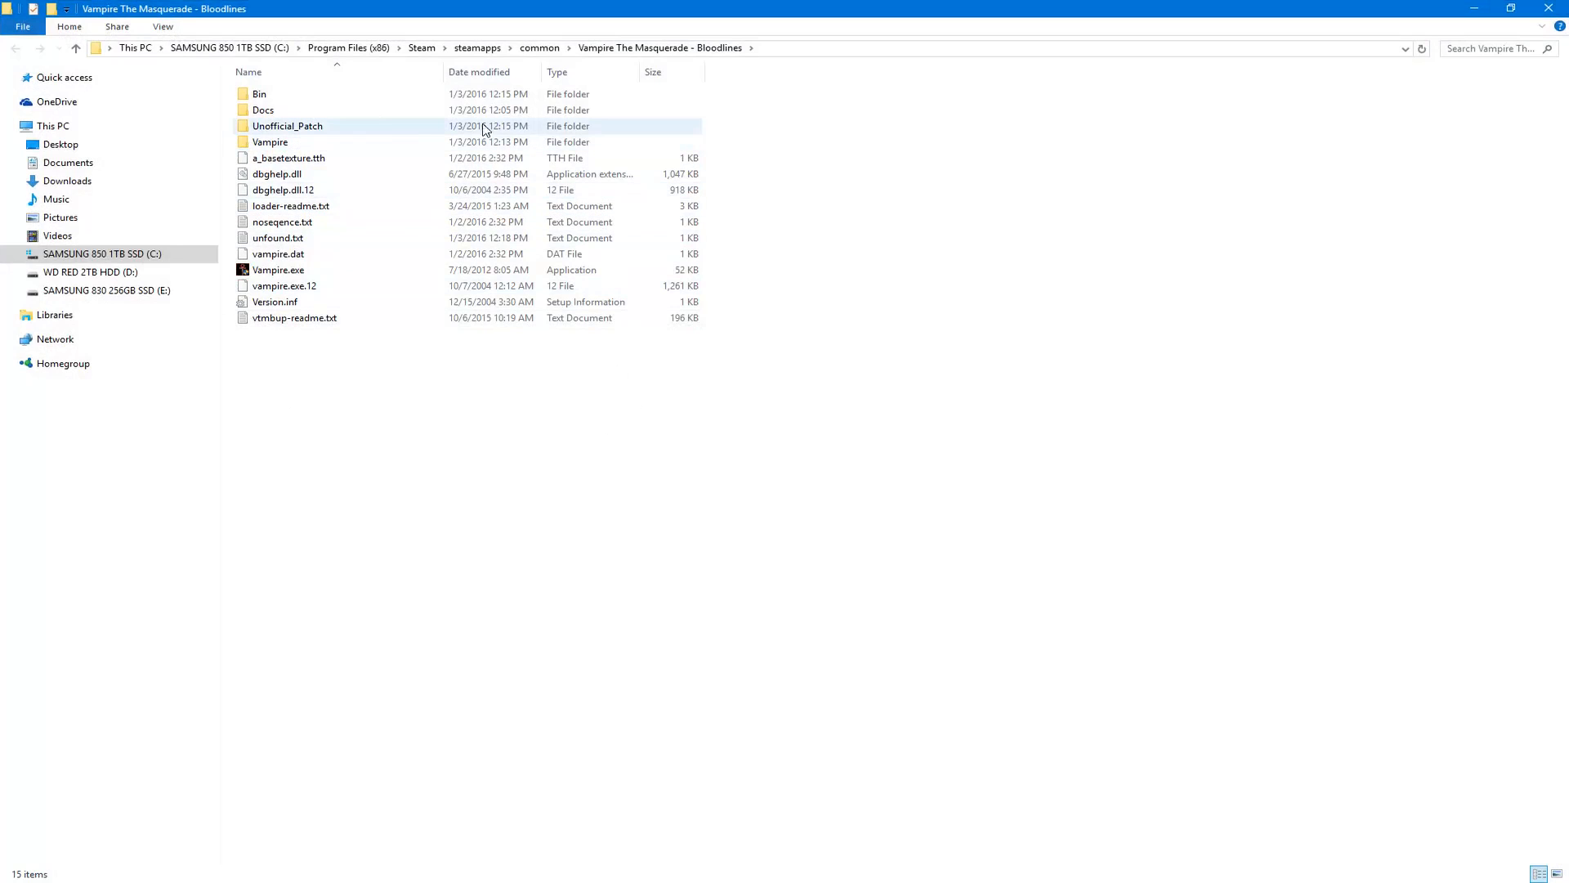
click(278, 269)
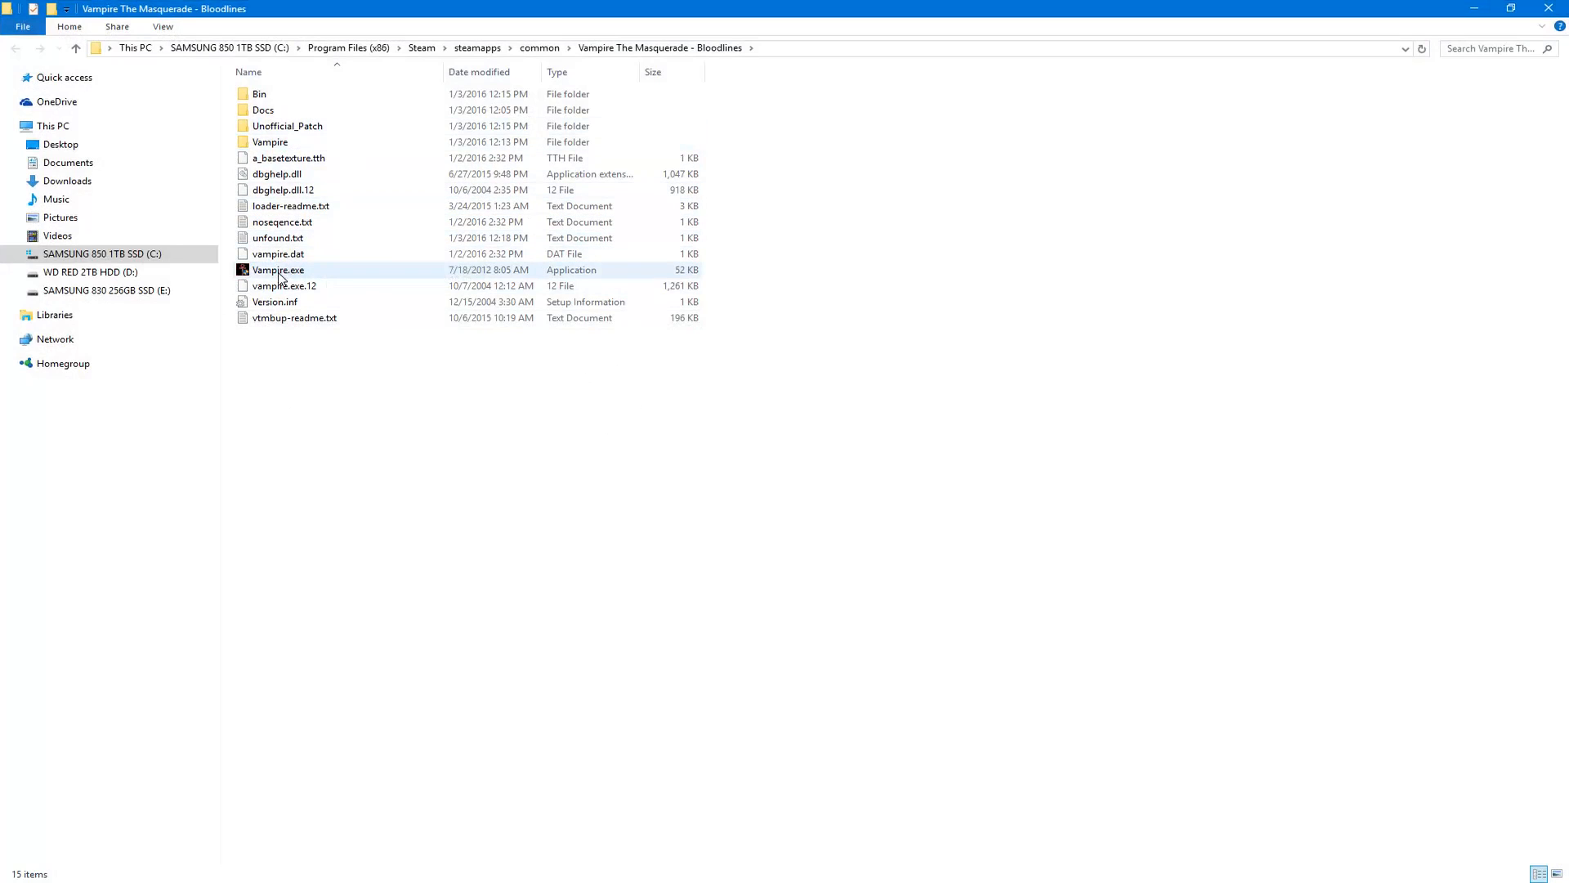
right_click(278, 269)
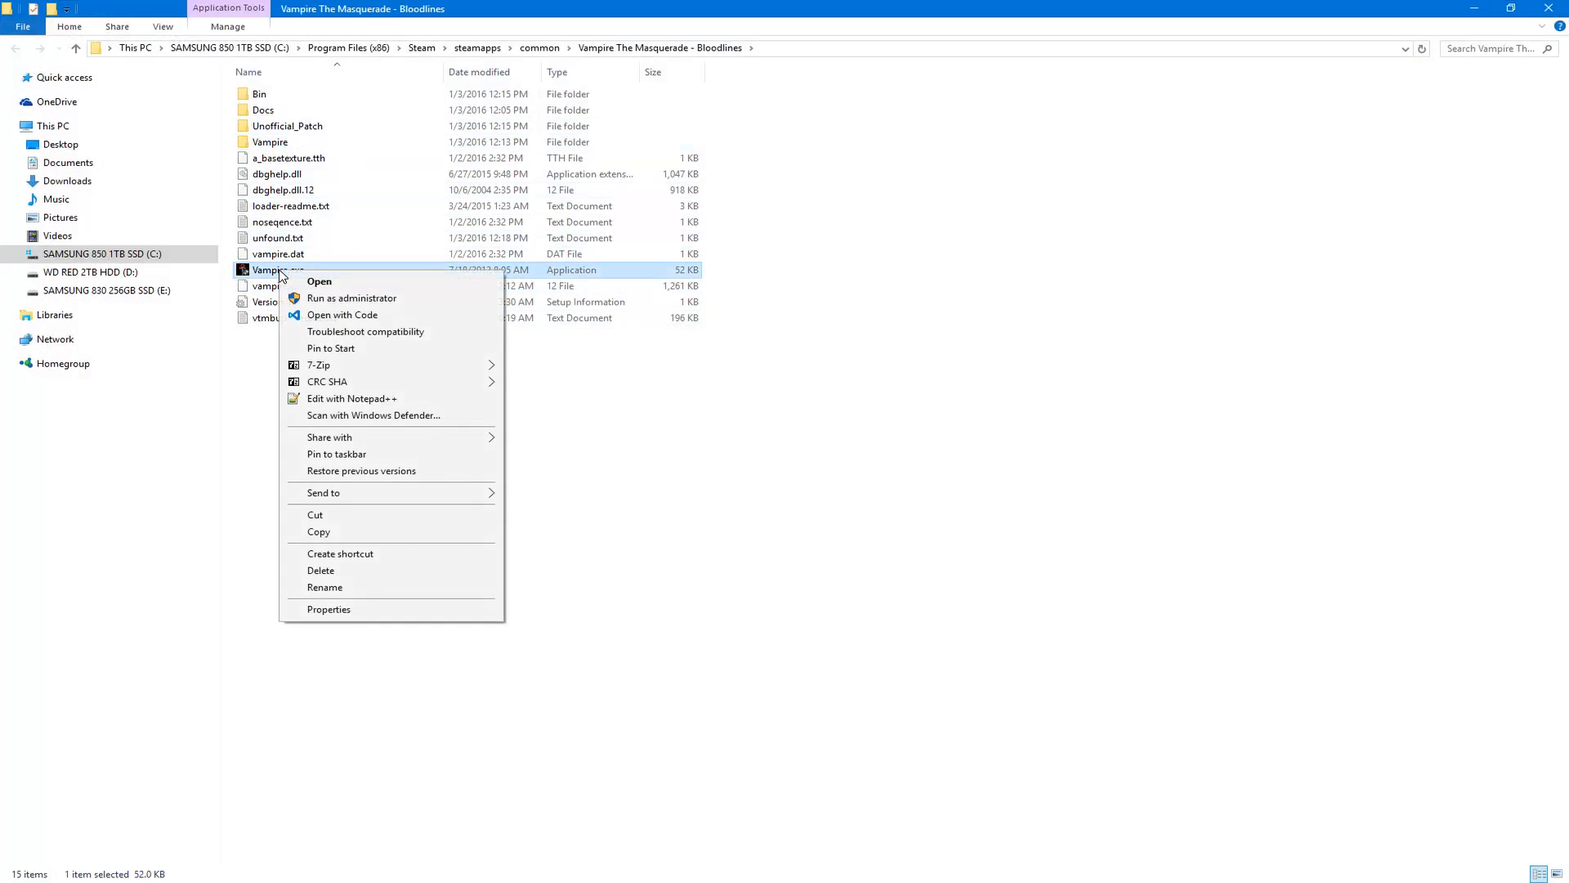
mouse_move(371, 561)
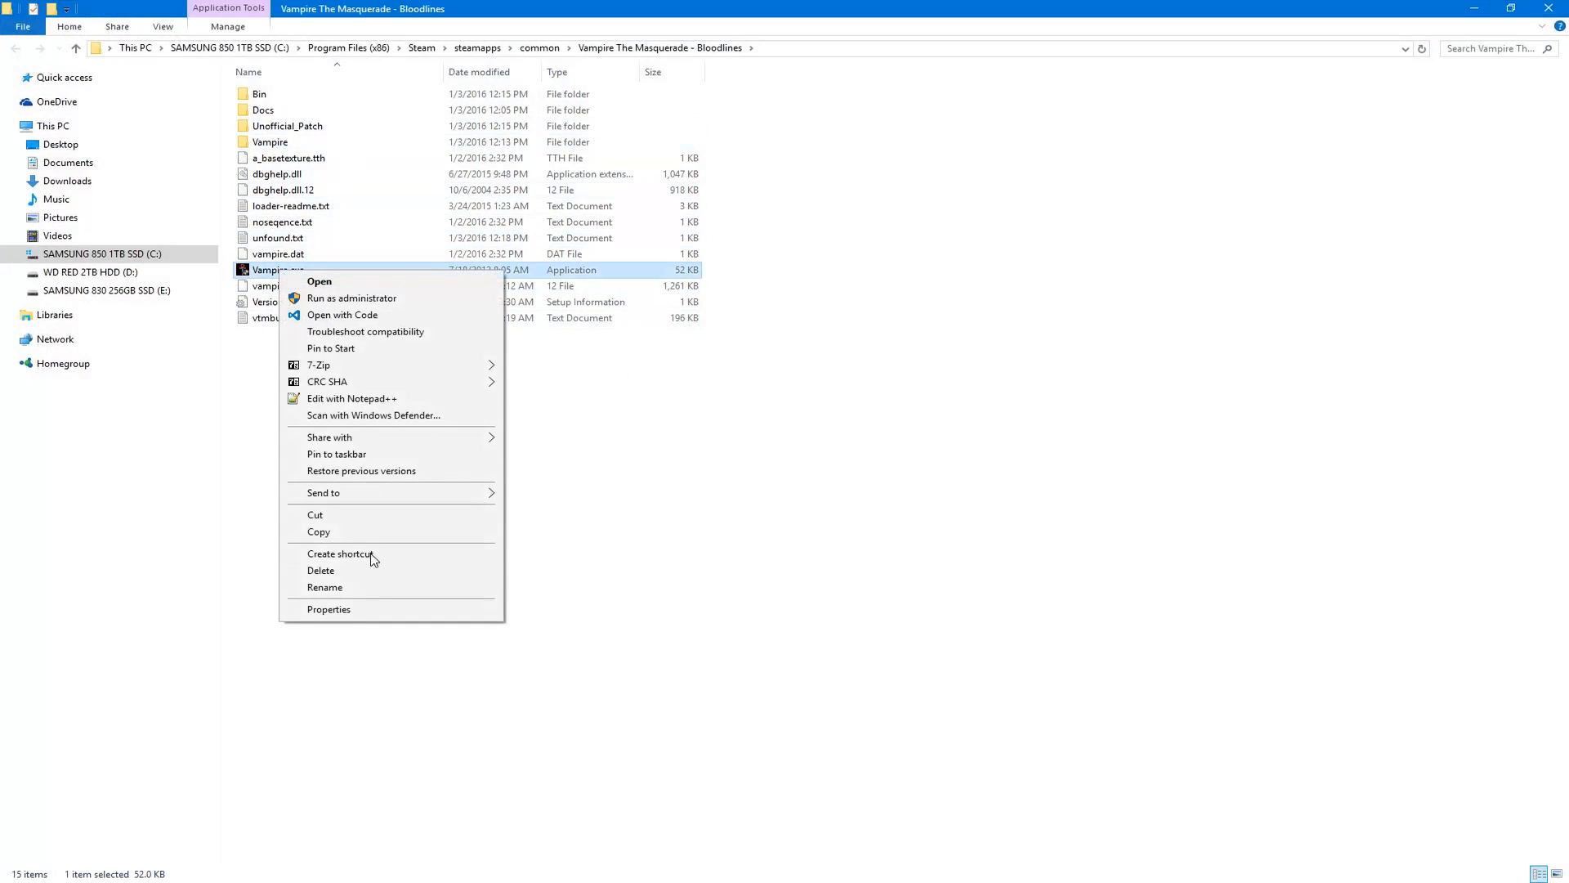
- Set Vampire.exe to run in Windows XP (Service Pack 3) compatibility mode
click(329, 608)
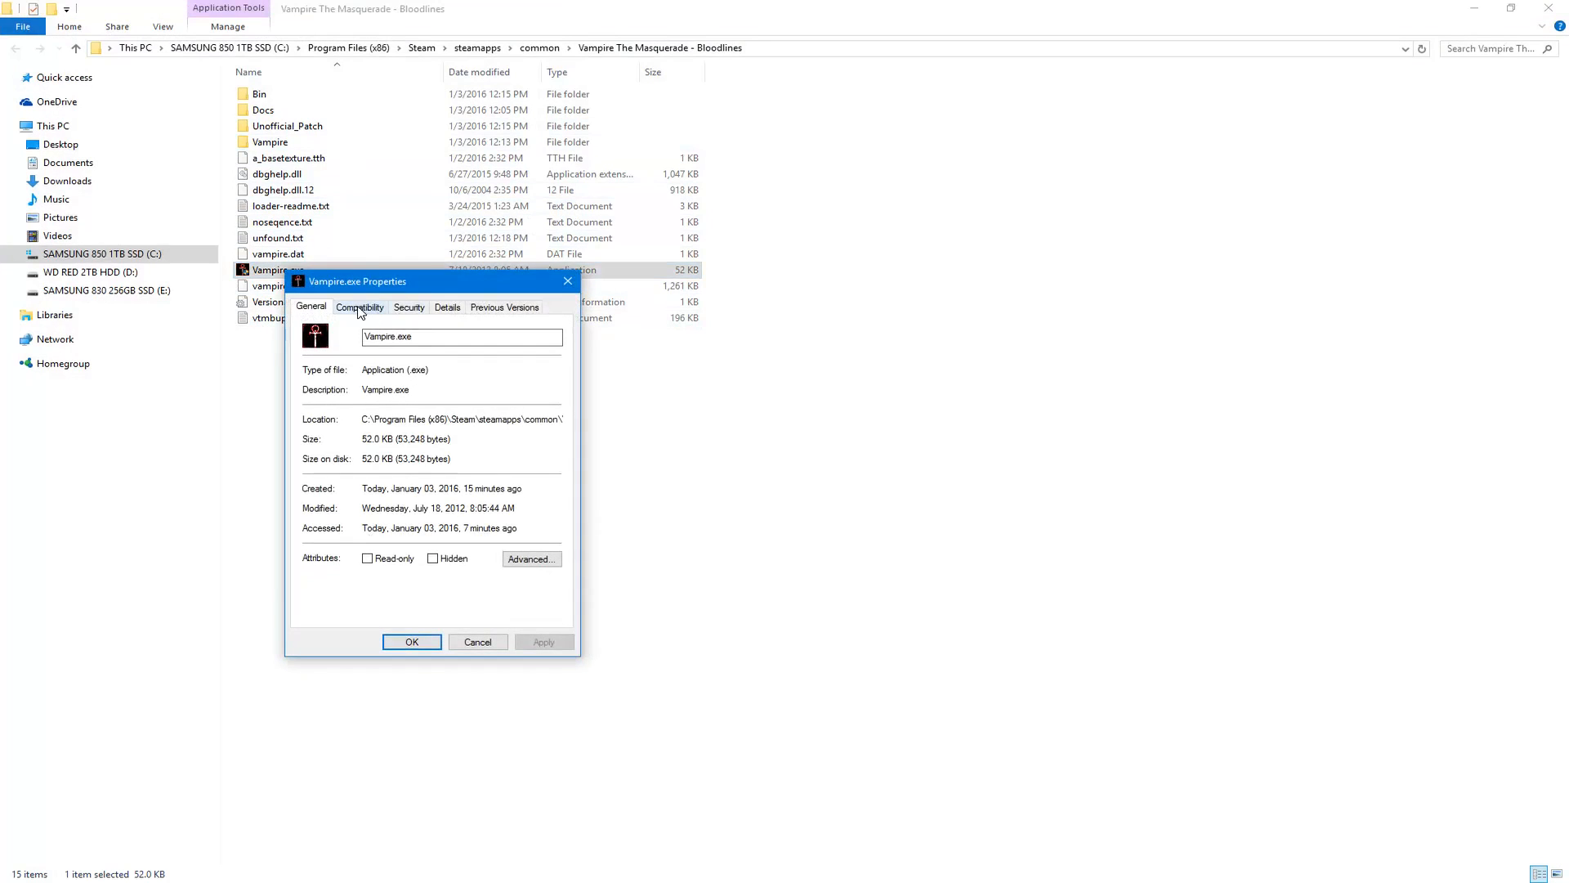
click(360, 306)
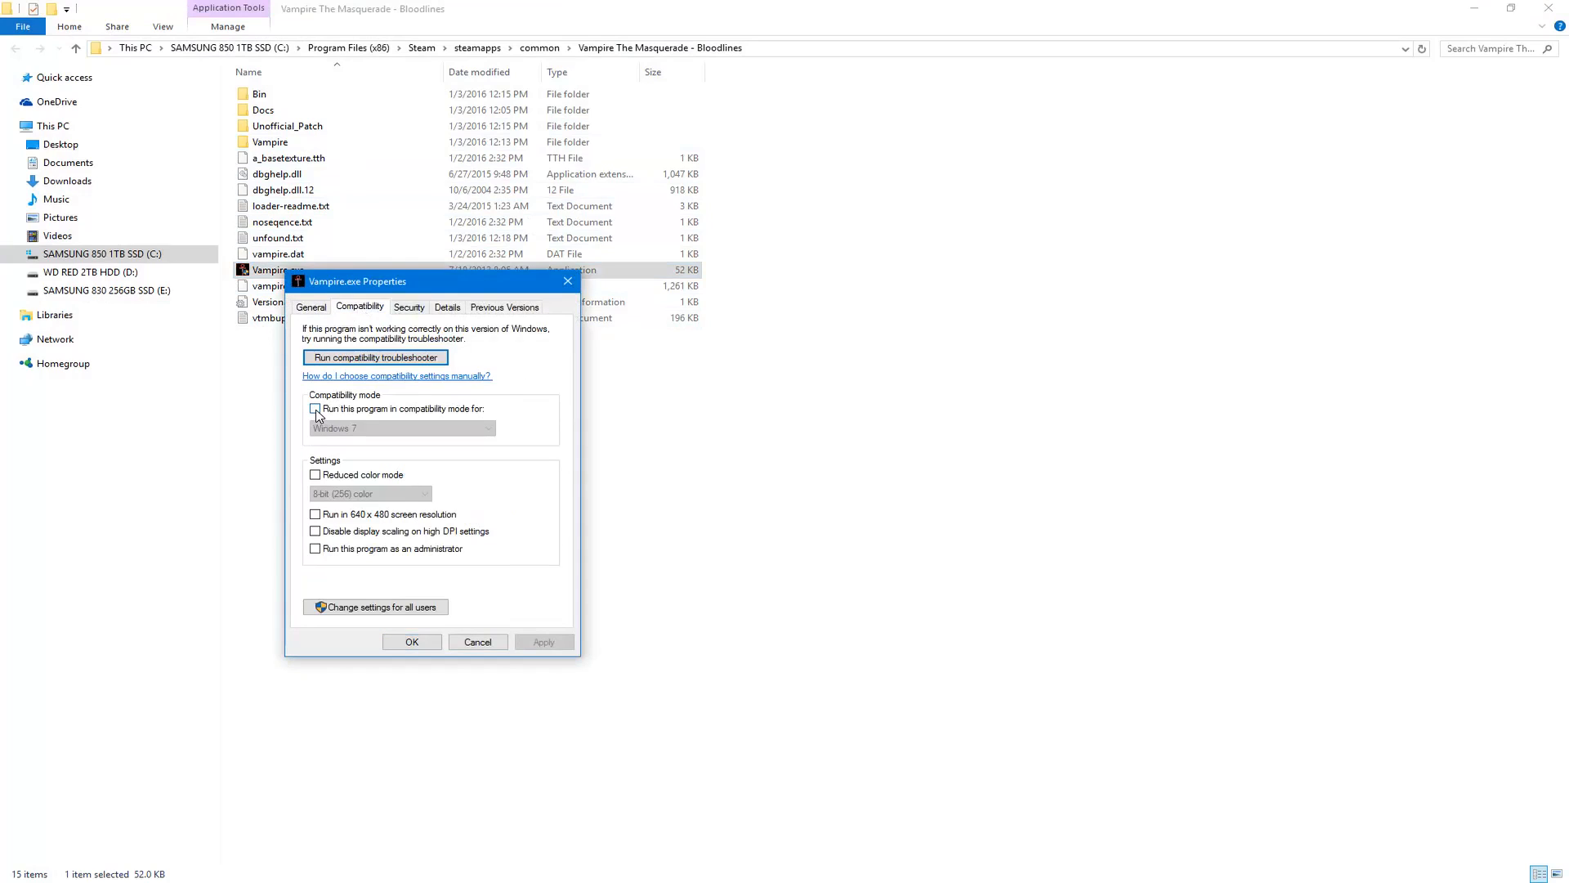
click(316, 409)
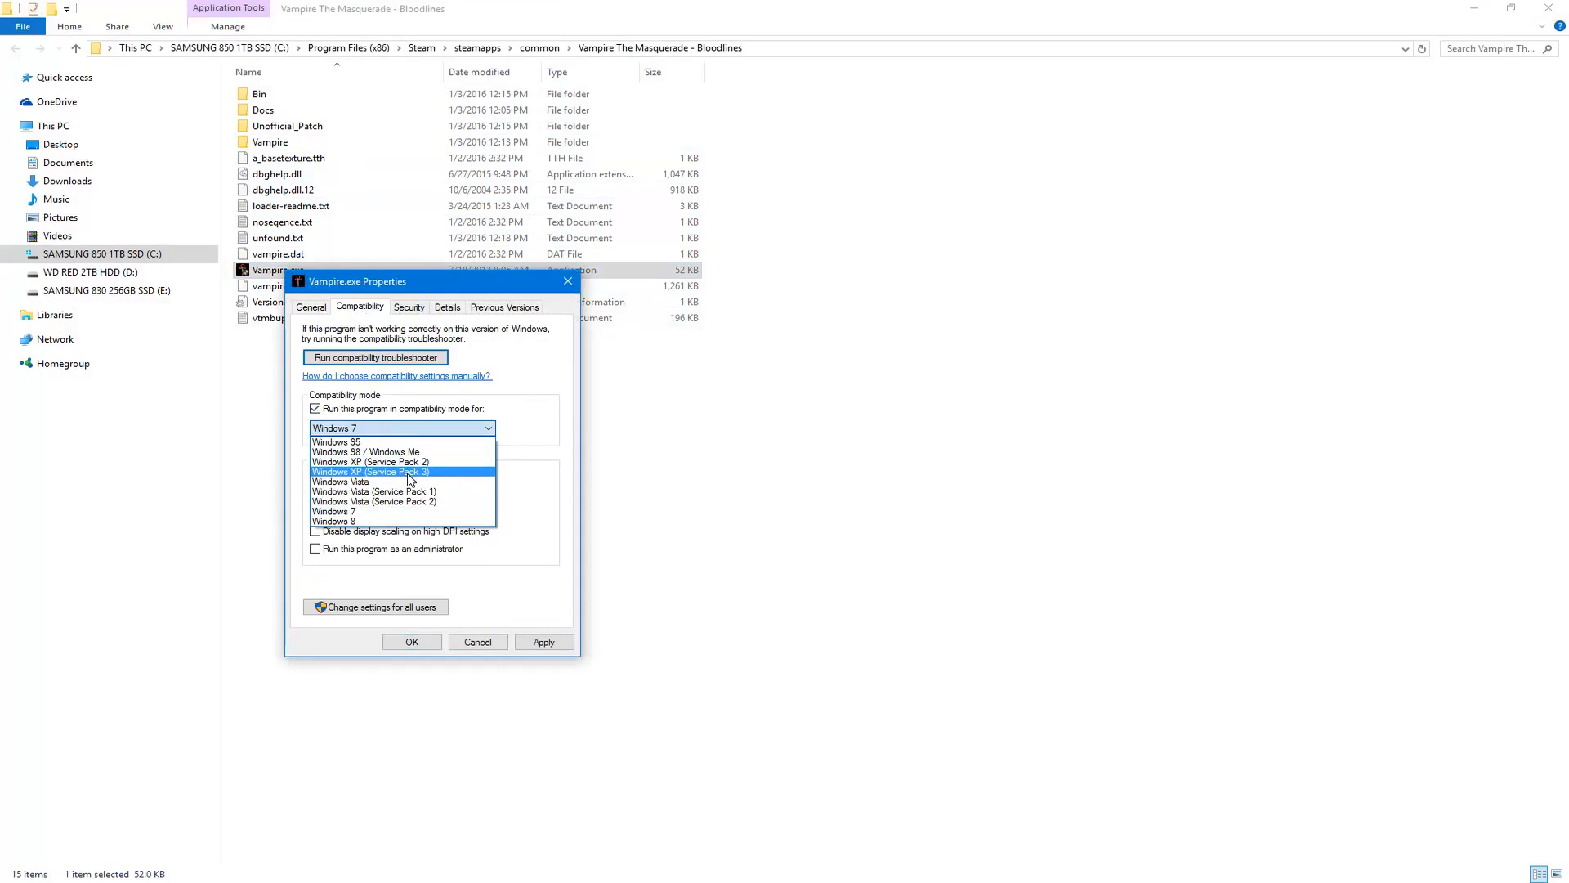
click(371, 470)
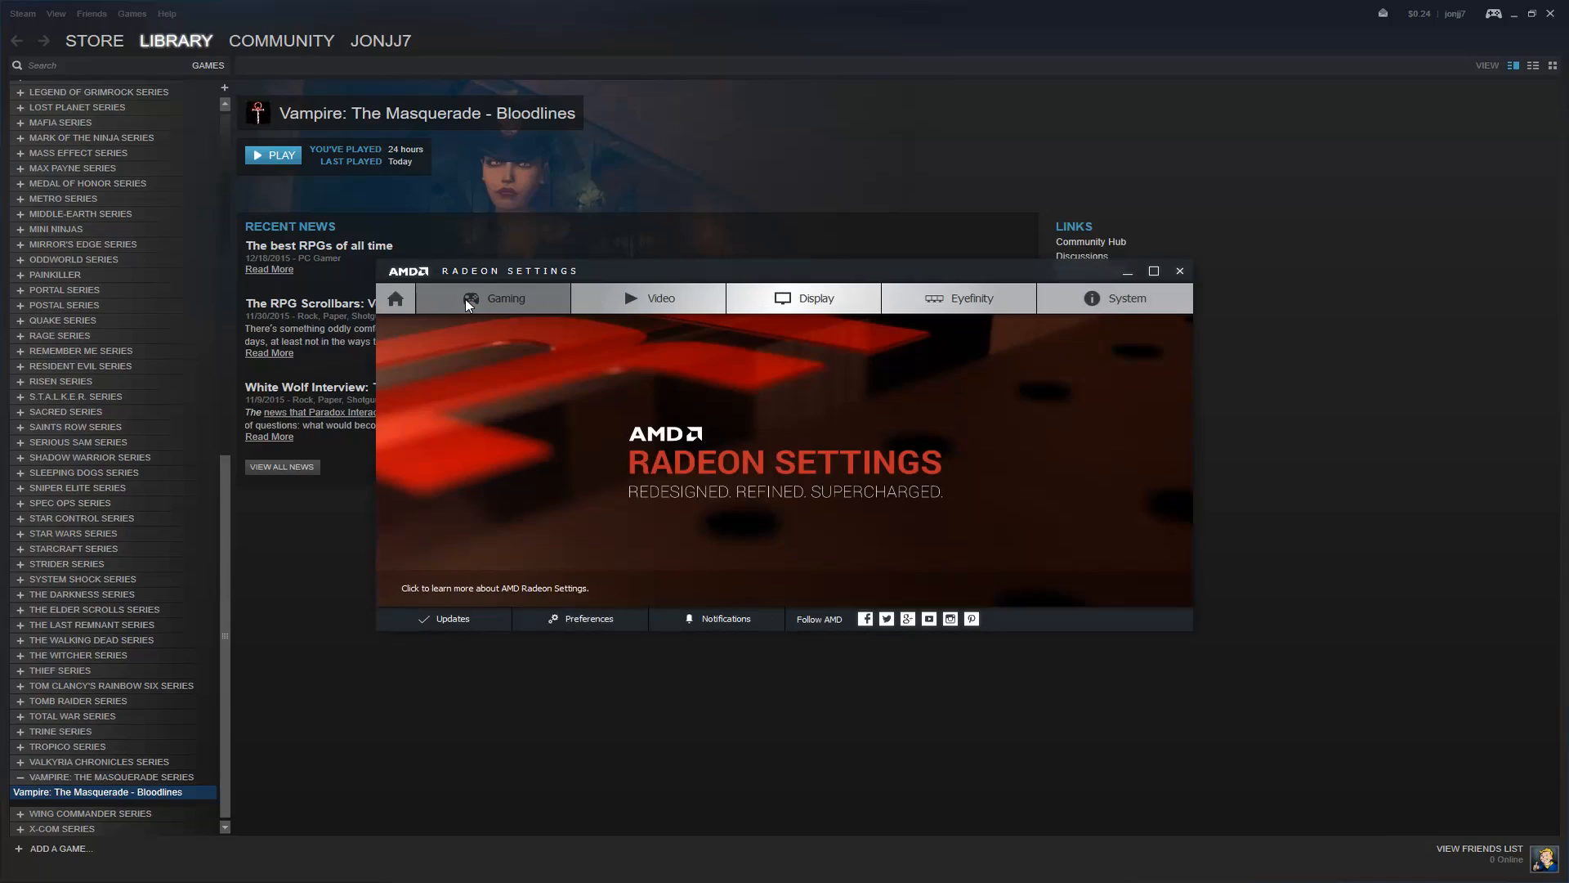
- Open the Gaming list of per-game profiles in AMD Radeon Settings
click(505, 297)
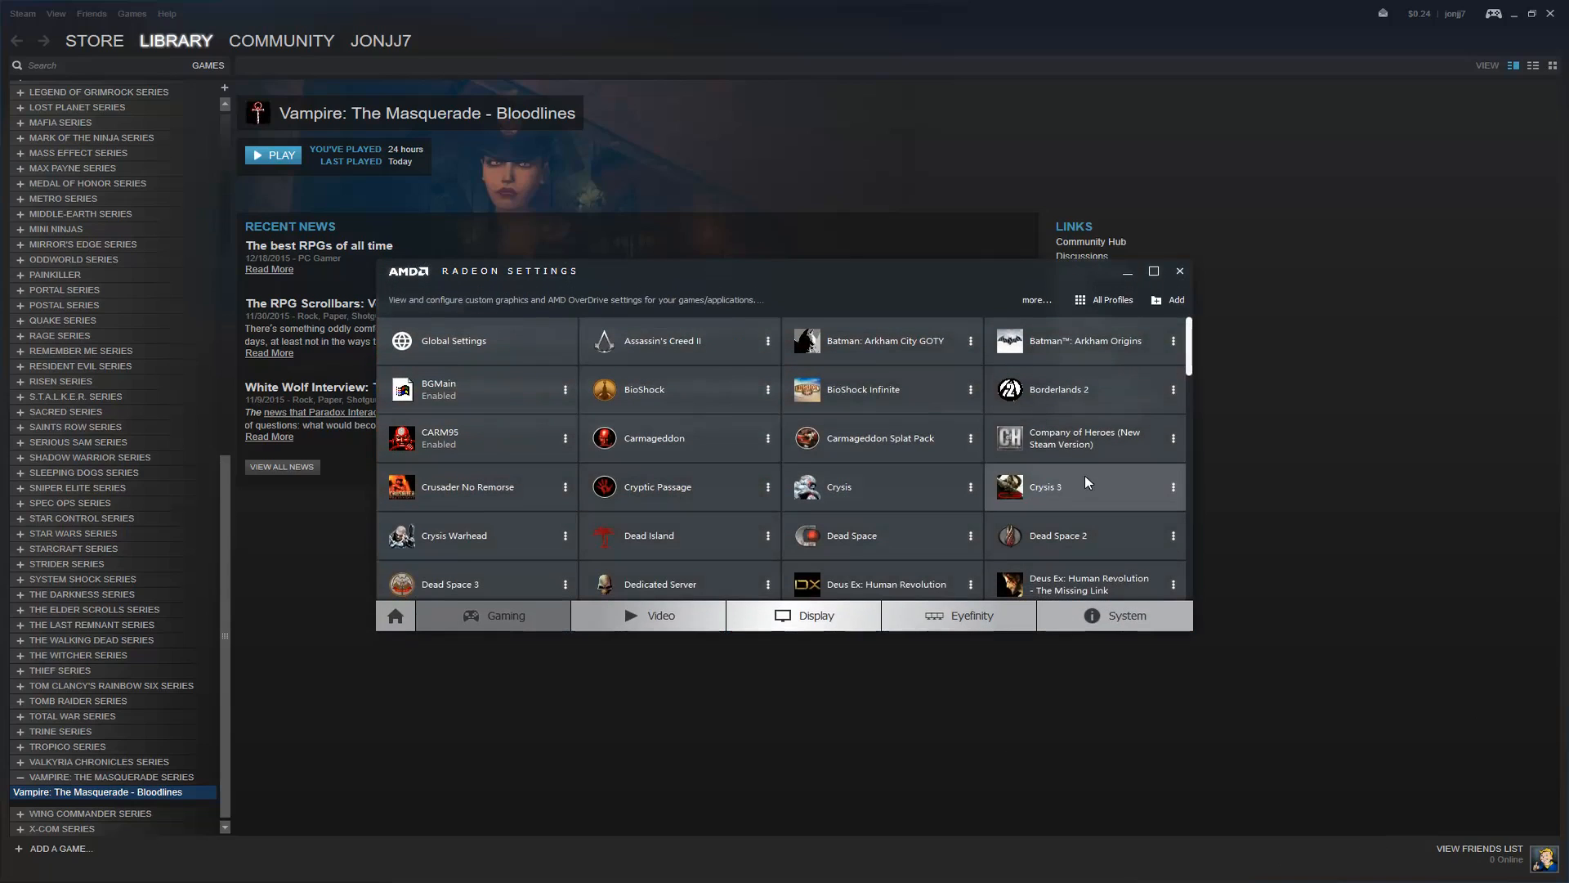
mouse_move(975, 573)
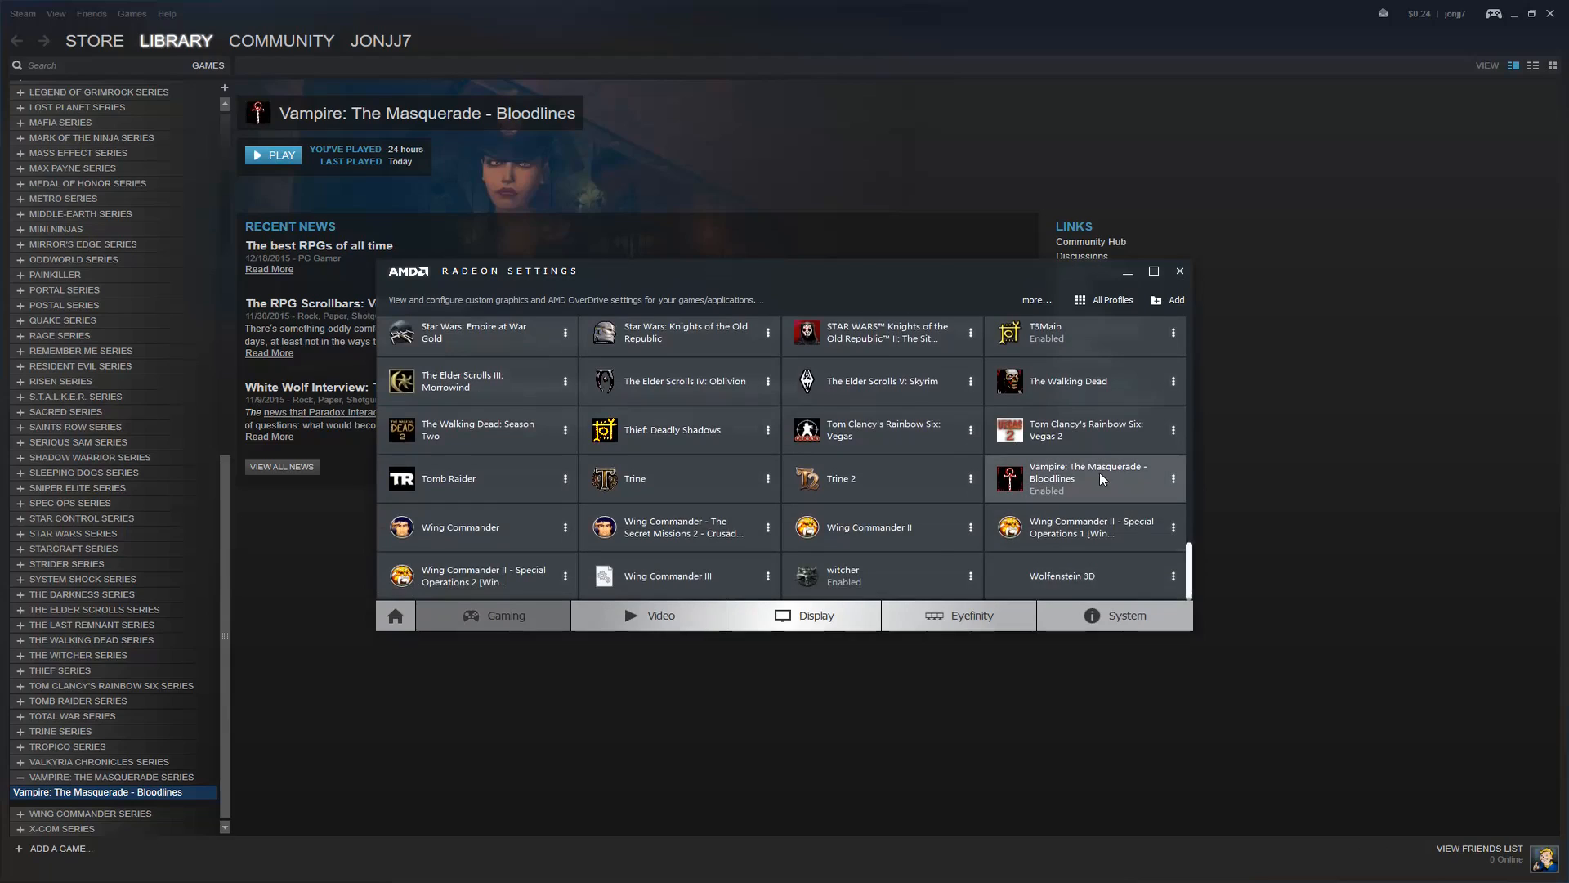
mouse_move(1071, 495)
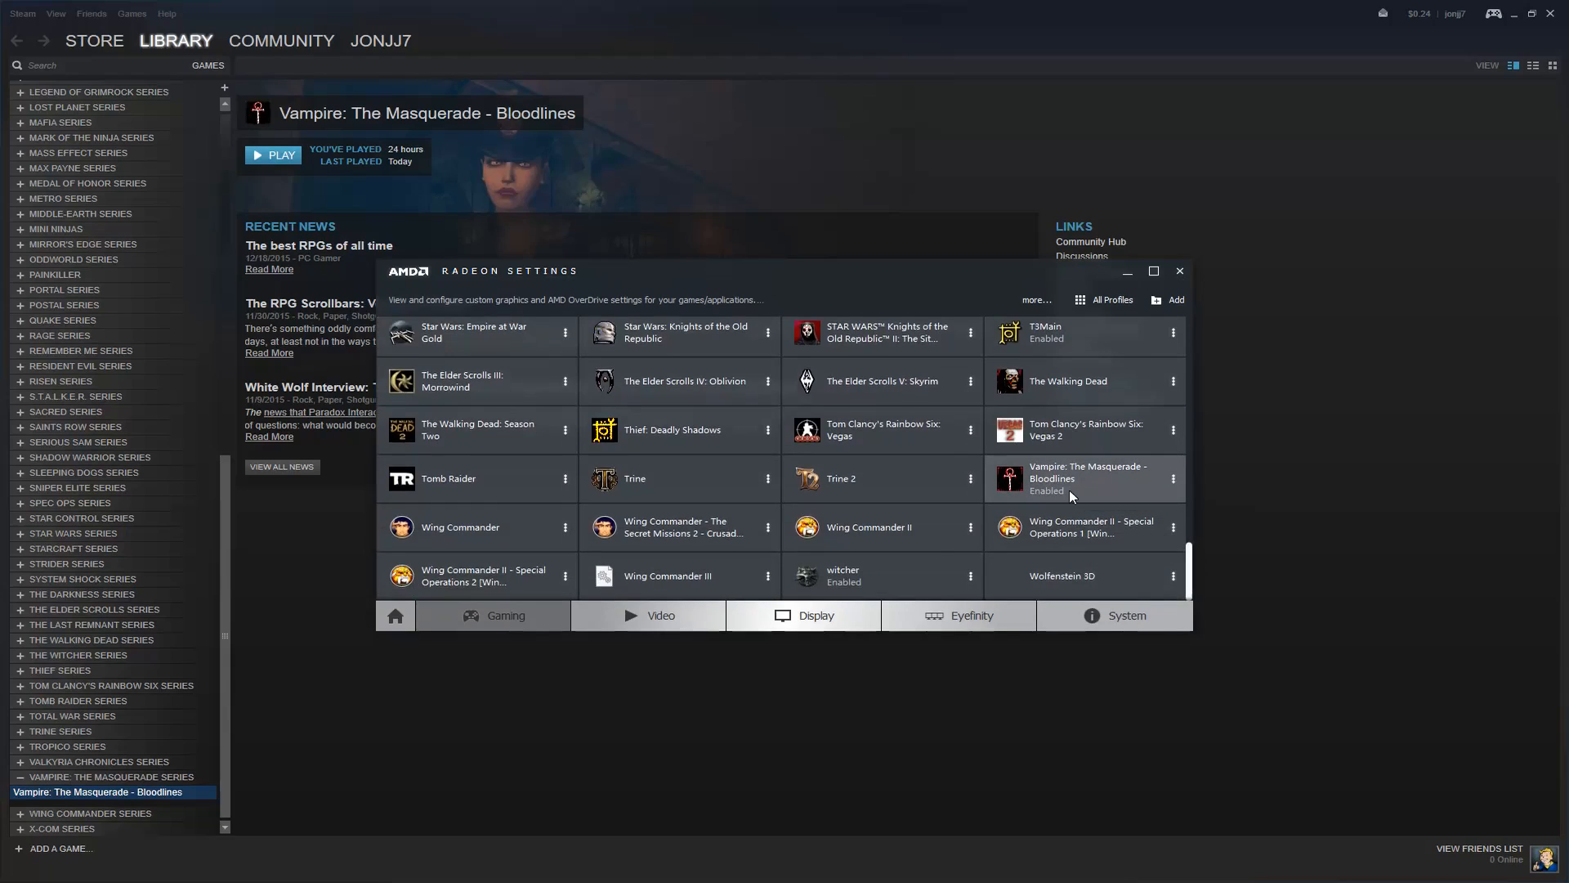
mouse_move(1025, 493)
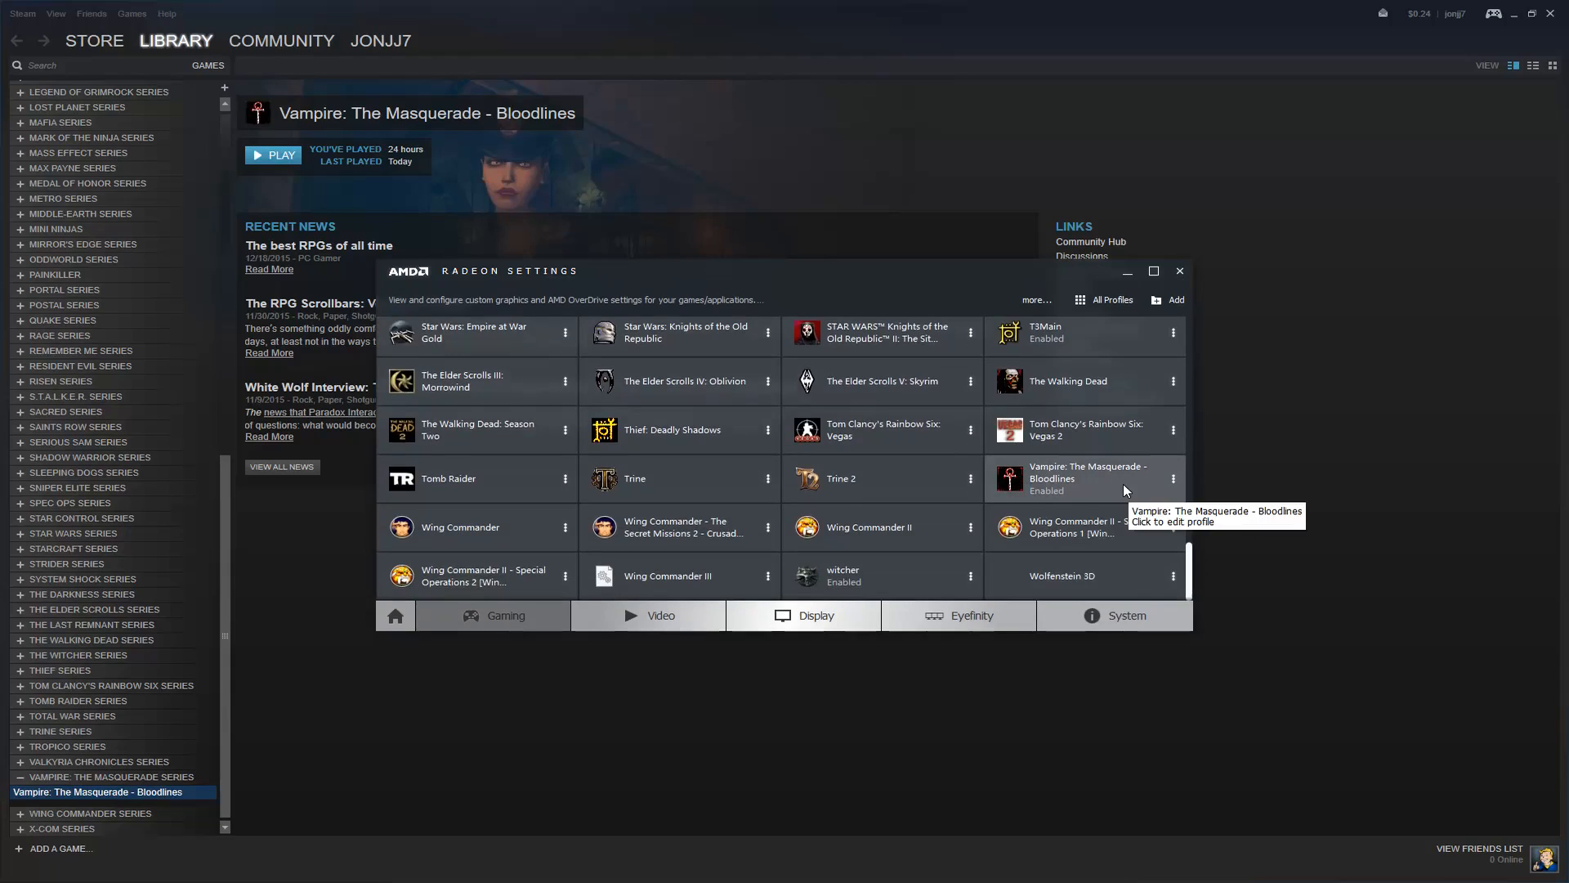
mouse_move(1121, 501)
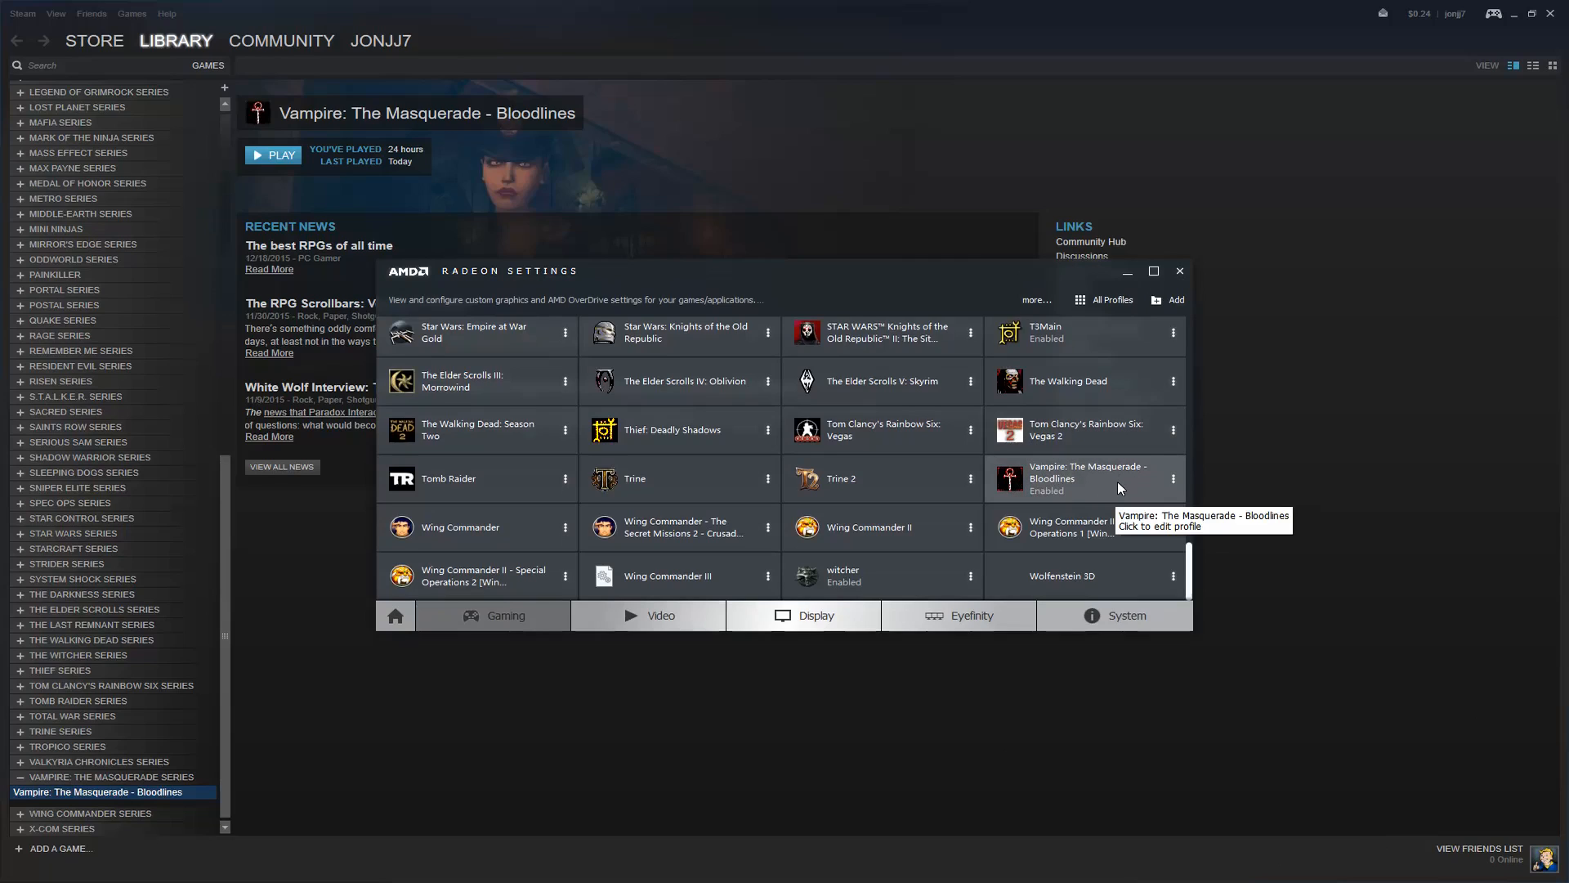
mouse_move(1176, 299)
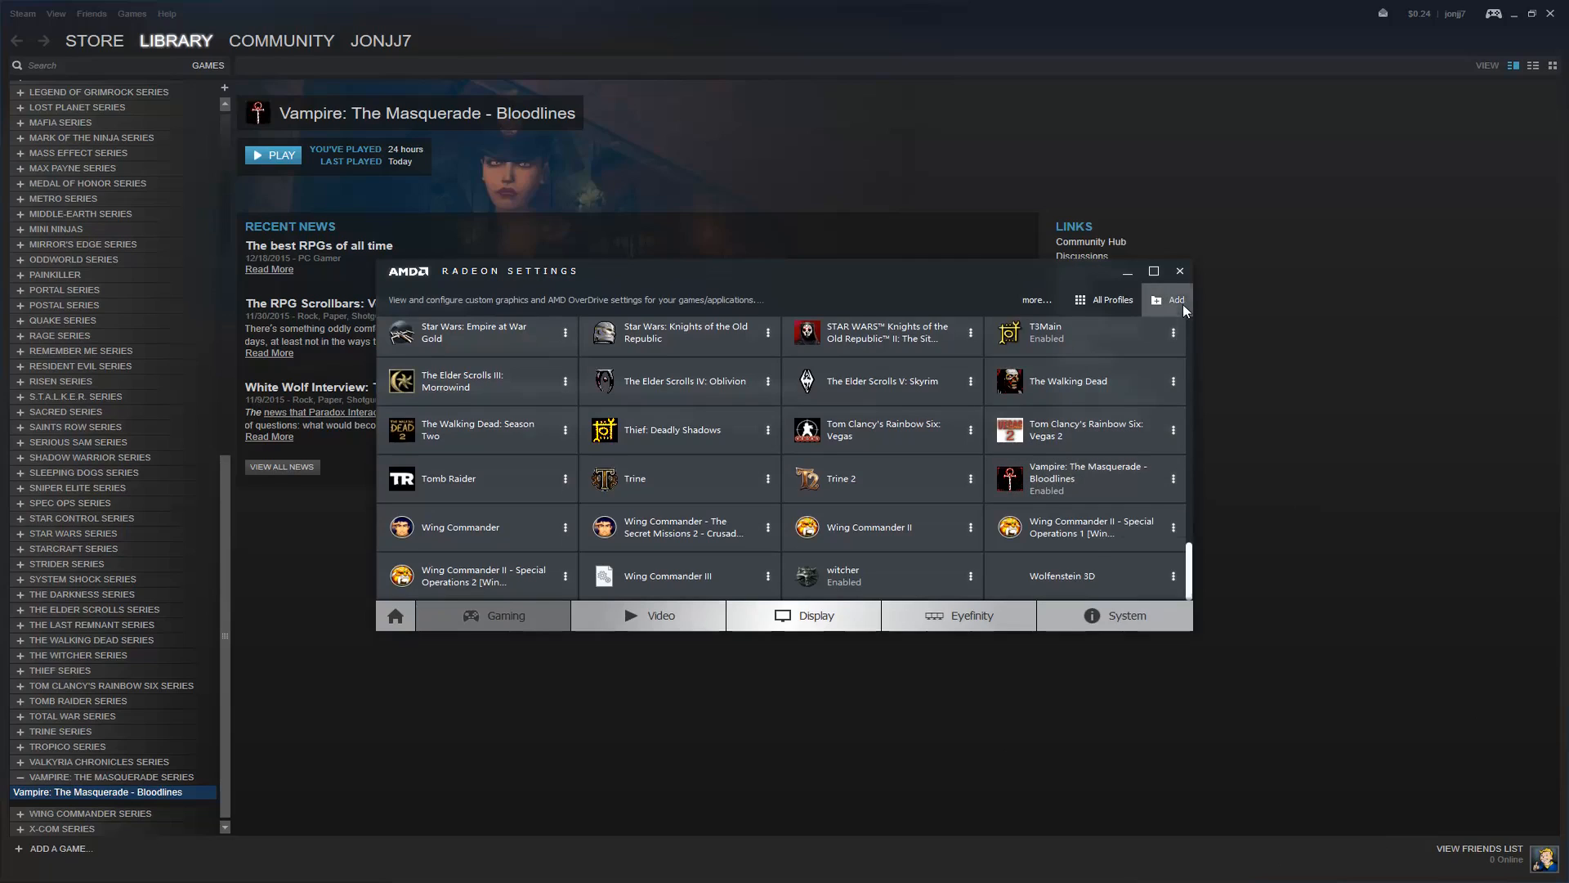
mouse_move(1175, 300)
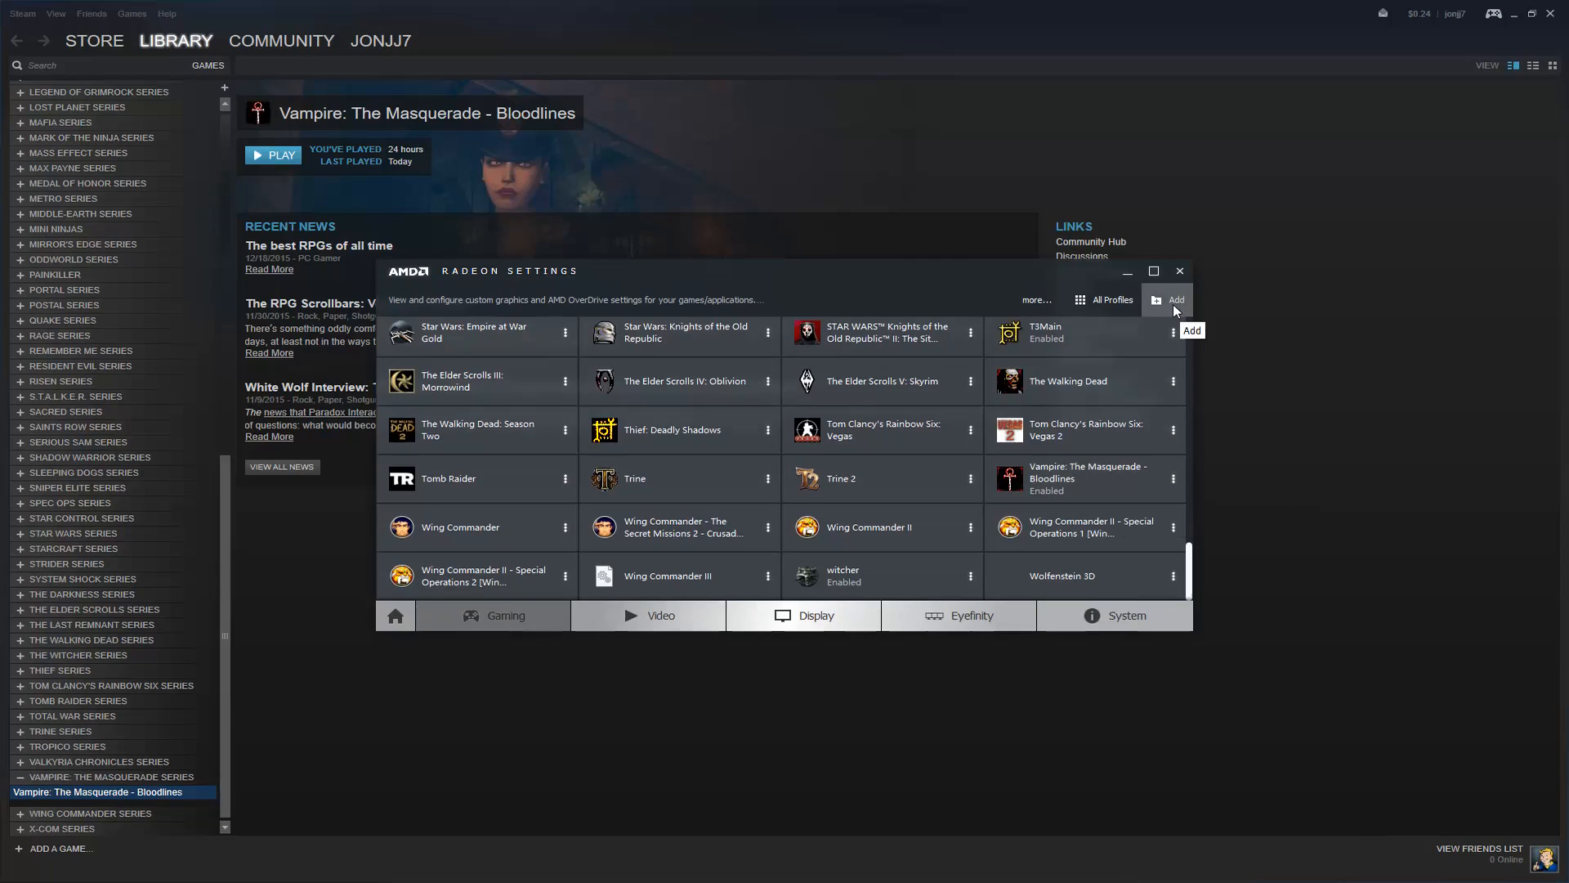
- Add a new game profile by browsing to Vampire.exe in the Bloodlines install folder
click(1170, 299)
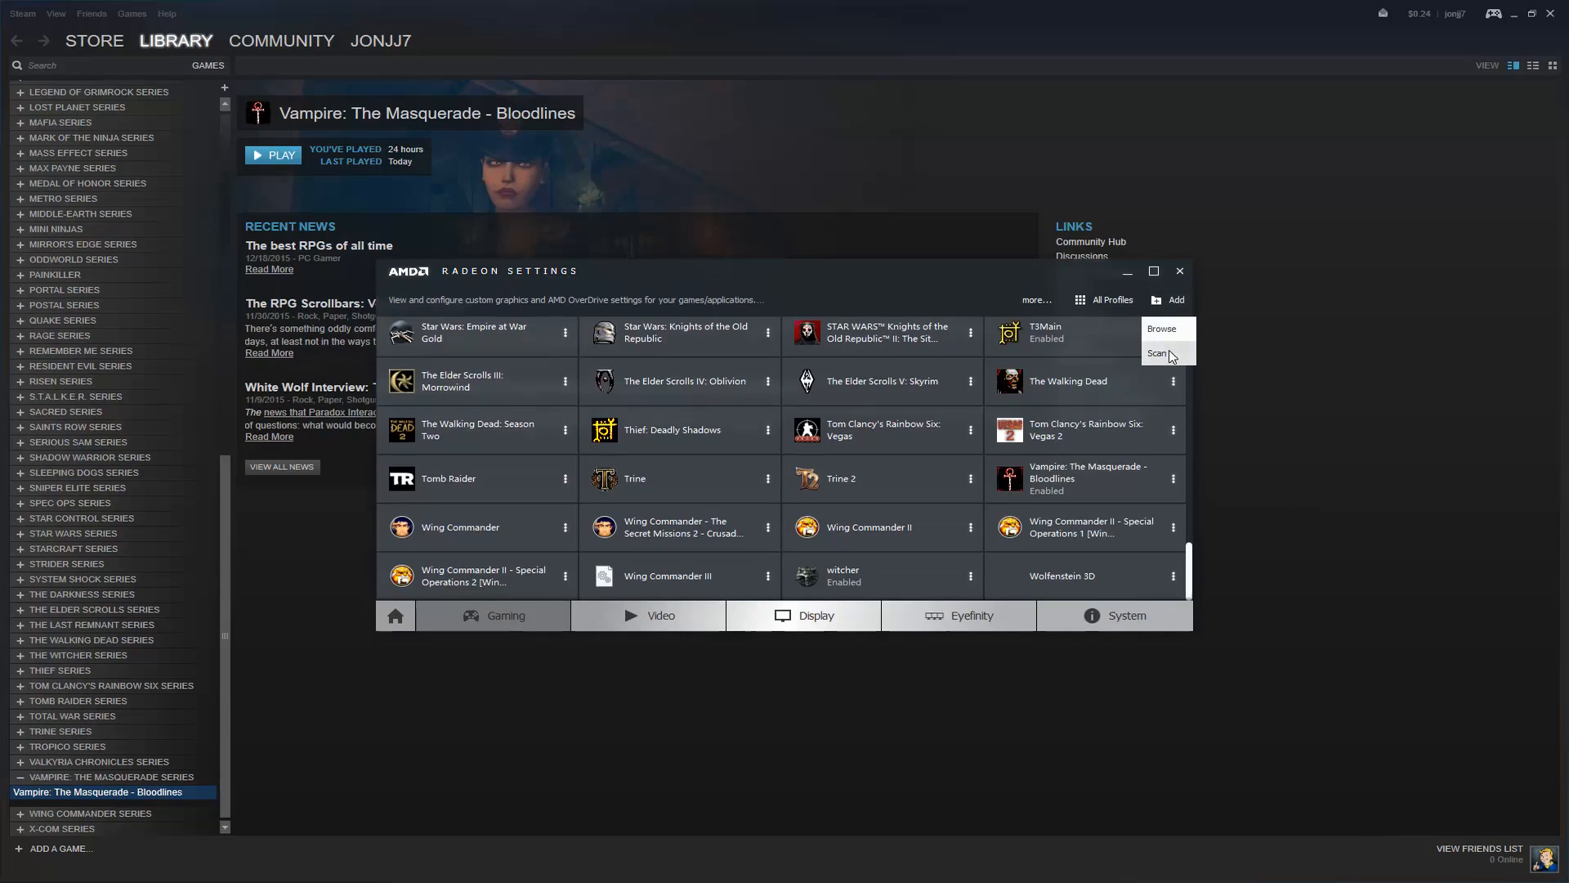
click(1161, 328)
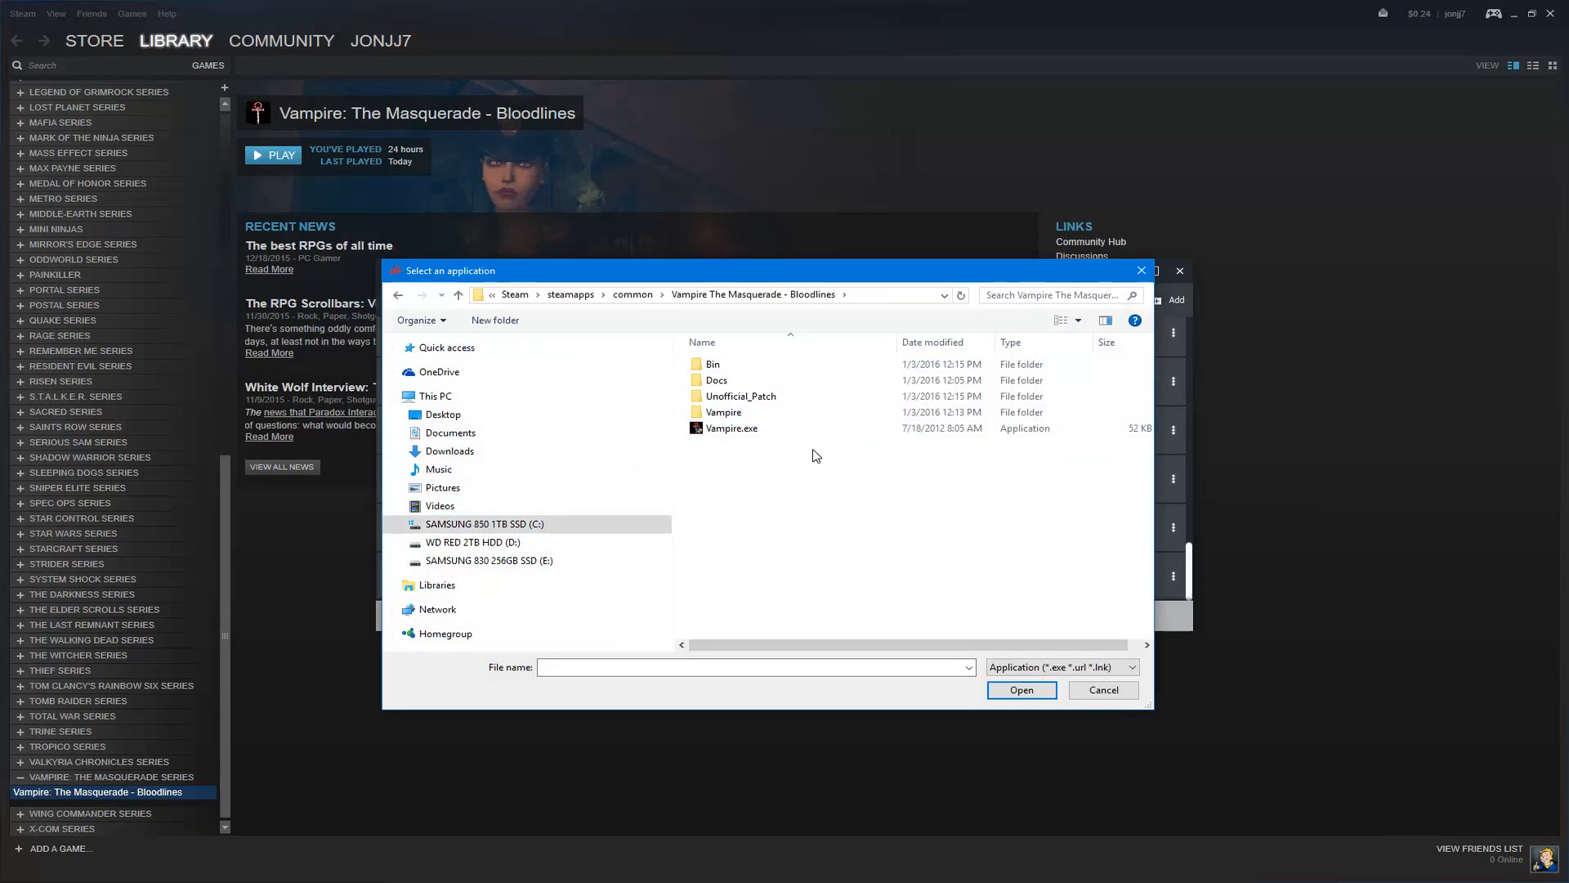
click(732, 428)
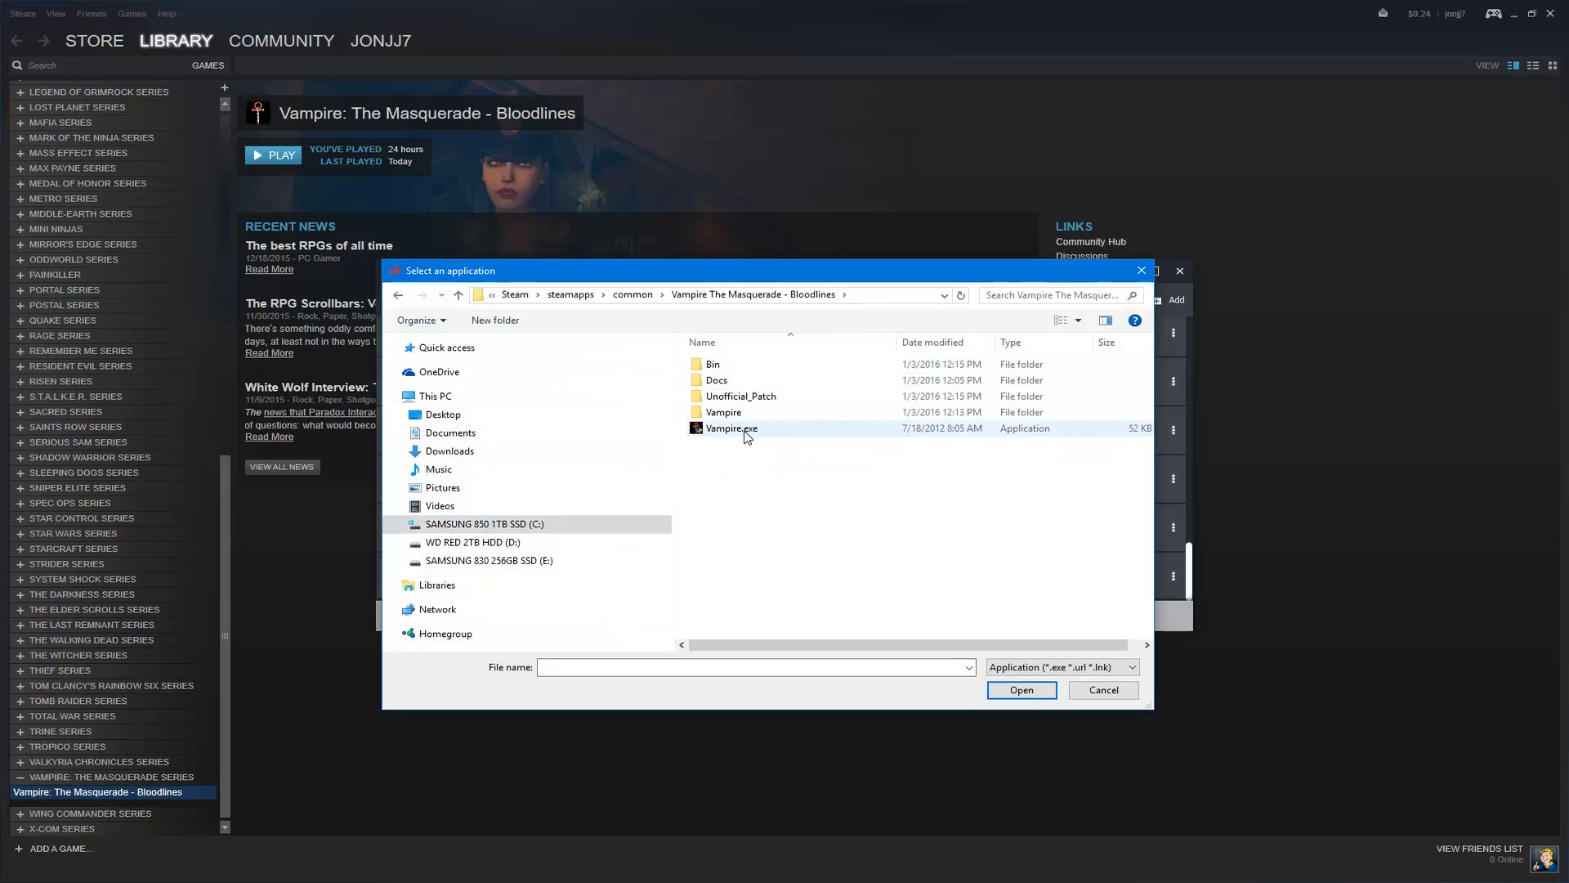
click(731, 429)
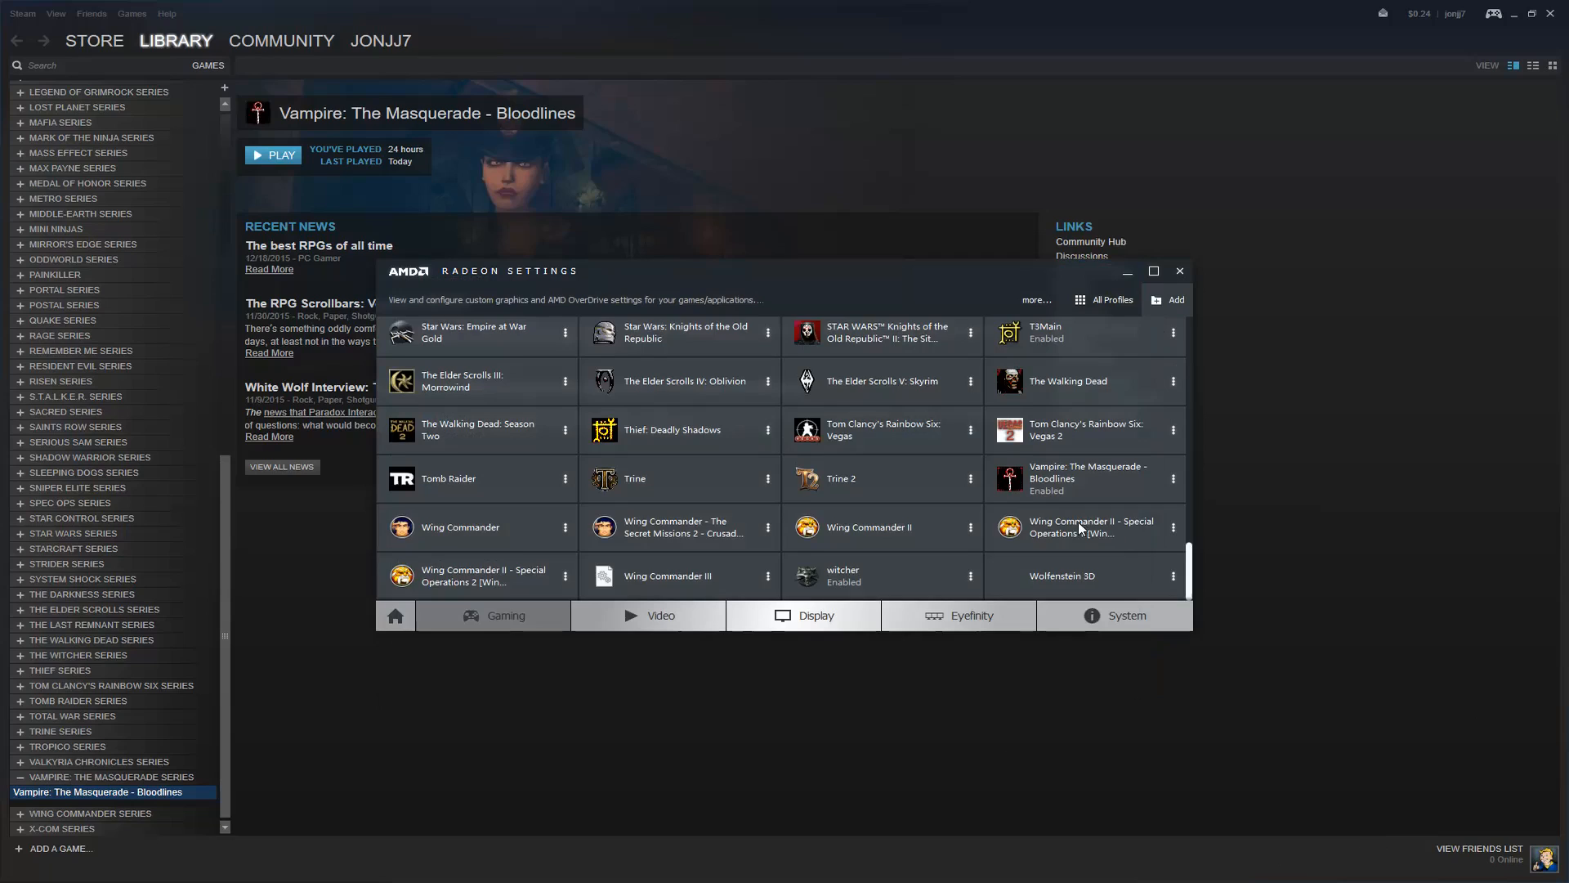
scroll(down, 3)
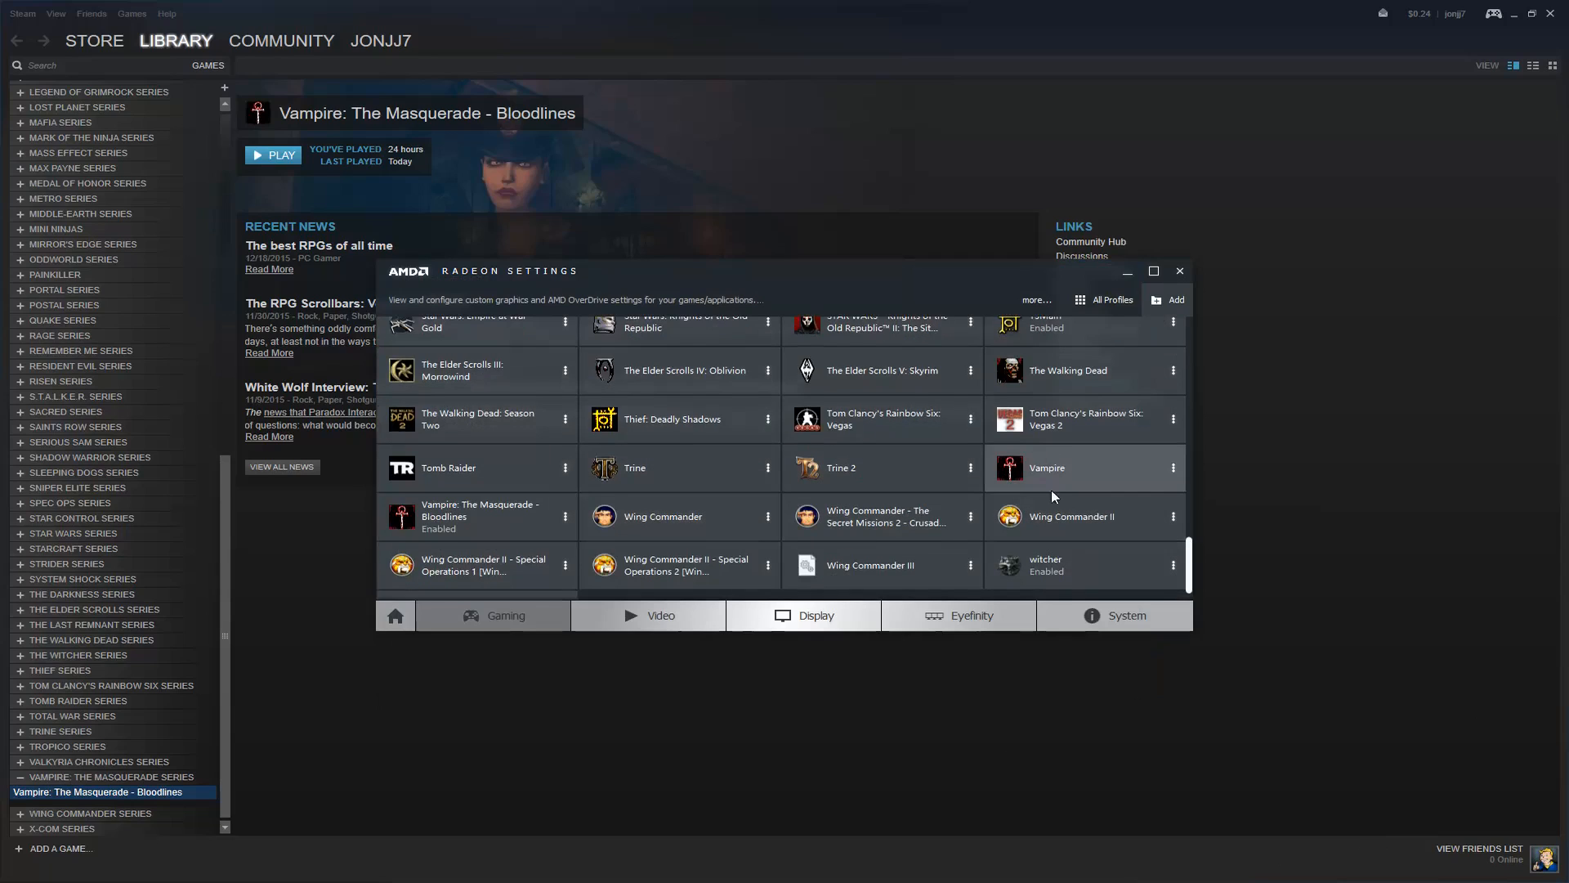
mouse_move(1069, 473)
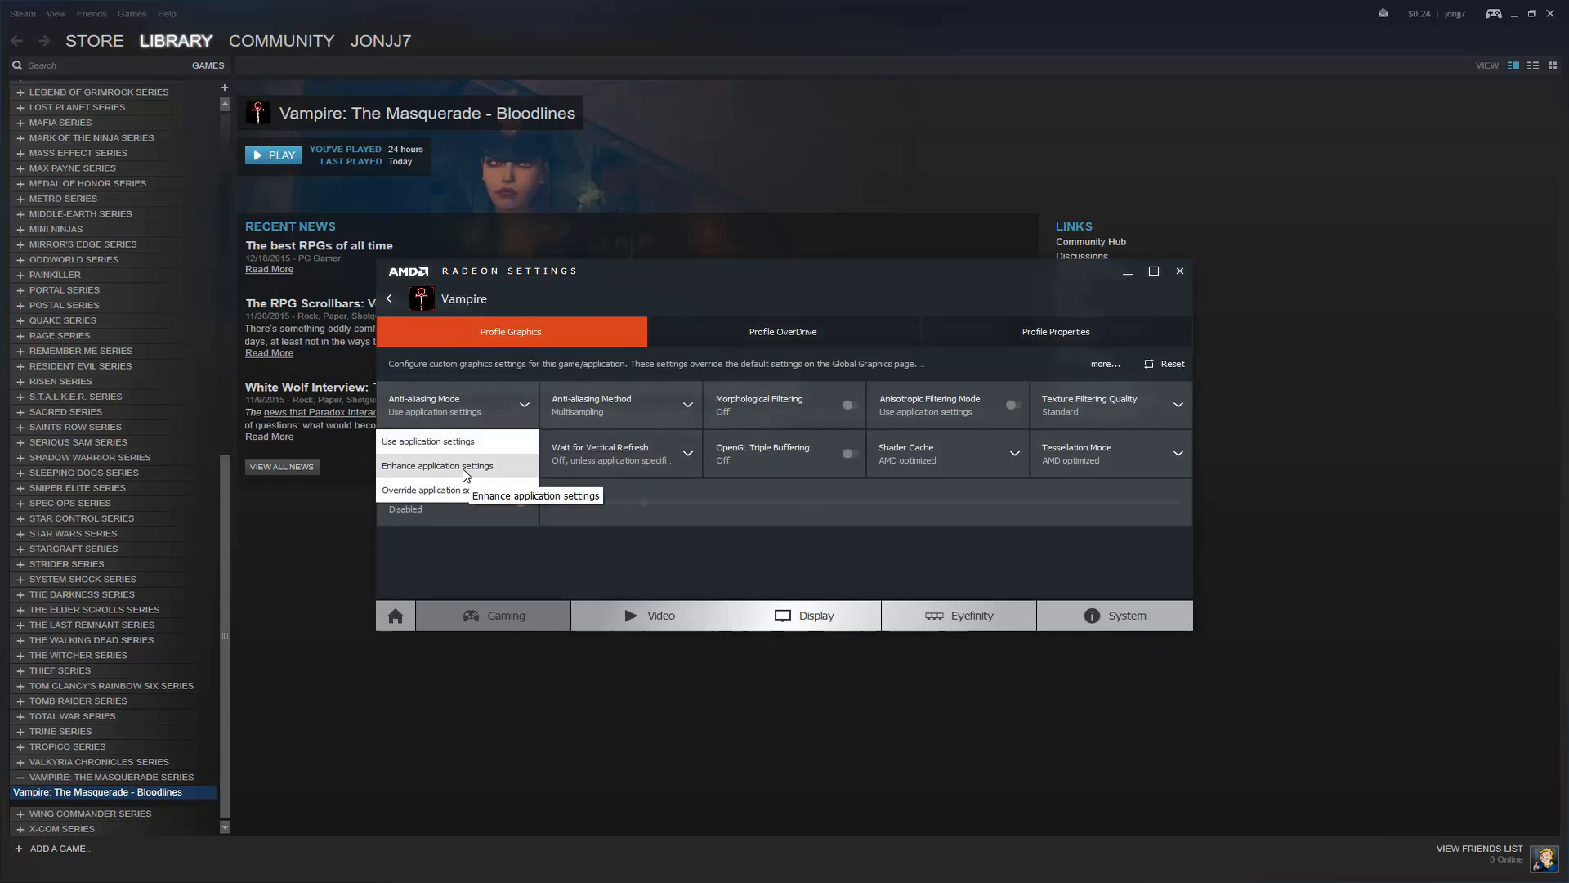
mouse_move(438, 489)
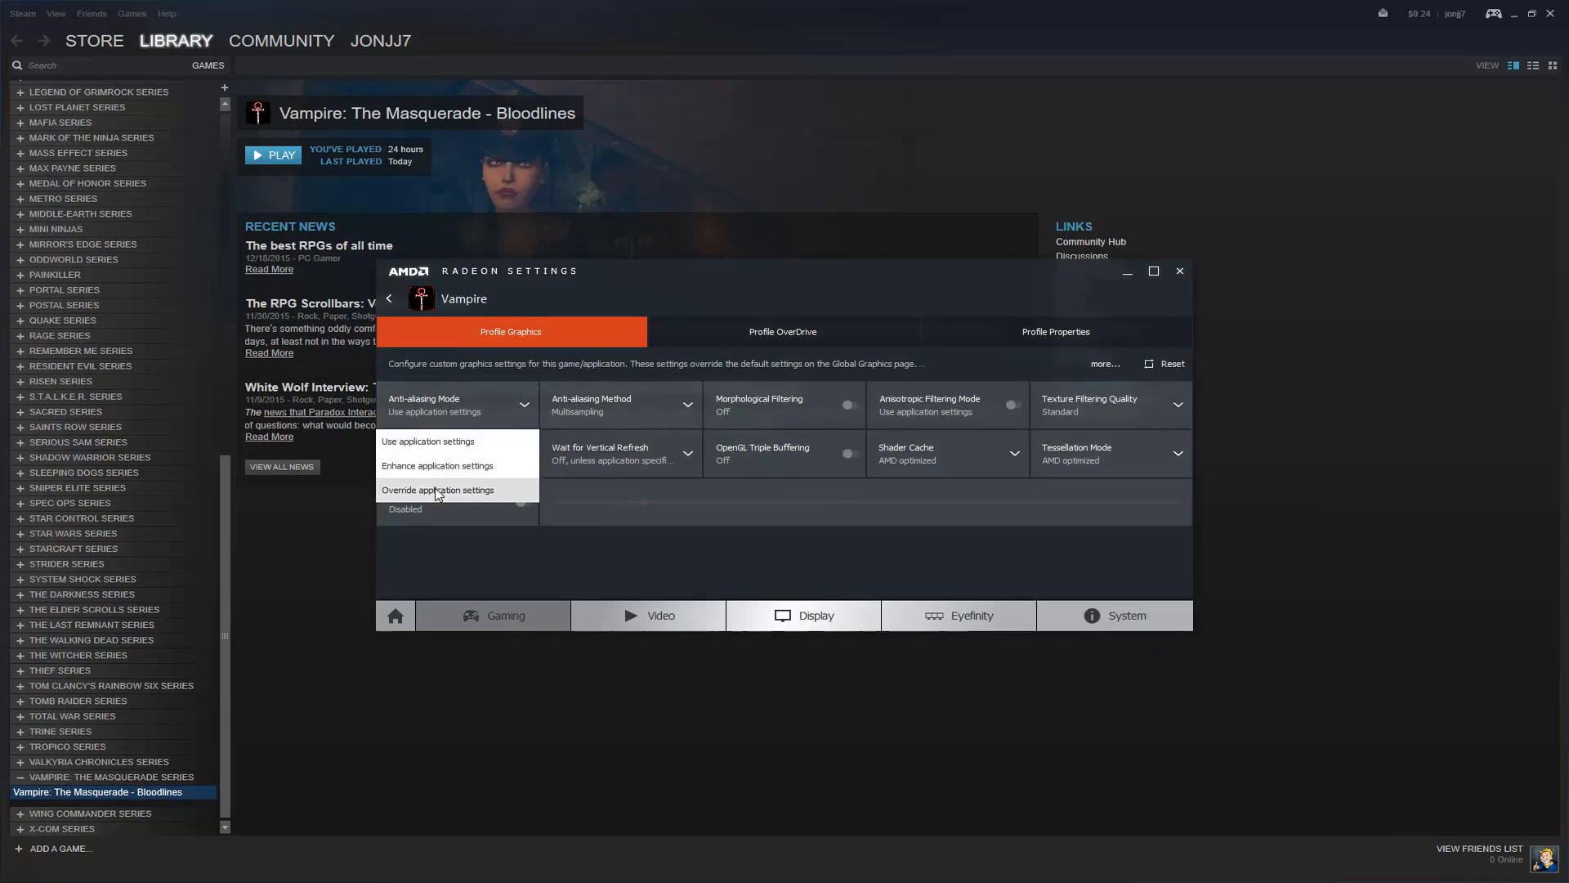
- Set the Vampire profile's anti-aliasing to Override application settings at level 8X
click(438, 489)
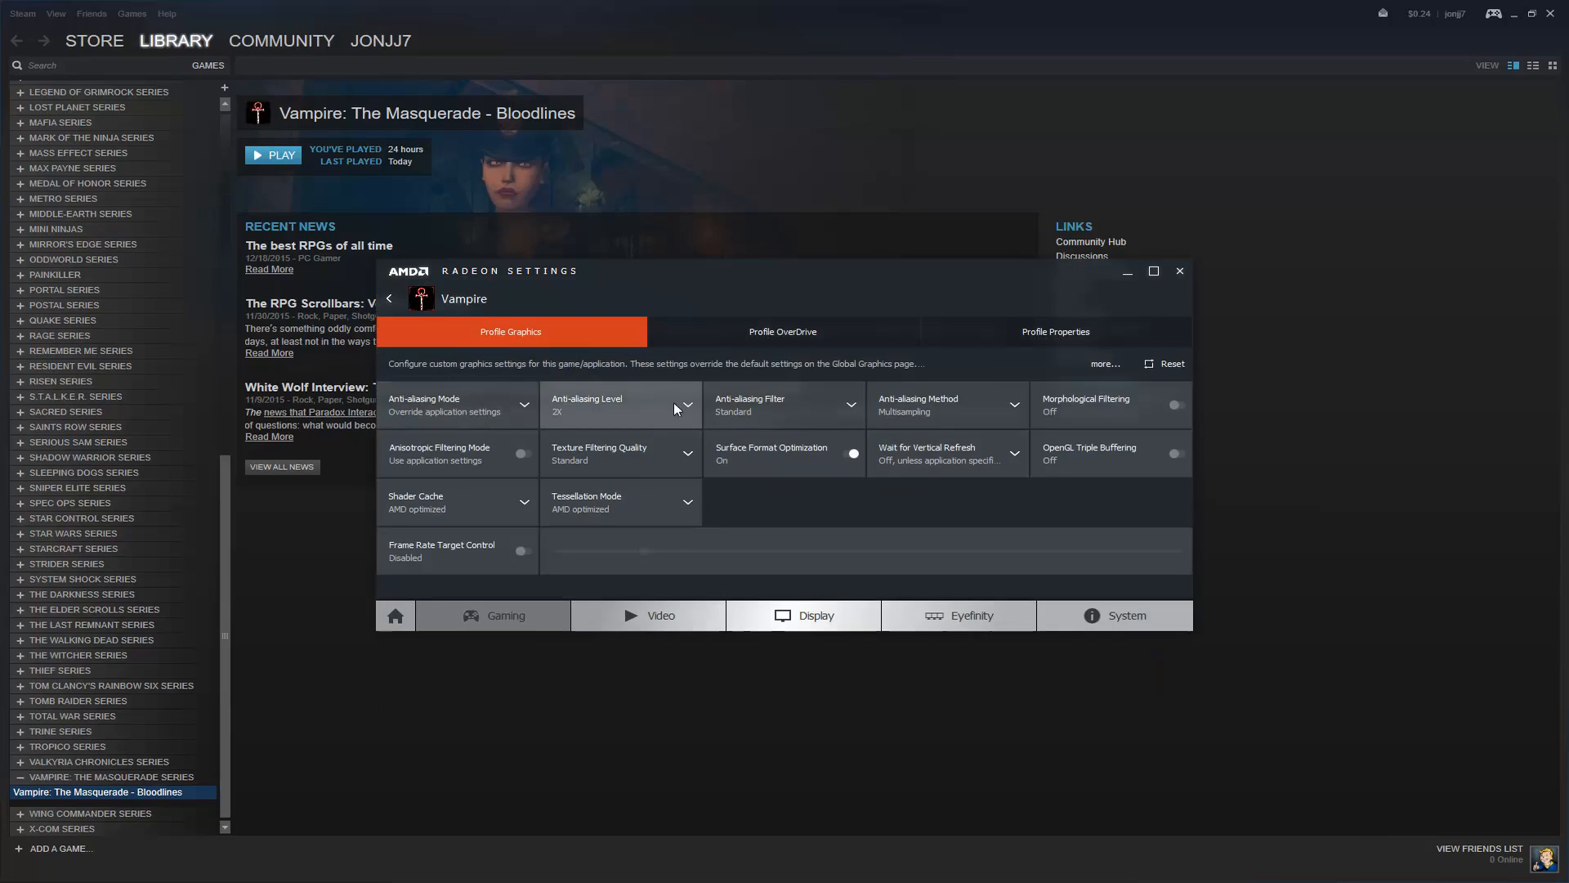
mouse_move(685, 411)
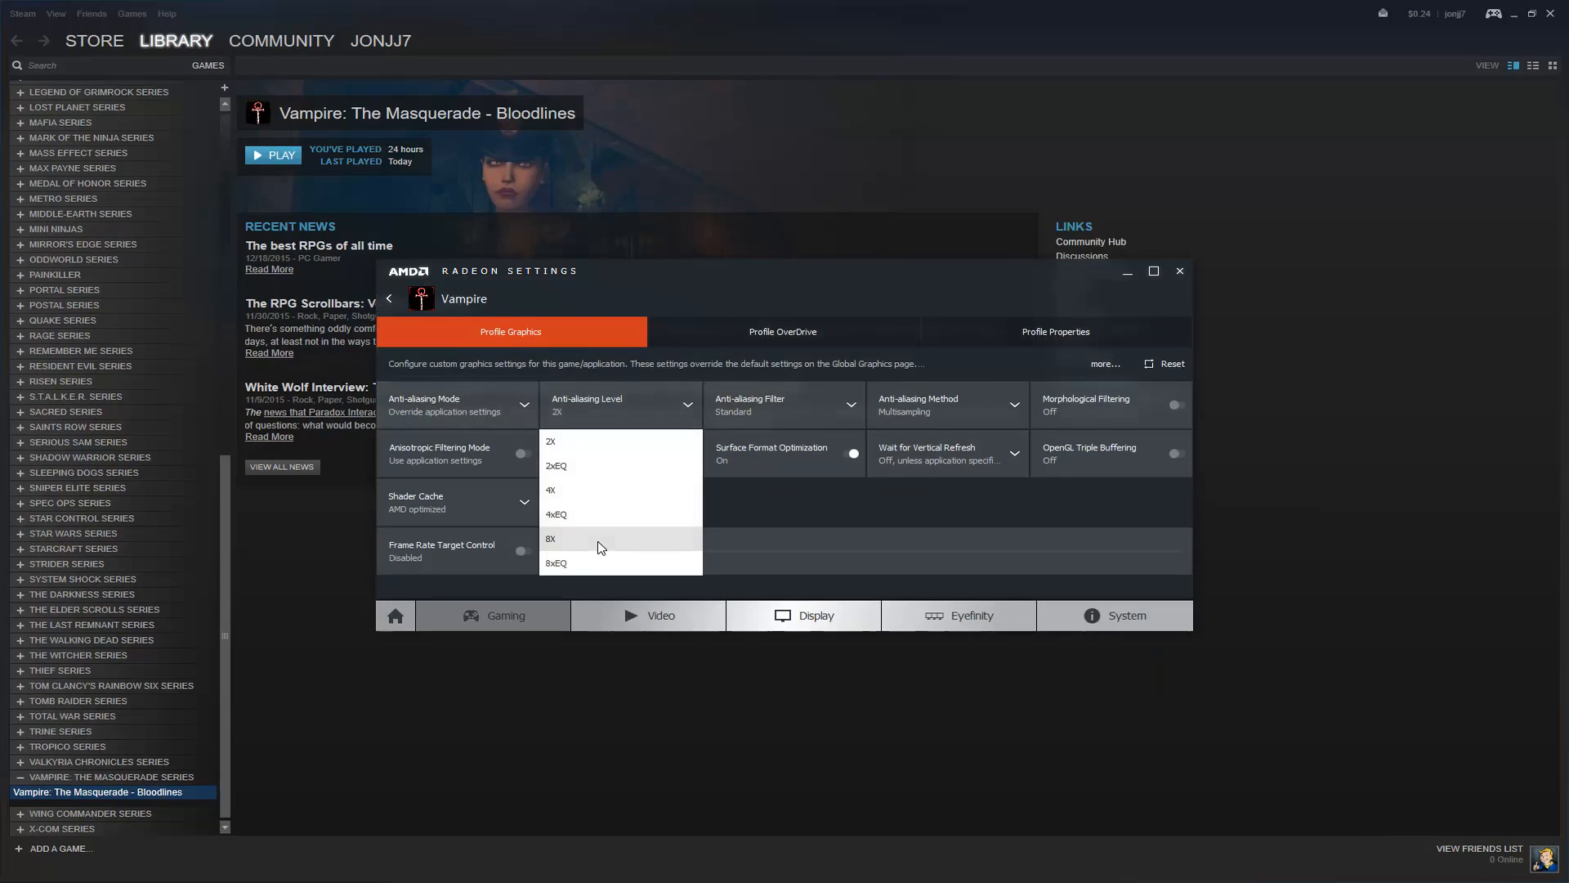
click(551, 538)
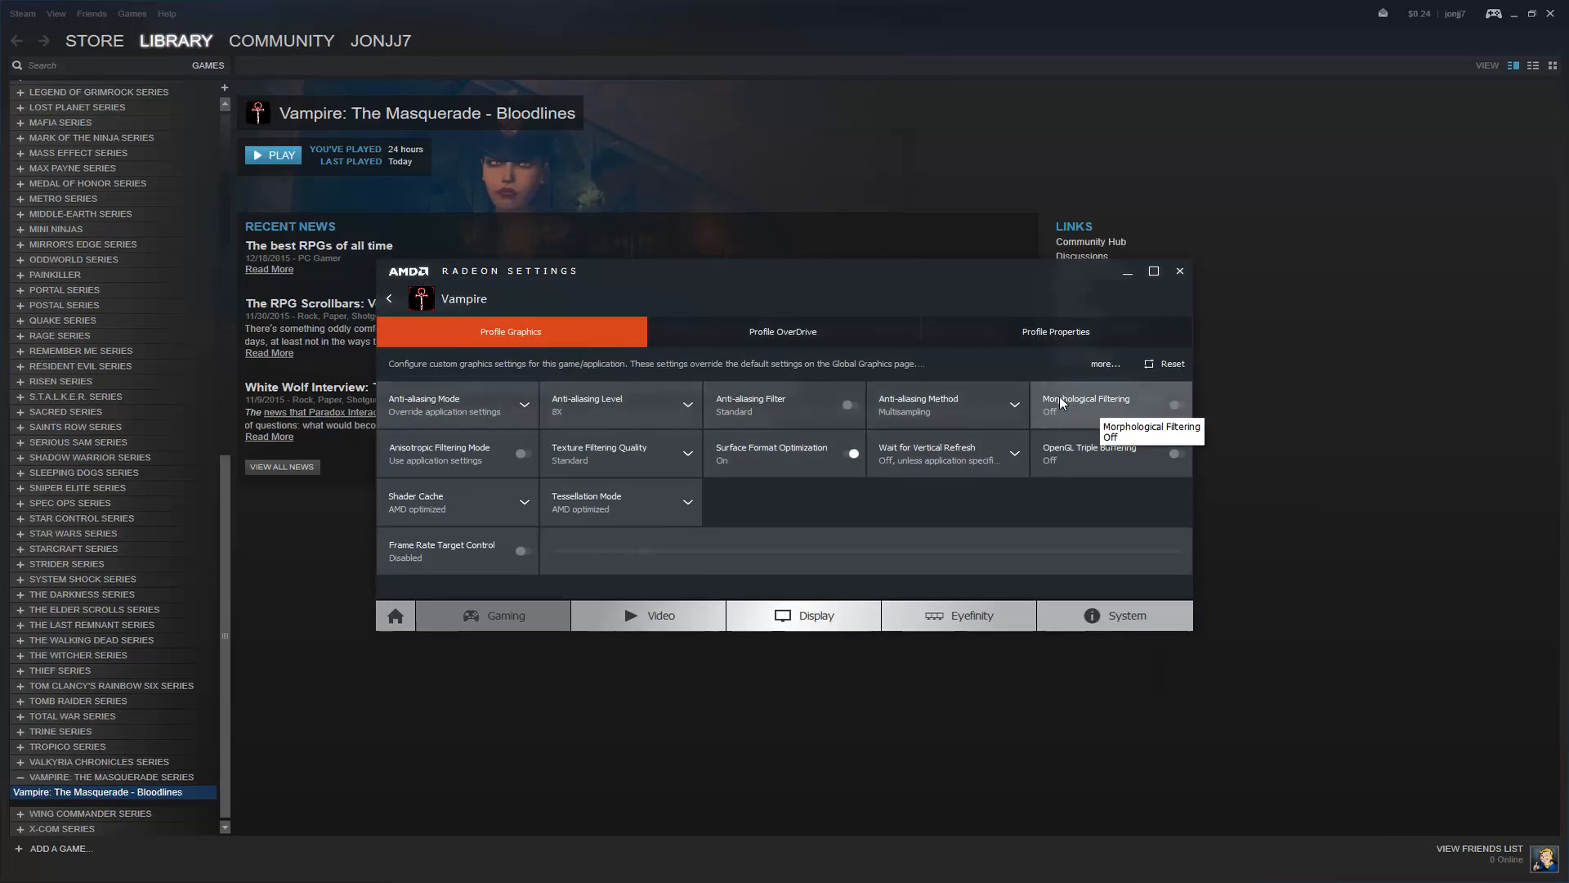
mouse_move(1164, 420)
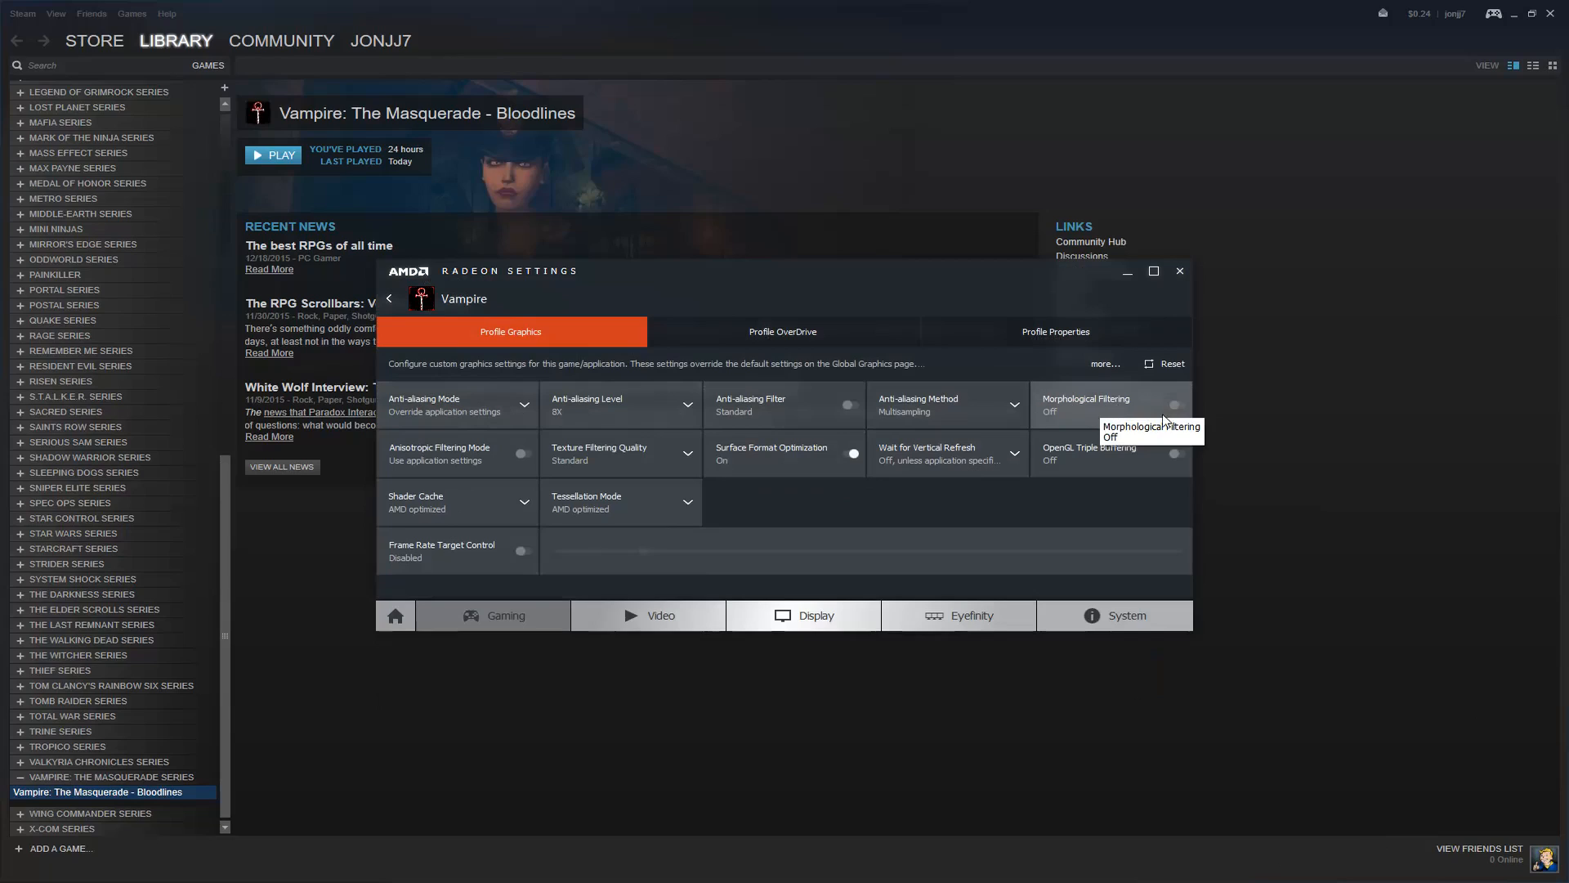
mouse_move(1081, 409)
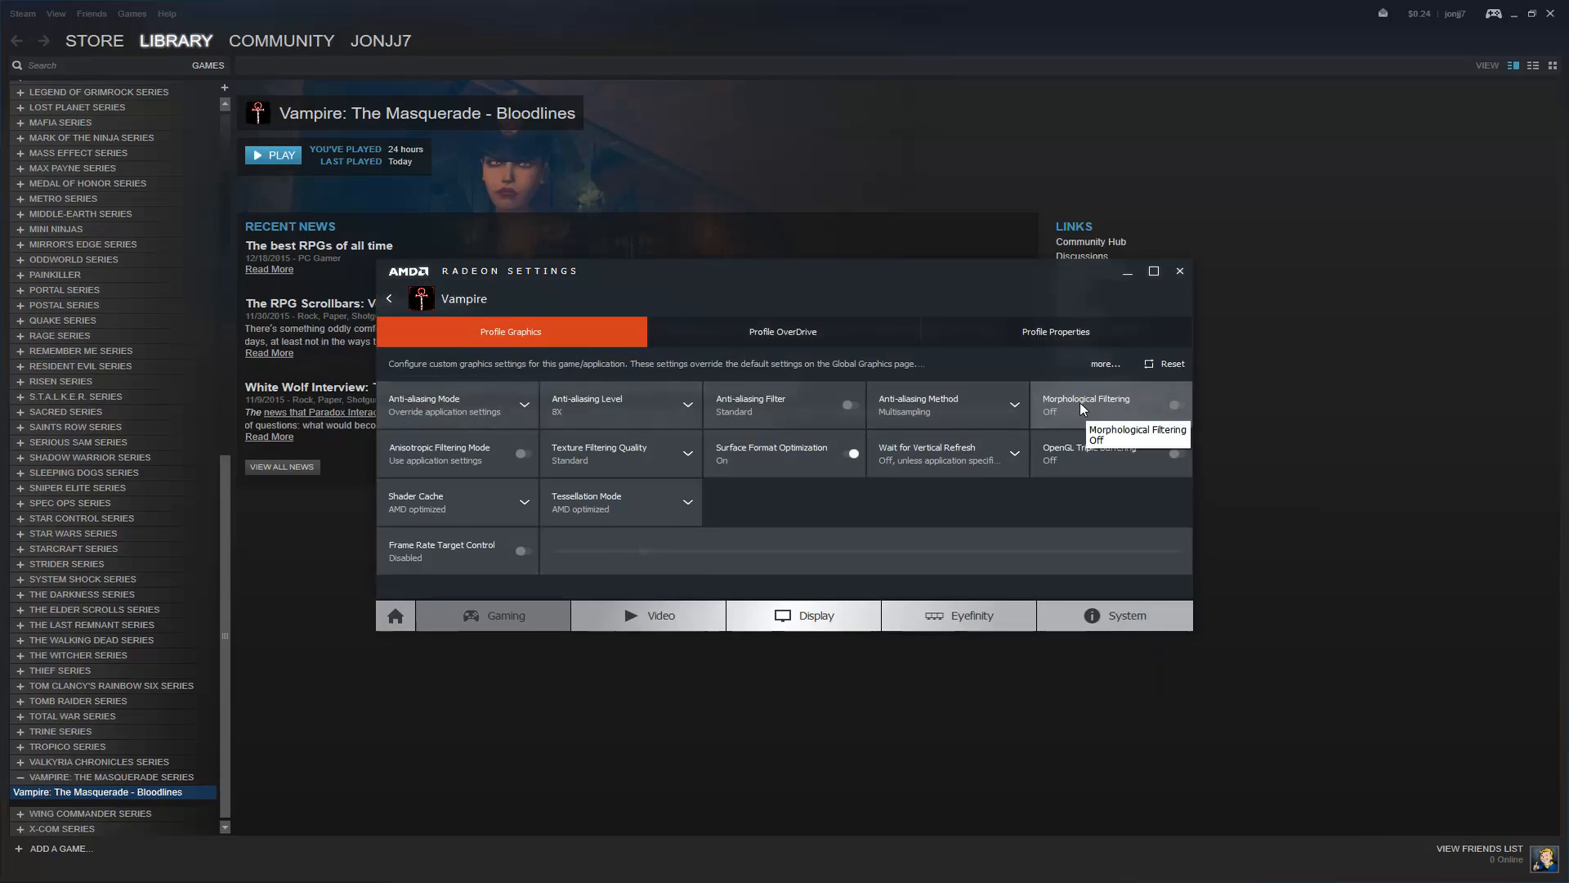
mouse_move(1047, 414)
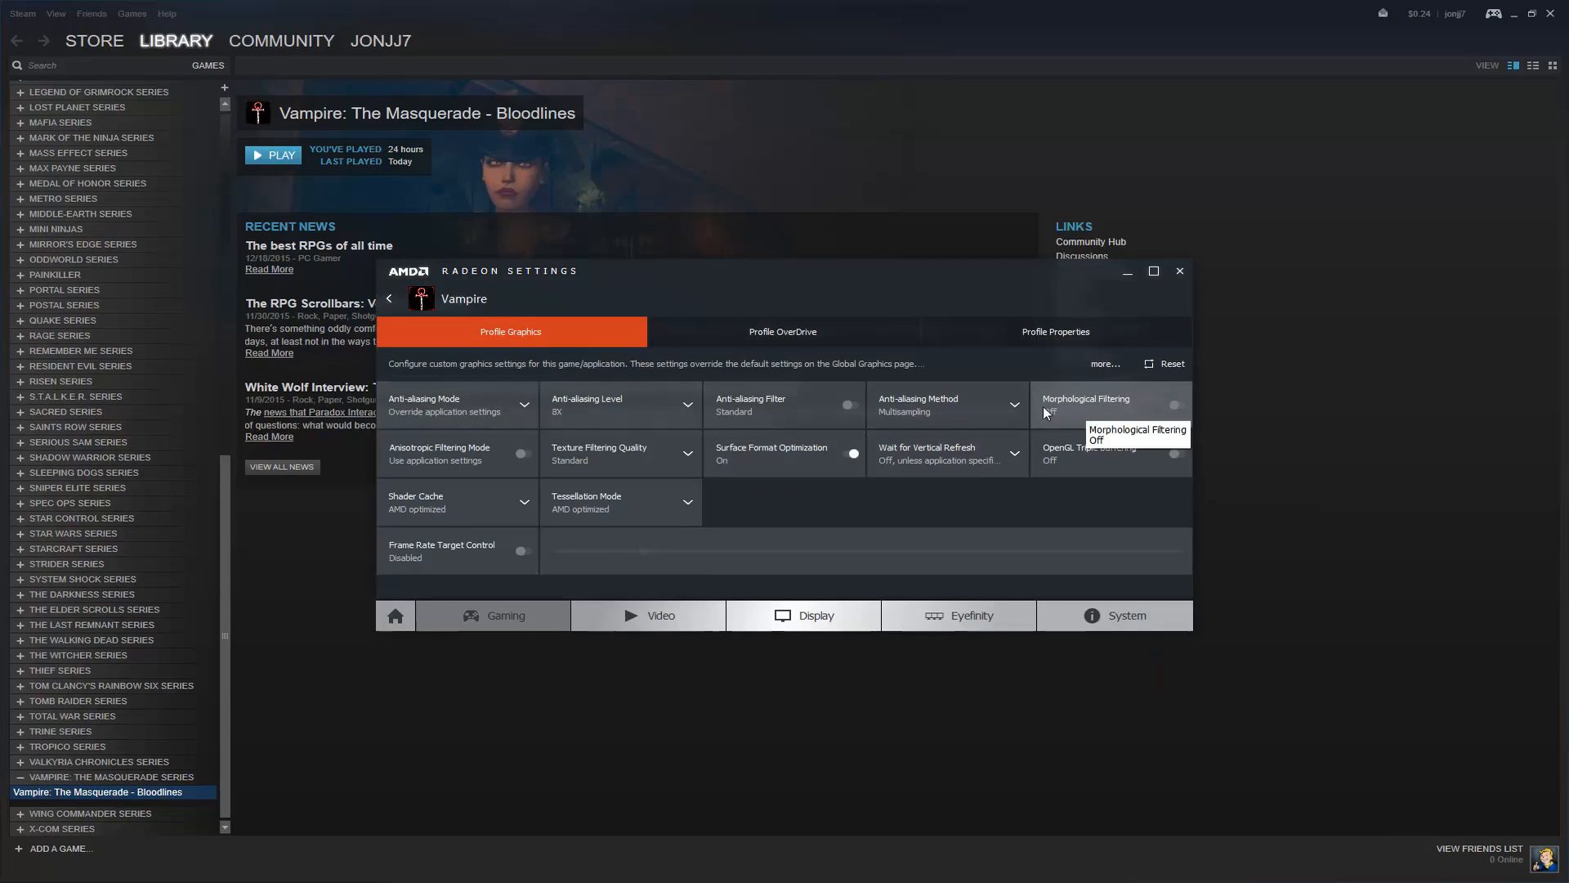
mouse_move(742, 451)
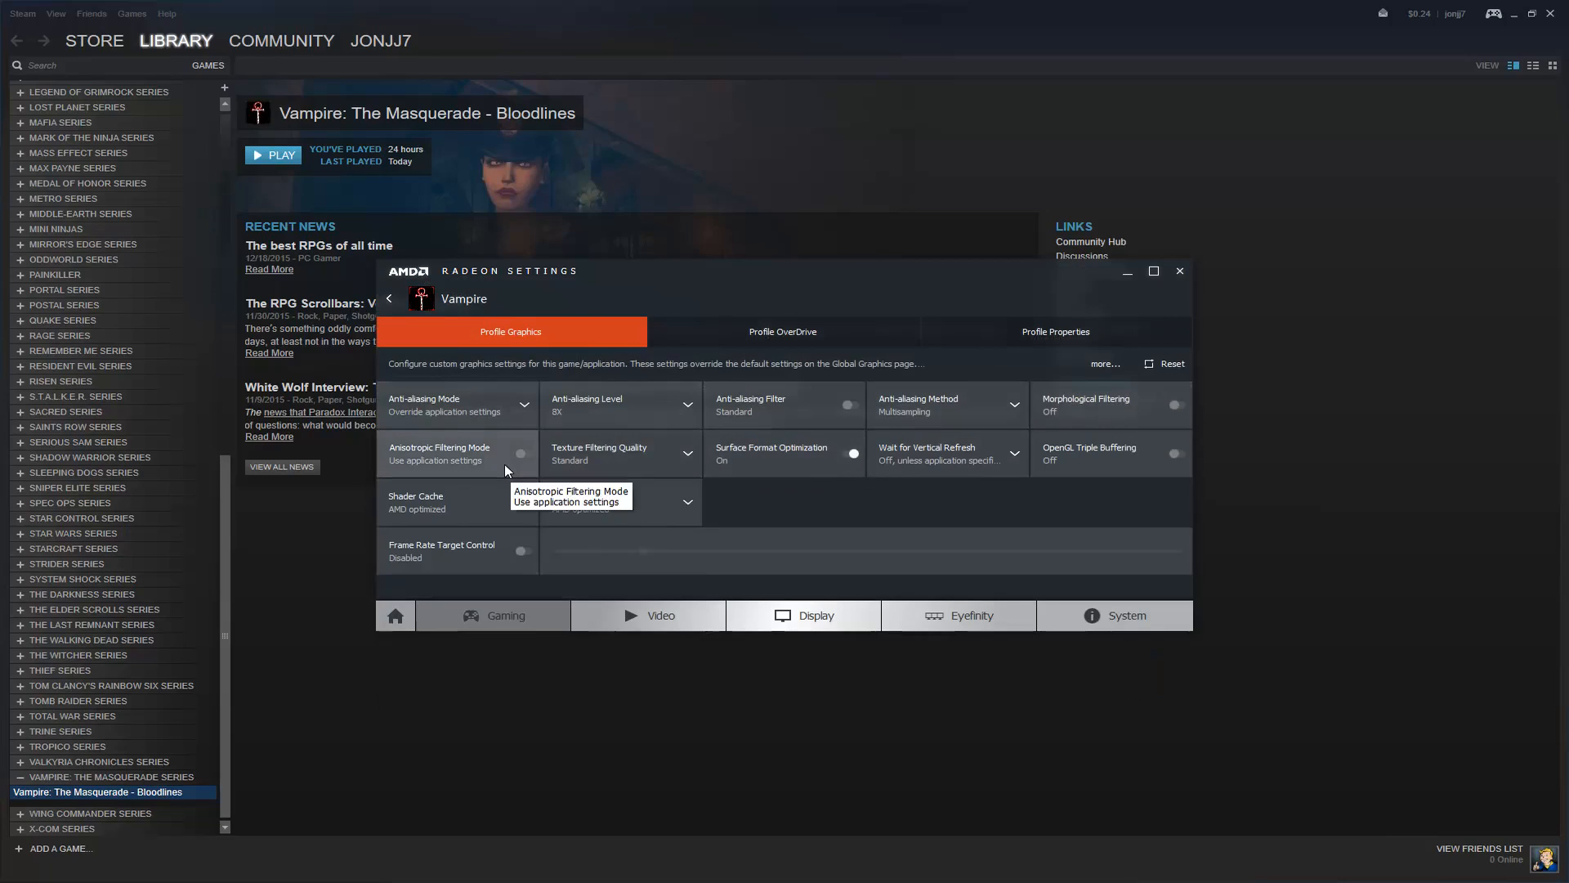
mouse_move(471, 469)
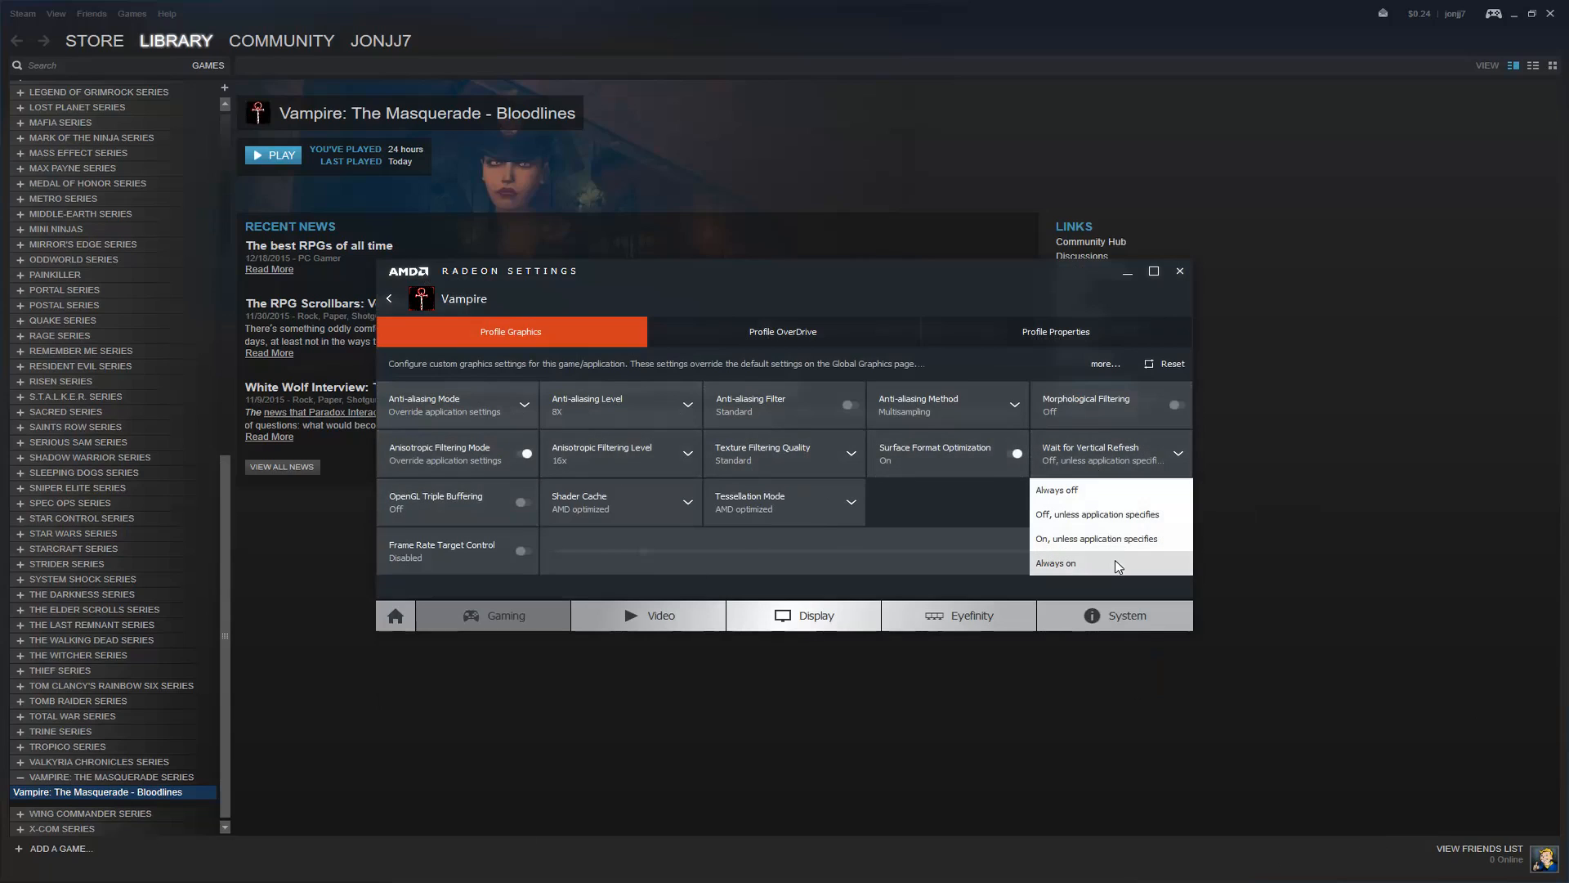
- Set Wait for Vertical Refresh to Always on and return to the profile list
click(1056, 562)
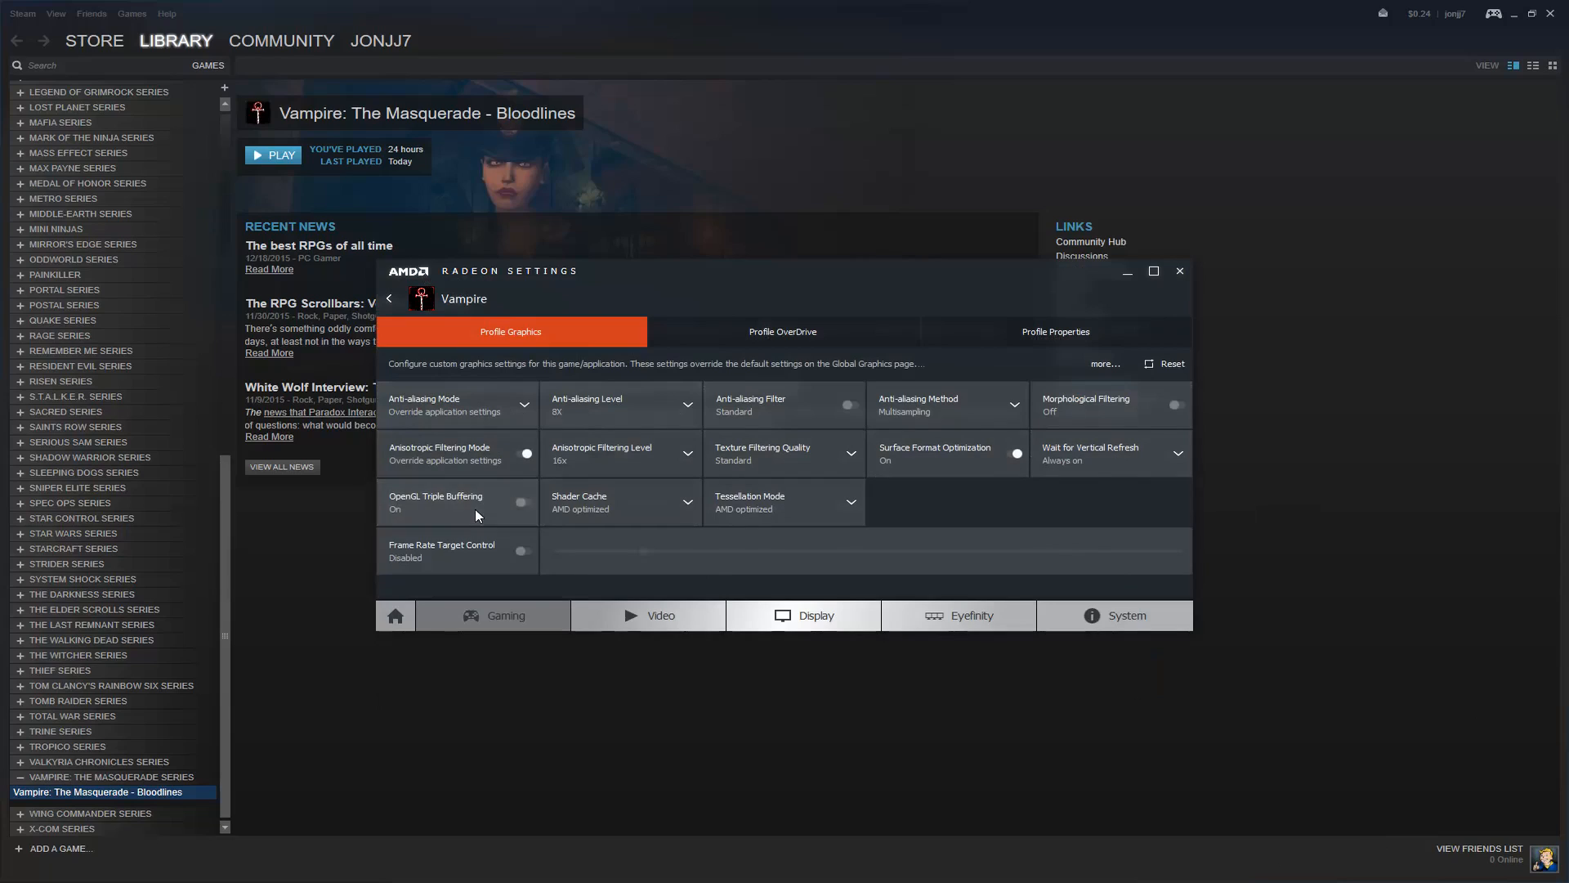
mouse_move(461, 503)
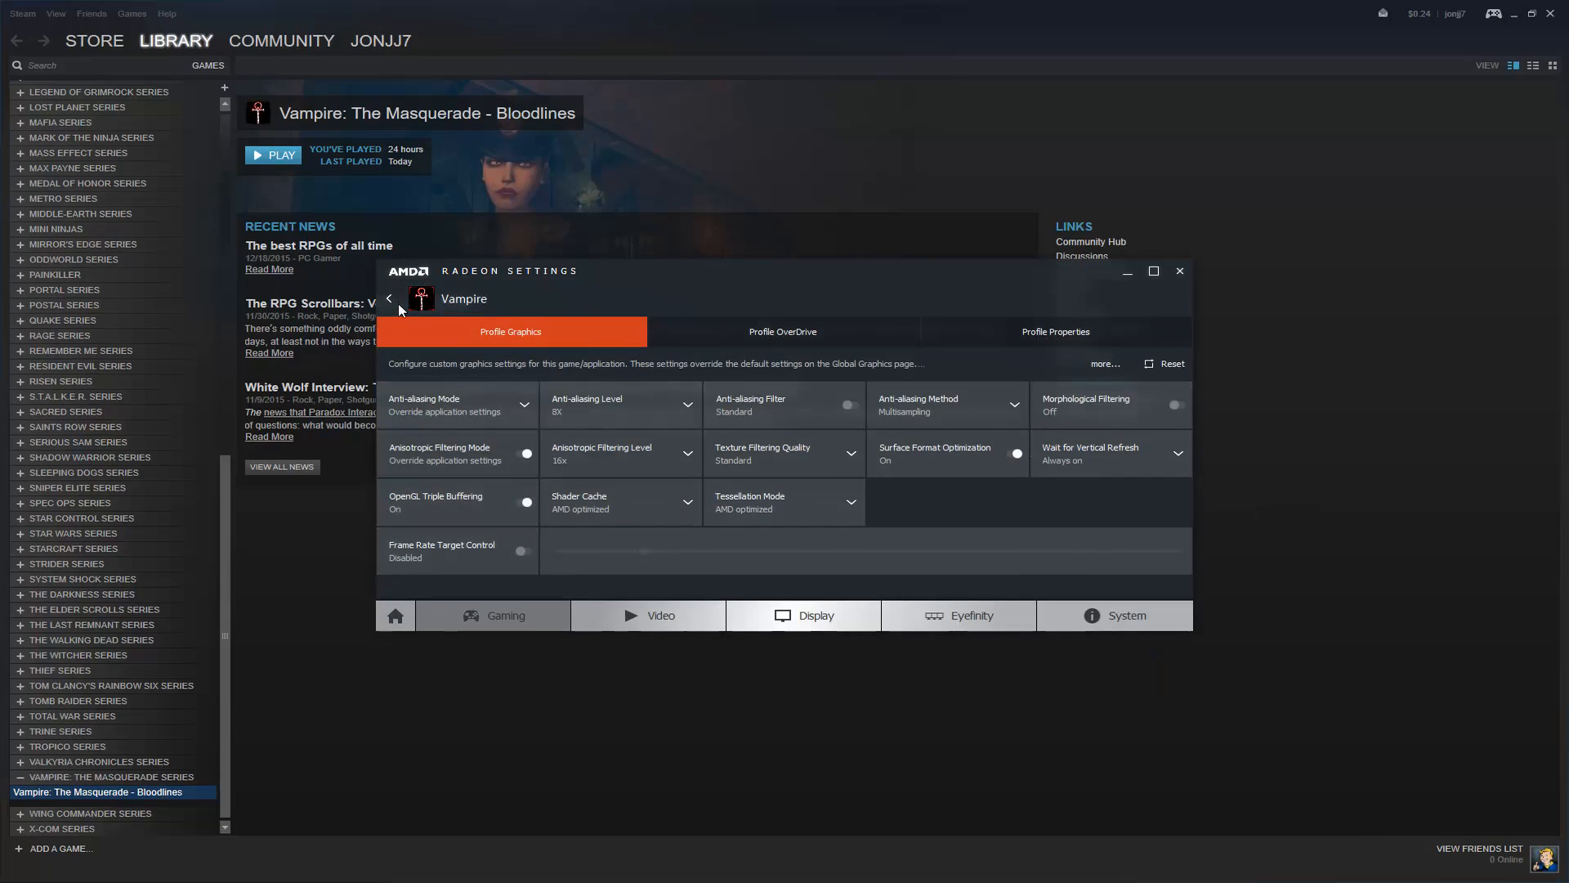
click(389, 298)
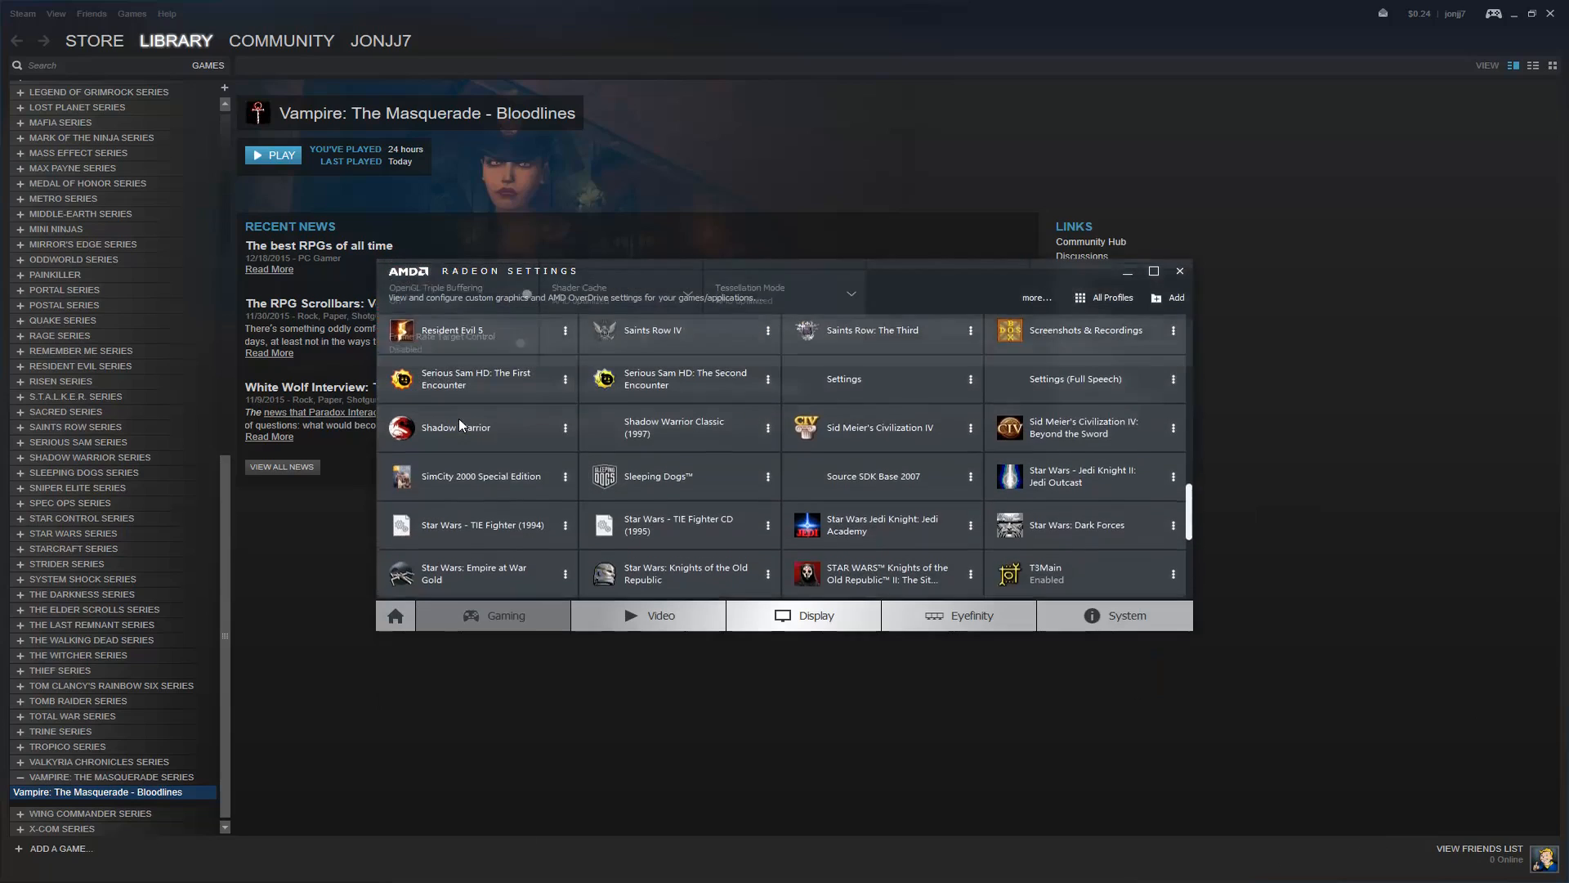
mouse_move(1009, 551)
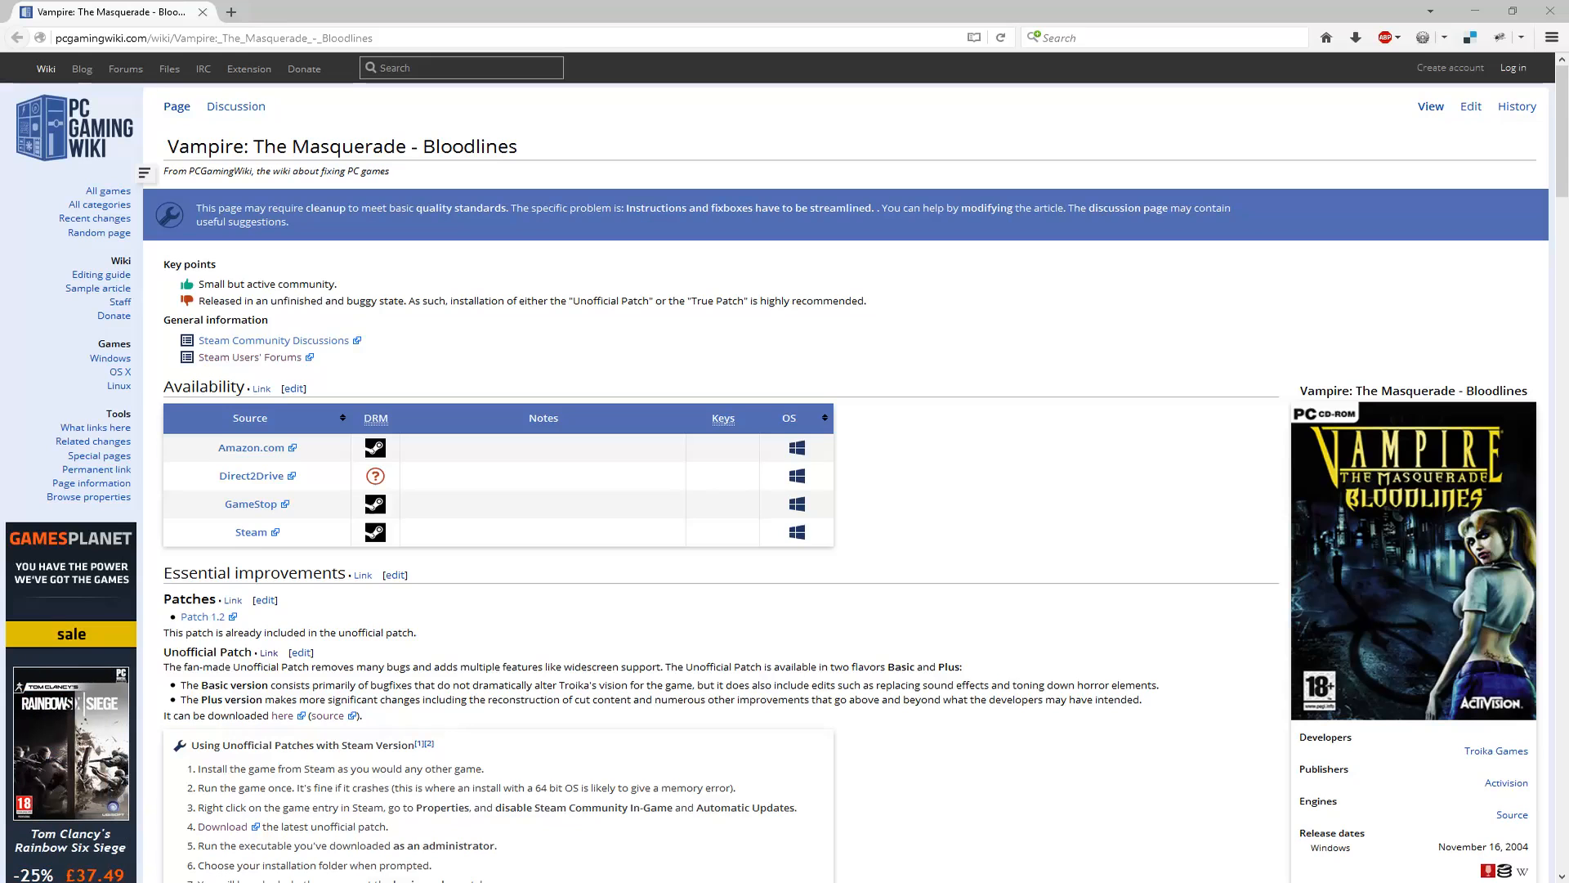
mouse_move(983, 522)
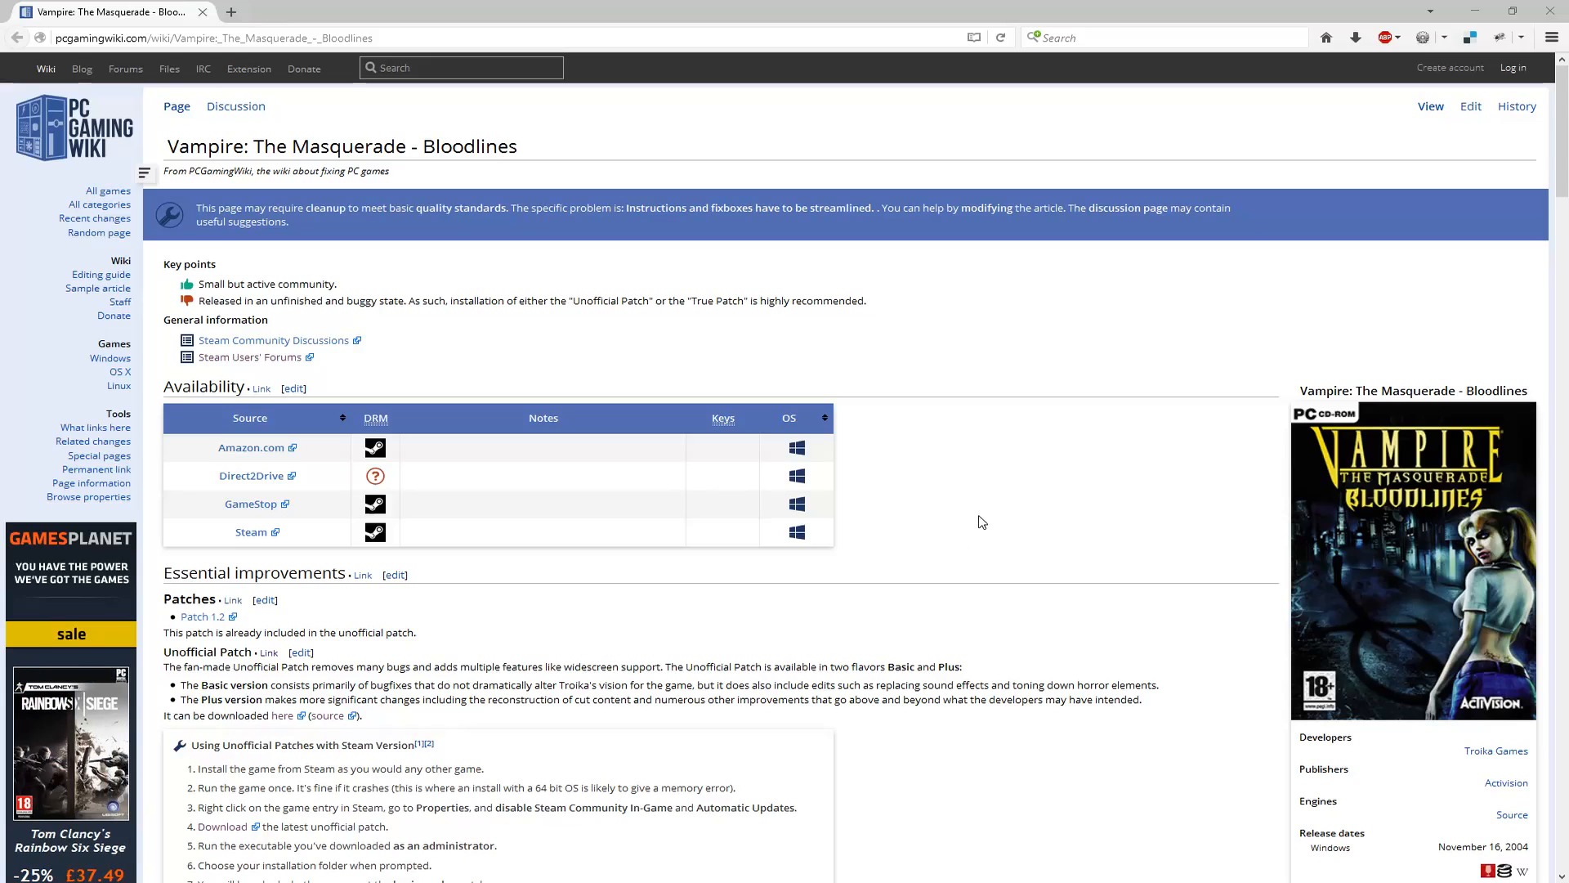